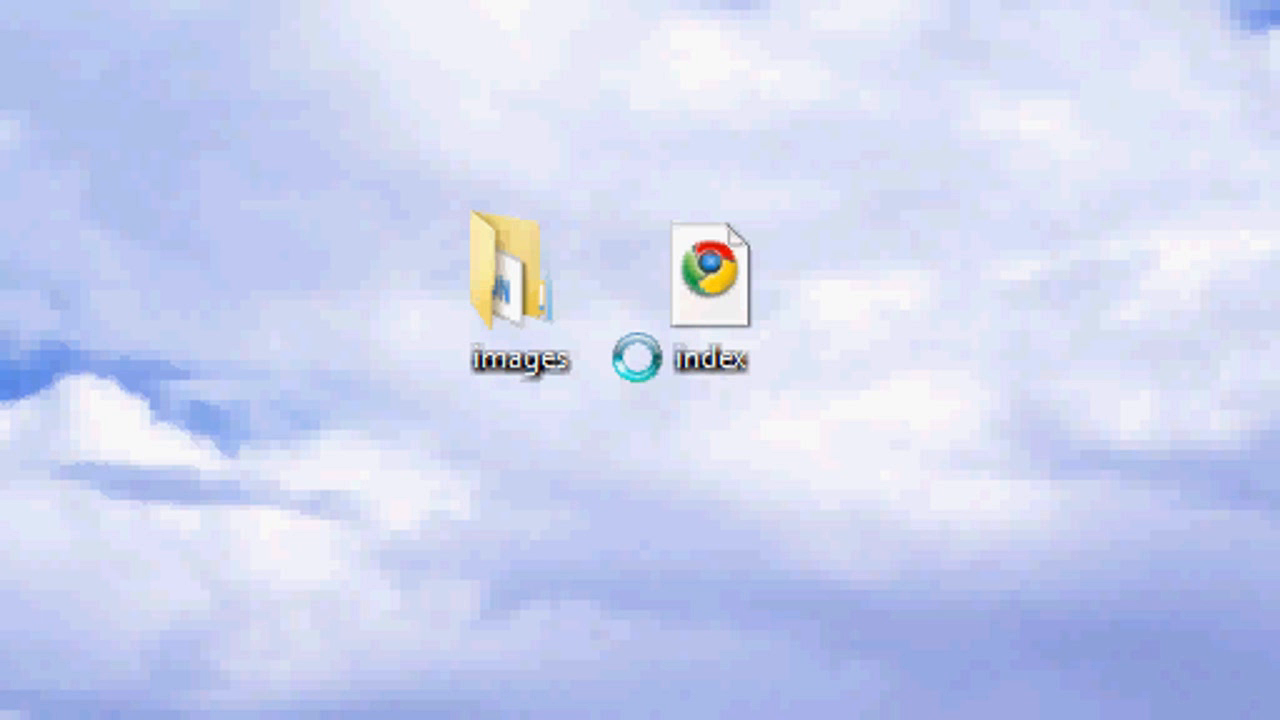
- Preview the existing index page in the browser before copying it
click(520, 280)
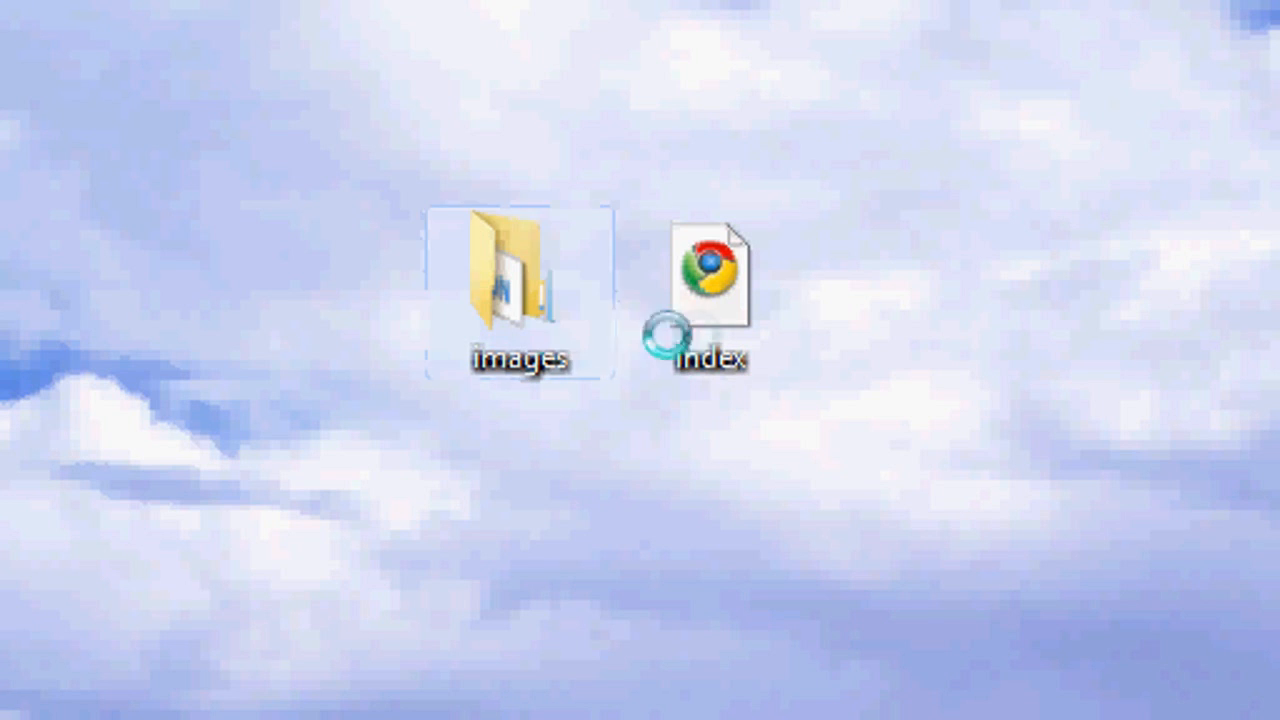
click(710, 280)
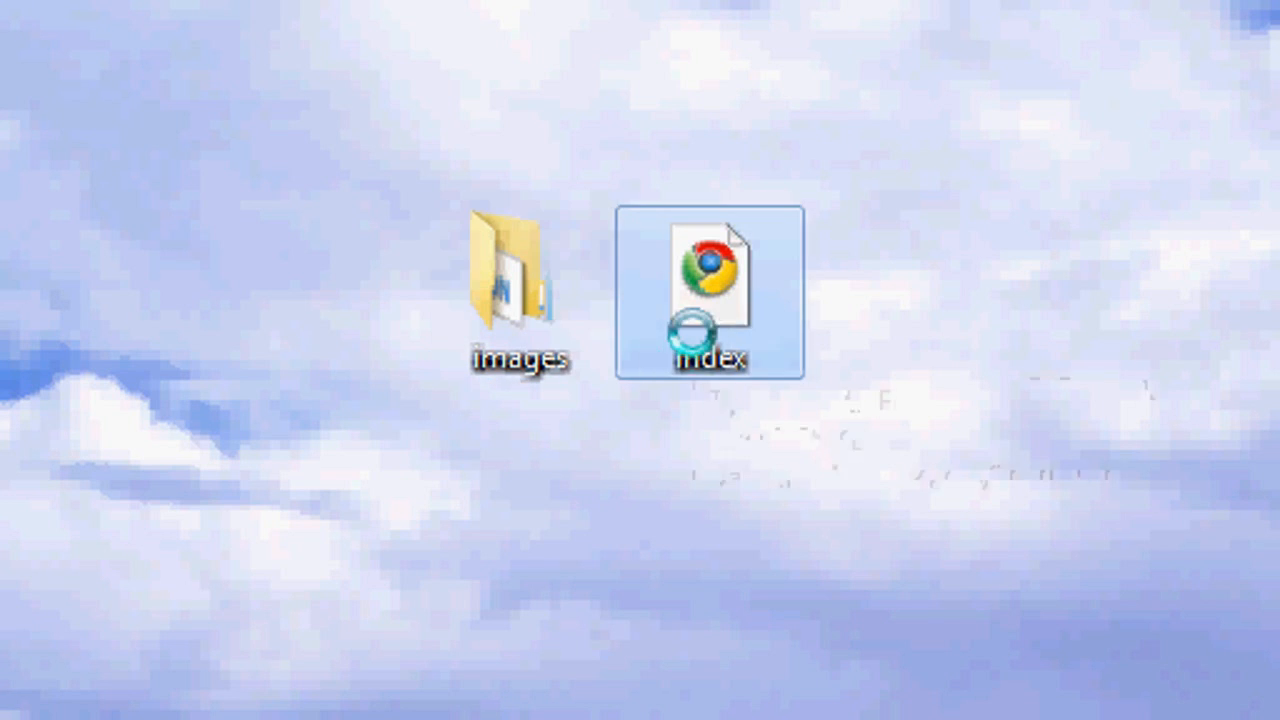
double_click(710, 290)
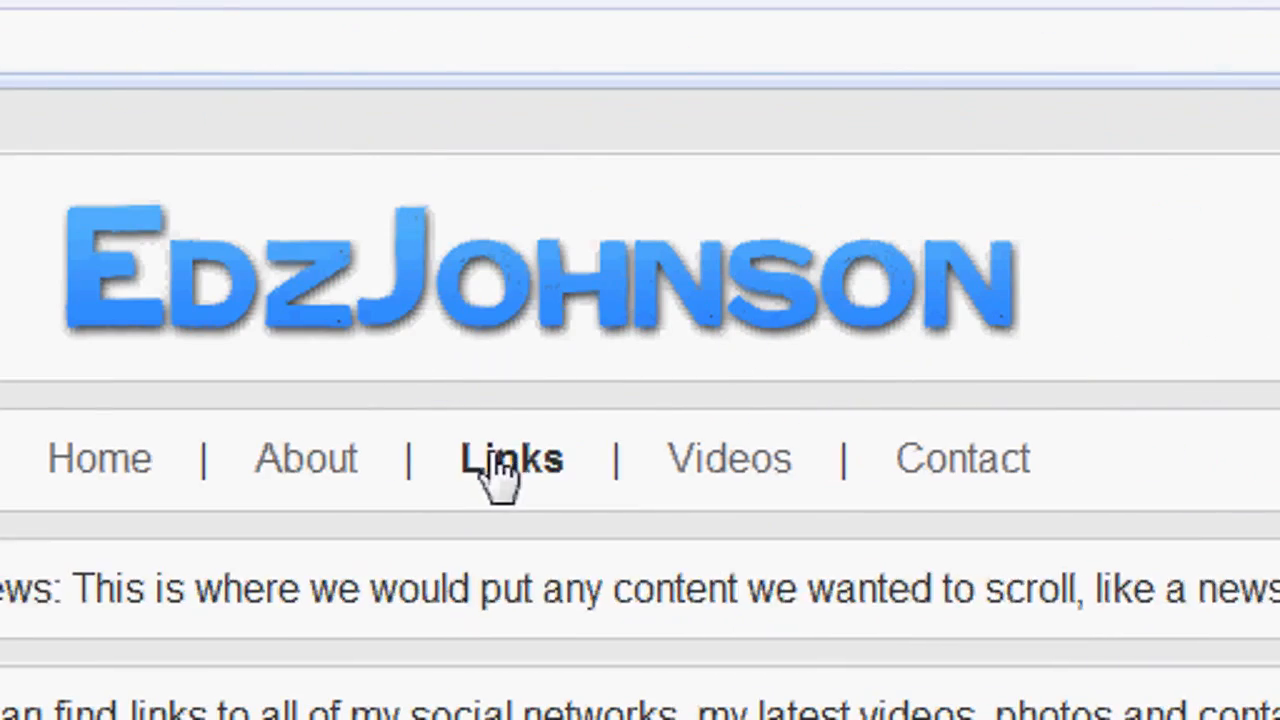
scroll(down, 3)
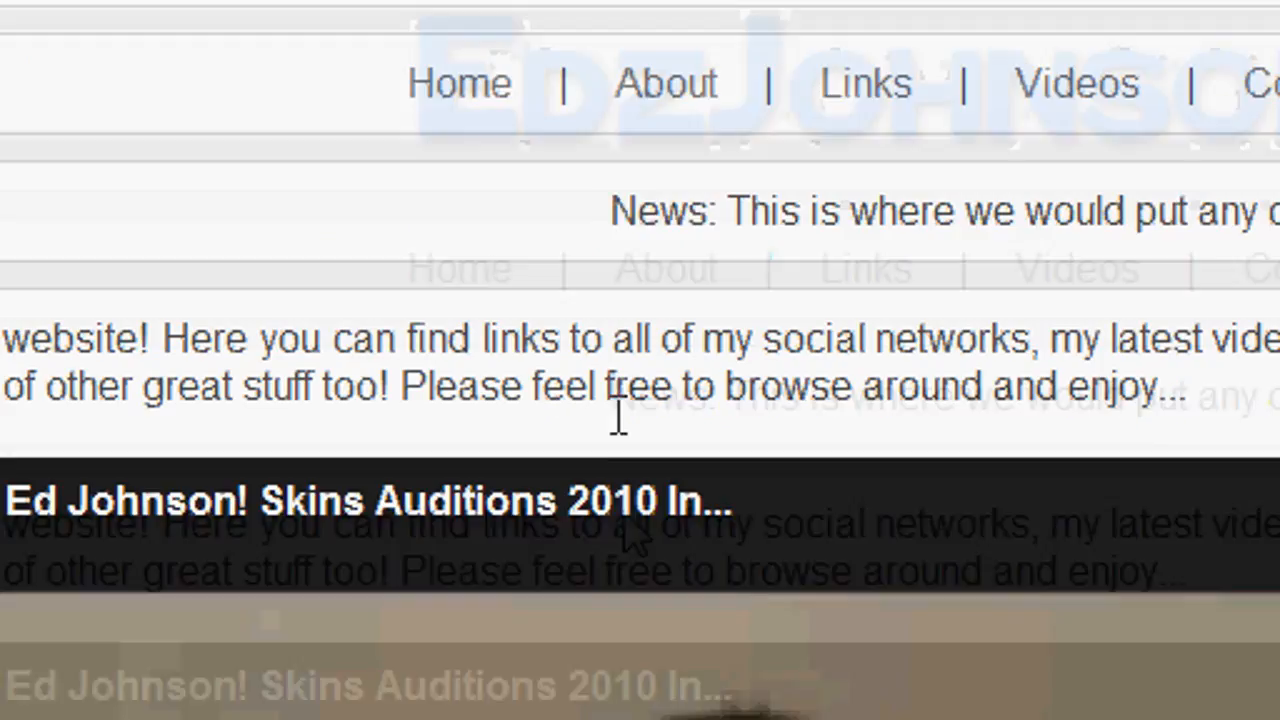
scroll(down, 3)
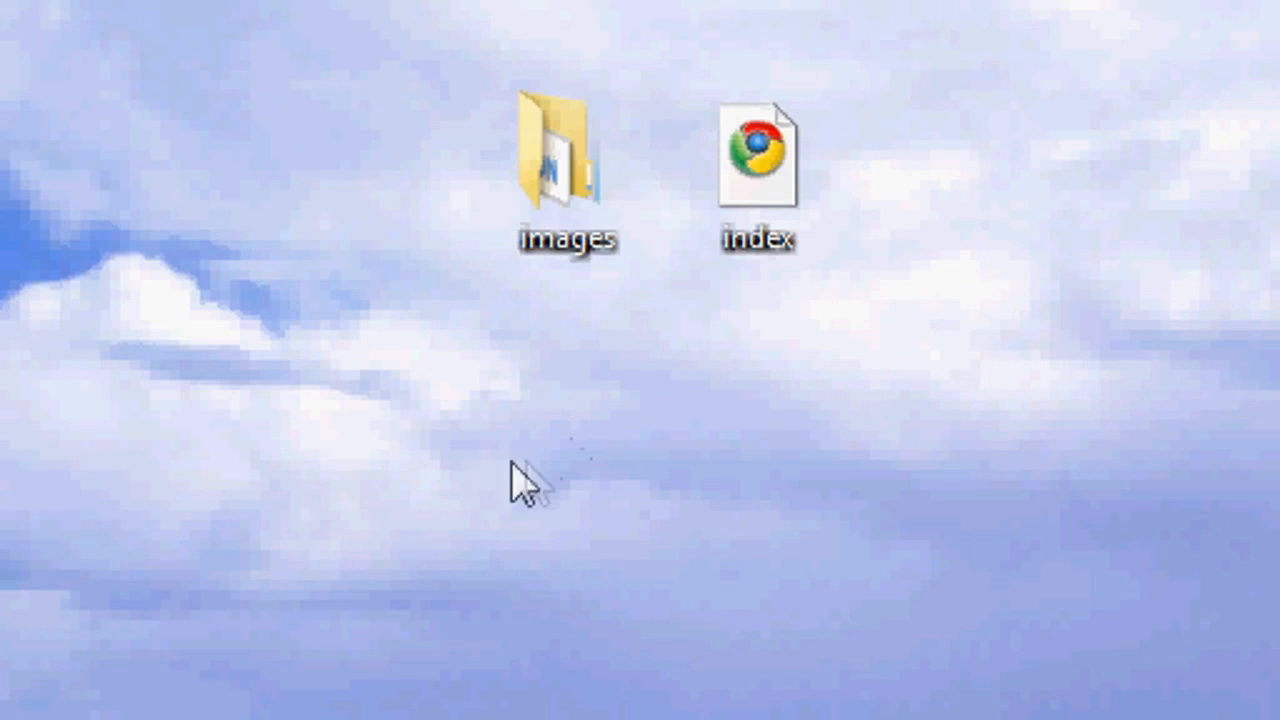
- Paste a duplicate of index.html on the desktop and name it contact
right_click(760, 160)
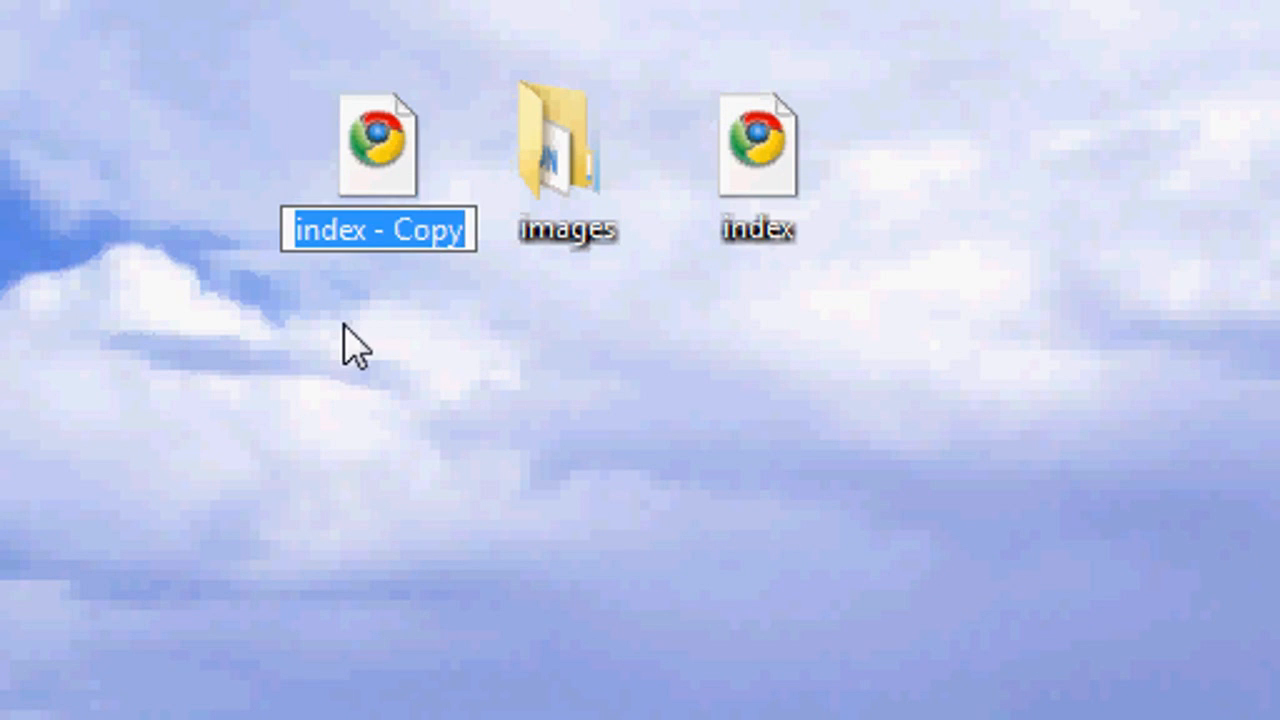
text(contact)
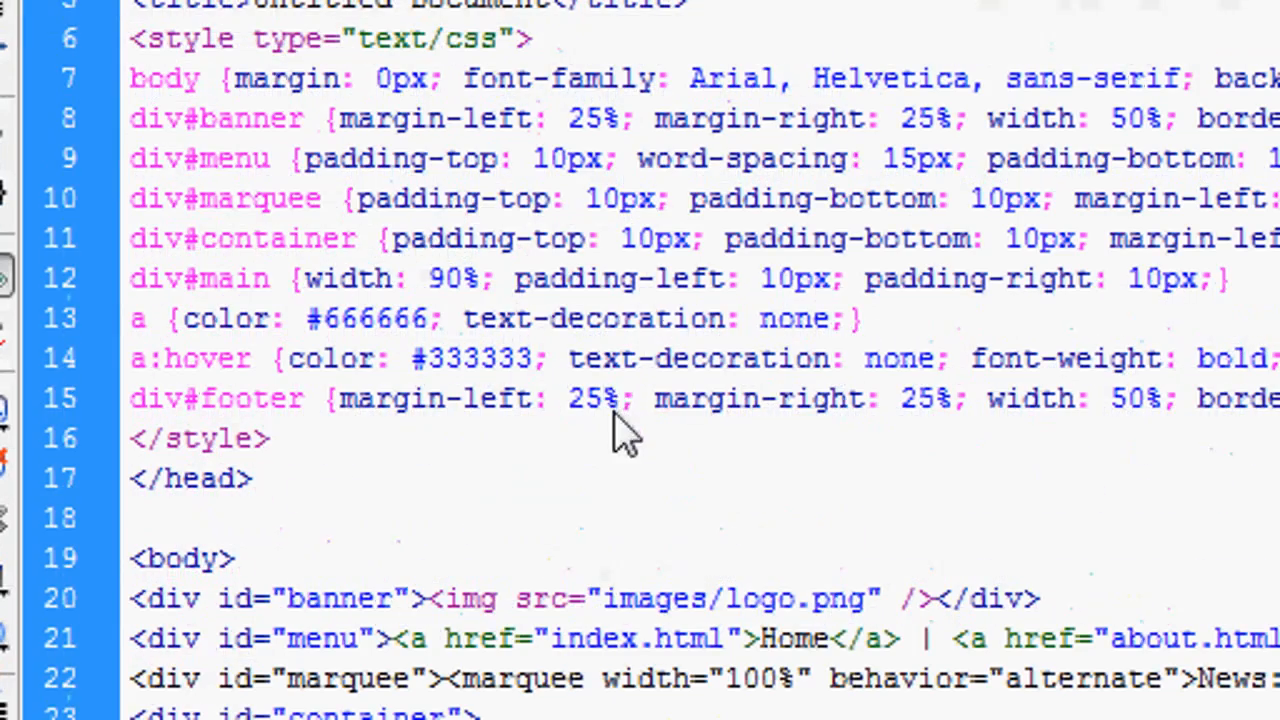
- Clear the contents of div id="main", leaving an empty insertion line for the form
scroll(down, 3)
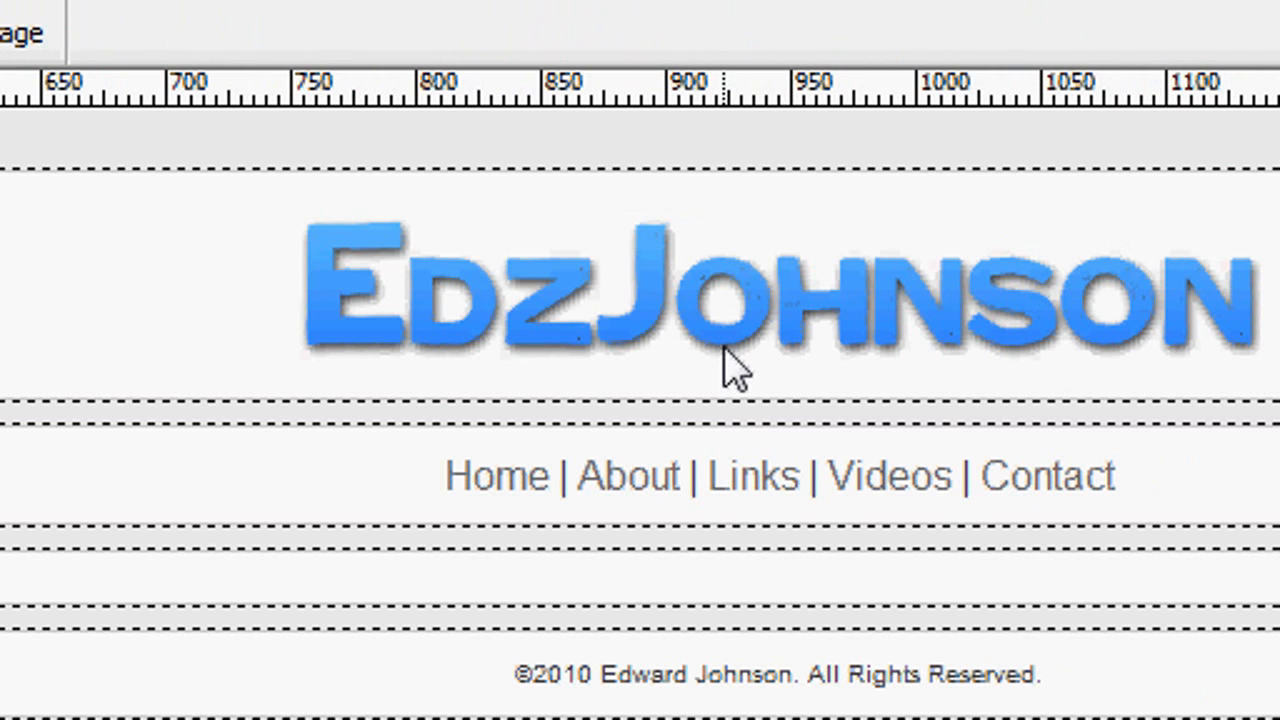
scroll(down, 3)
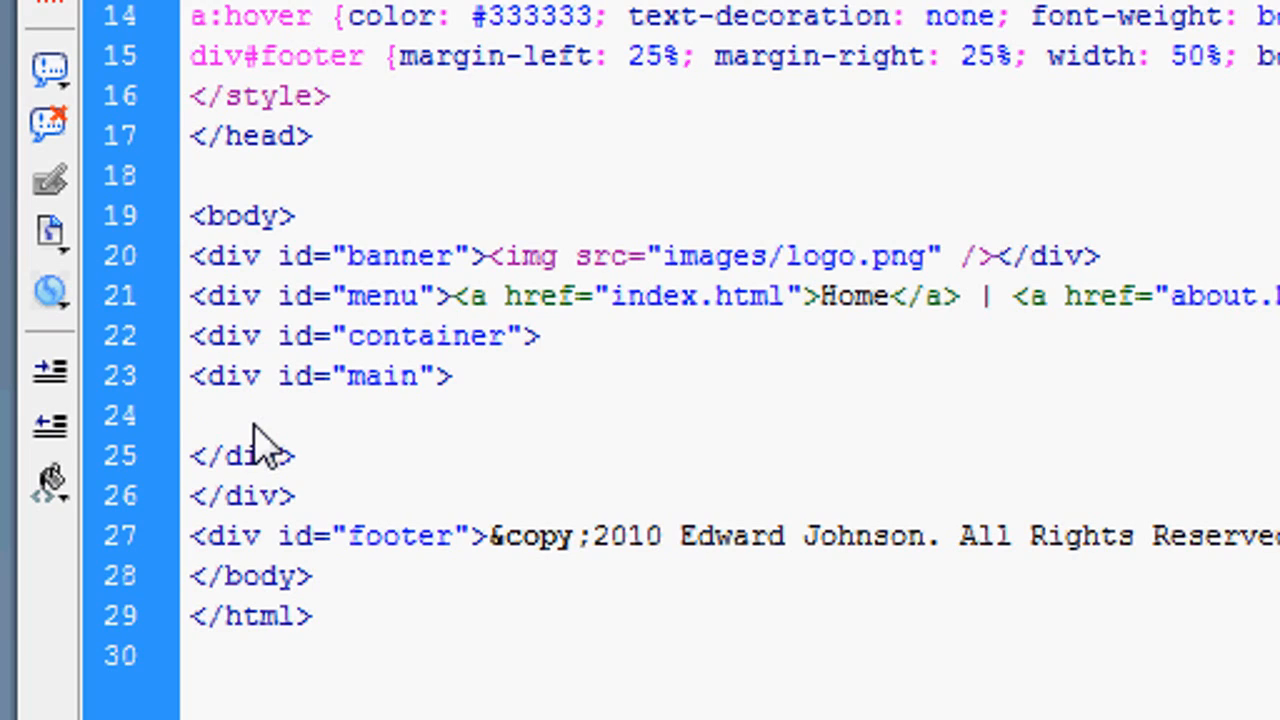
click(196, 414)
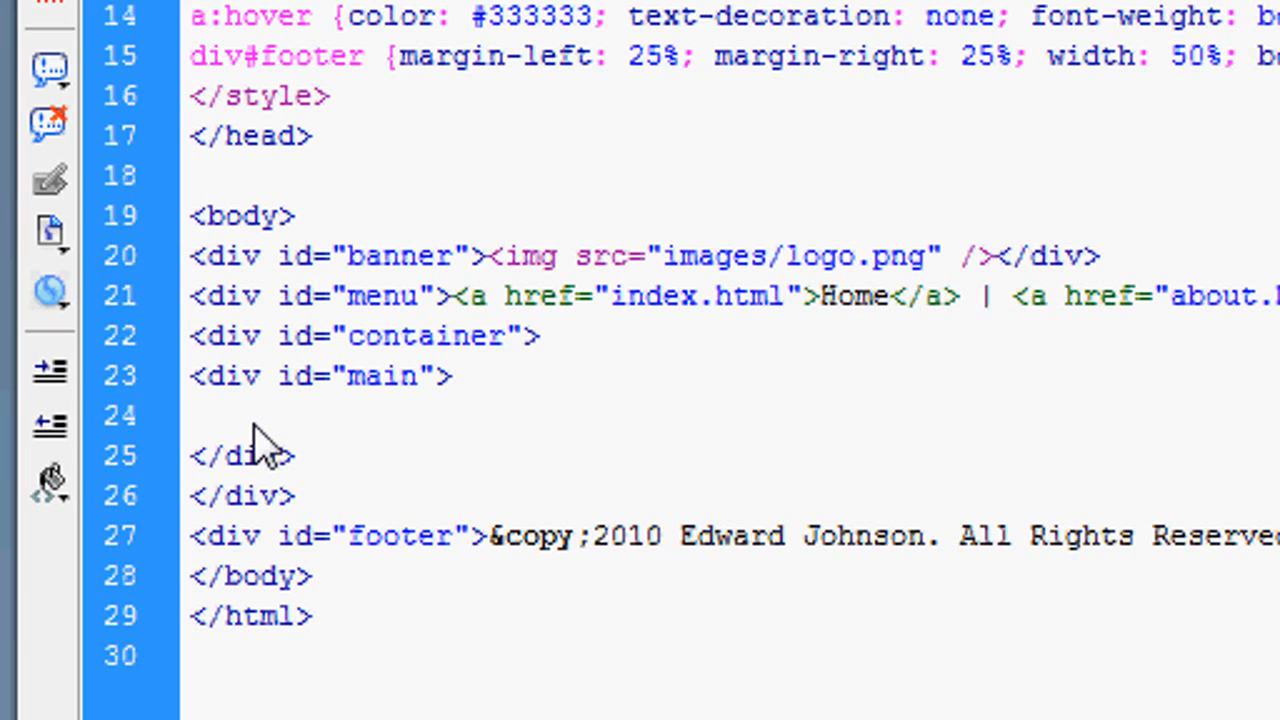
- Insert a 4-row, 2-column table 640 pixels wide with border 0 into the main div
click(196, 414)
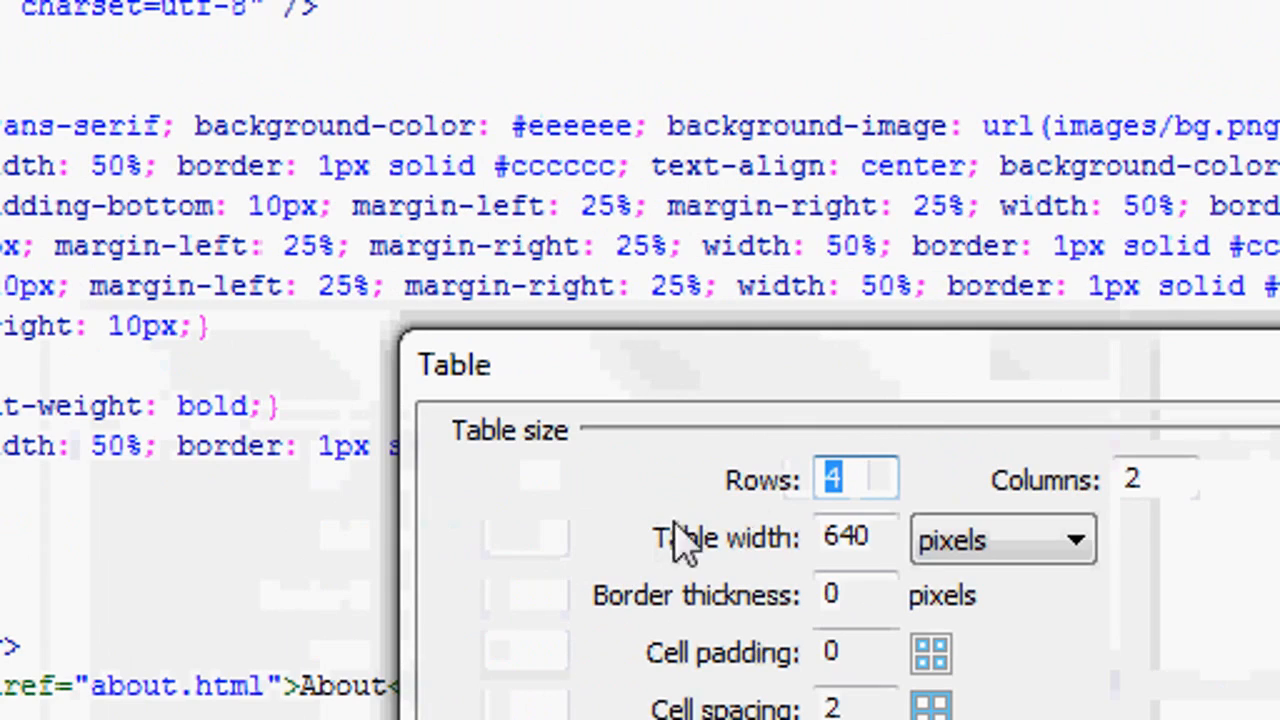
mouse_move(870, 496)
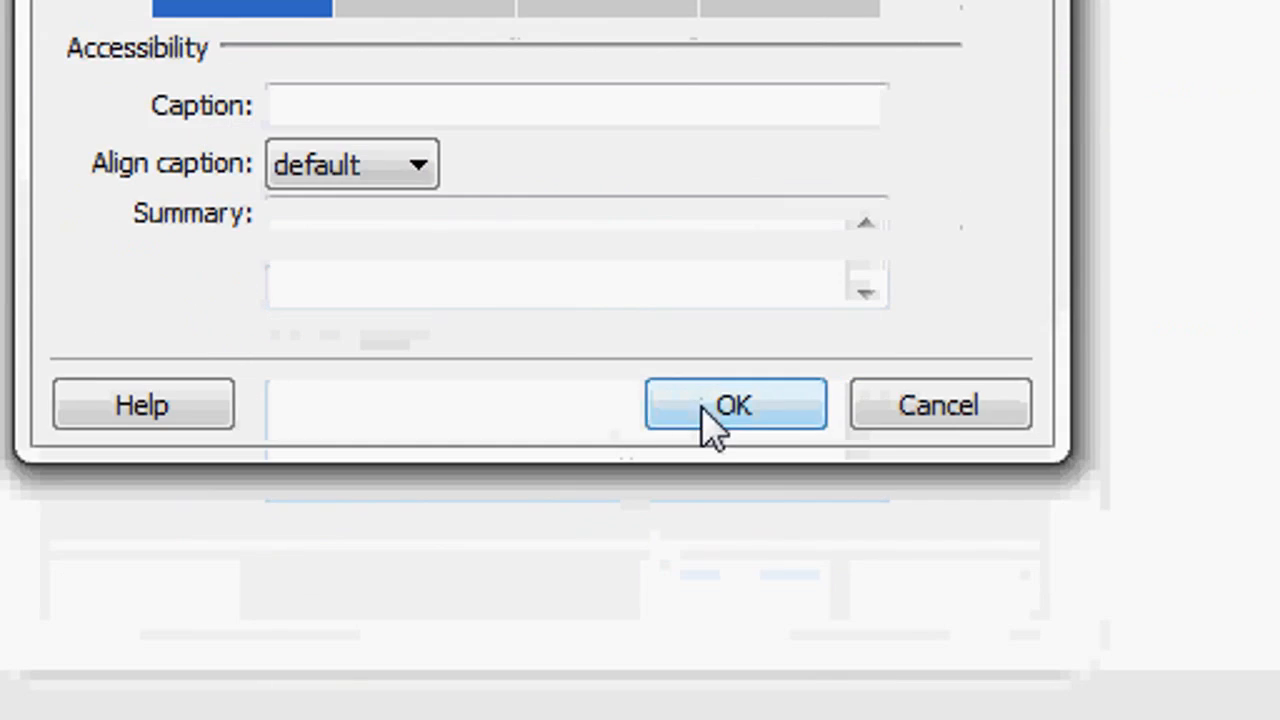
click(732, 404)
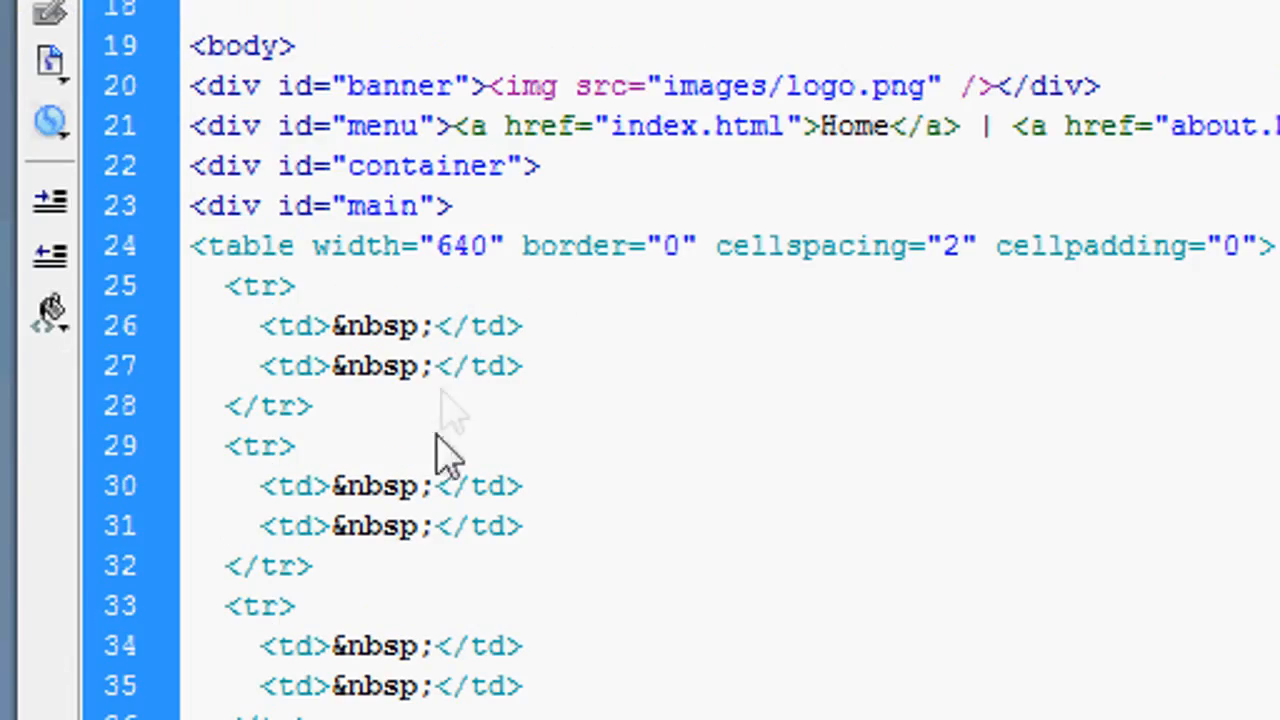
scroll(down, 3)
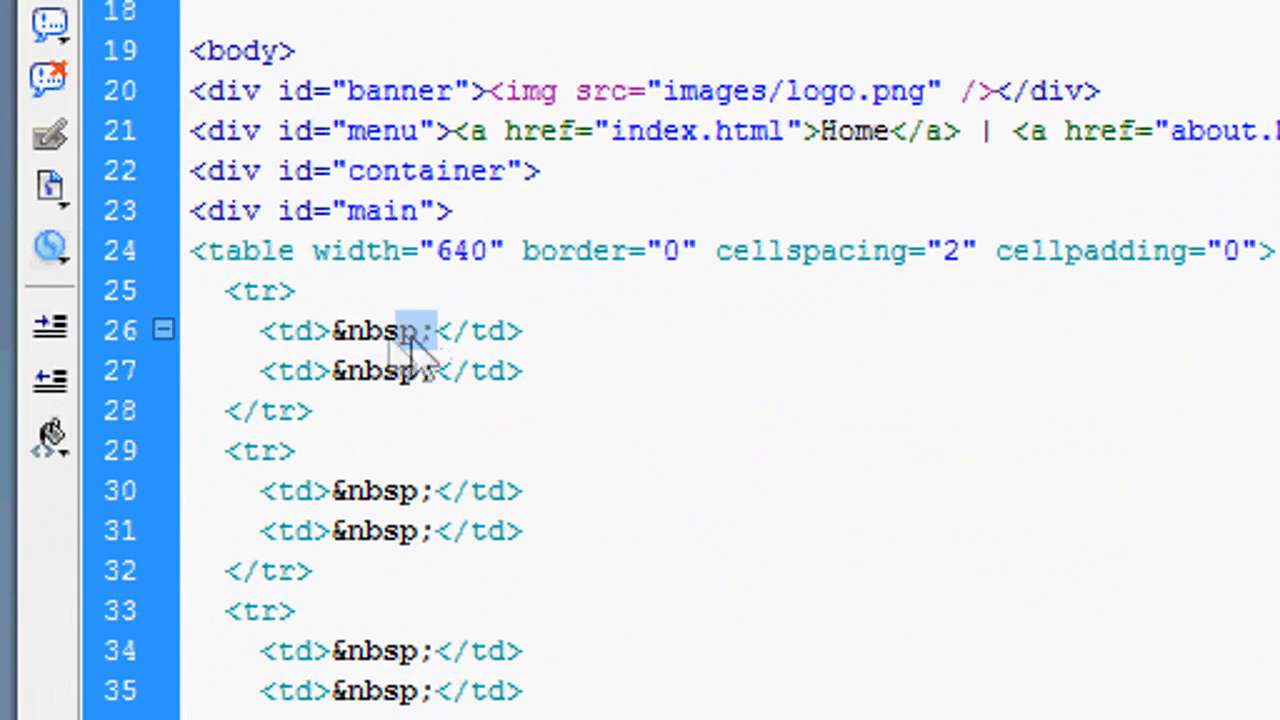
- Replace the first-column &nbsp; cells with the labels Name:, Email: and Message:
double_click(378, 332)
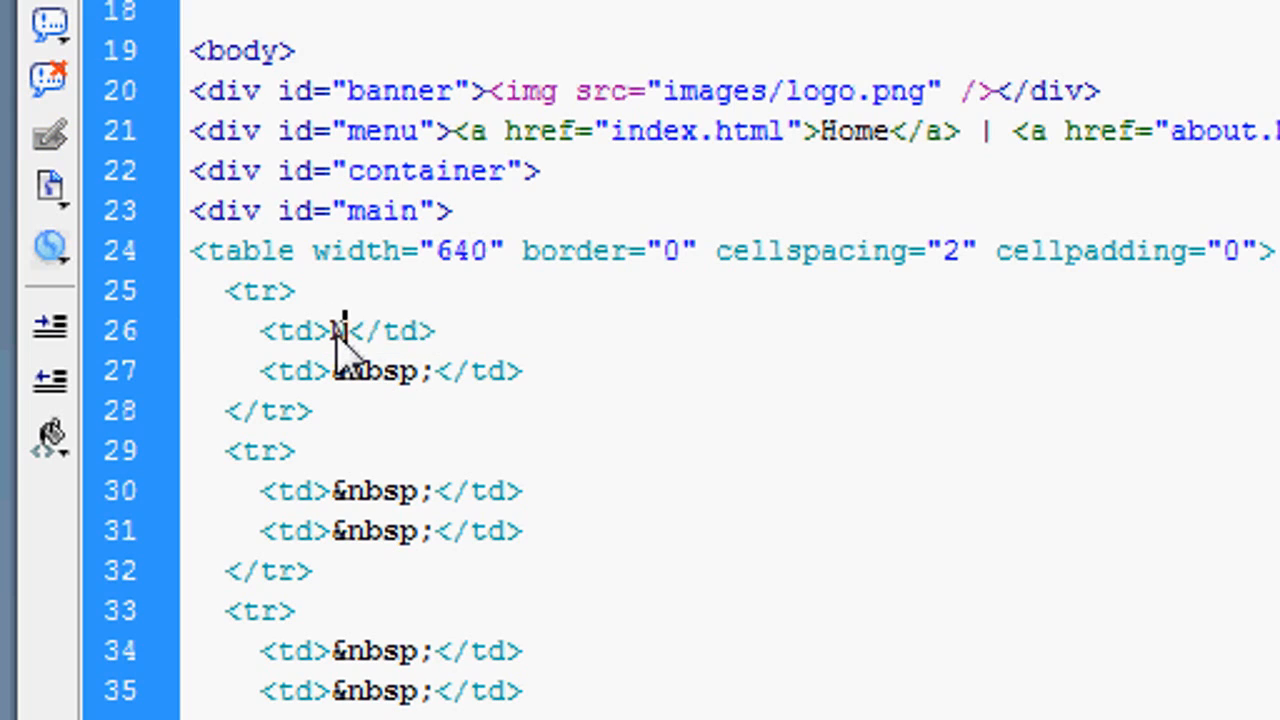
text(Name)
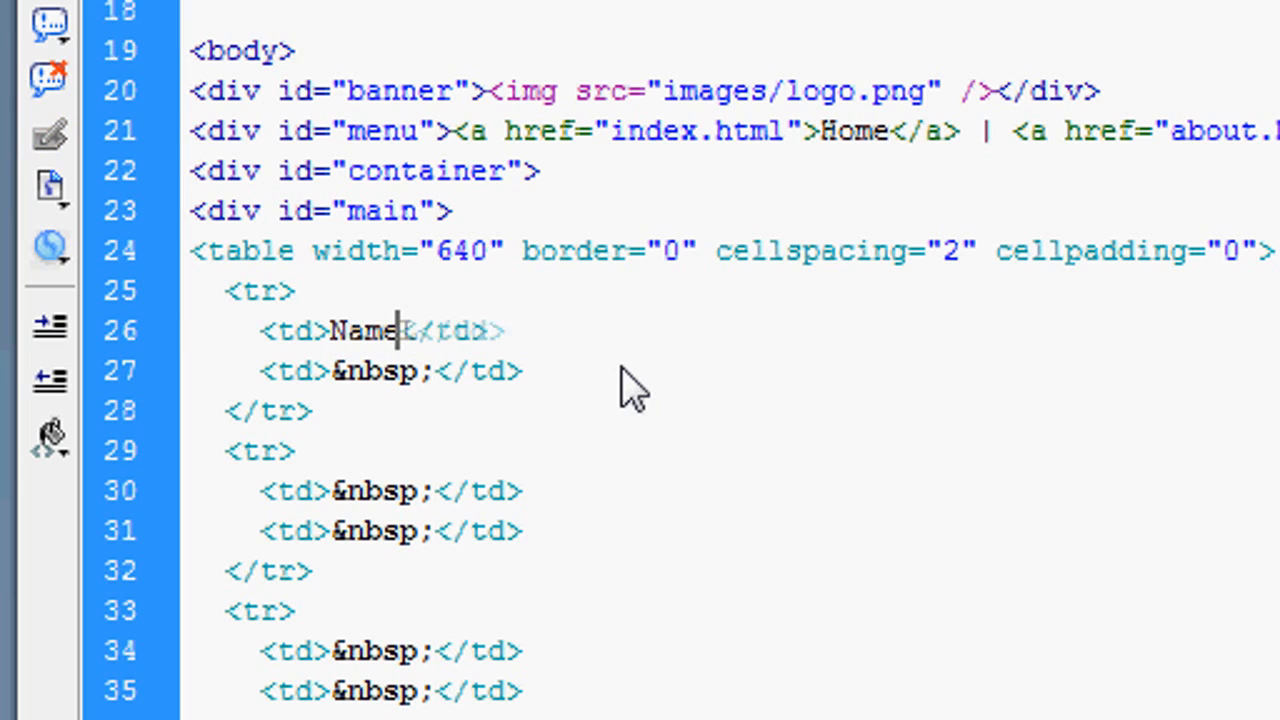
text(:)
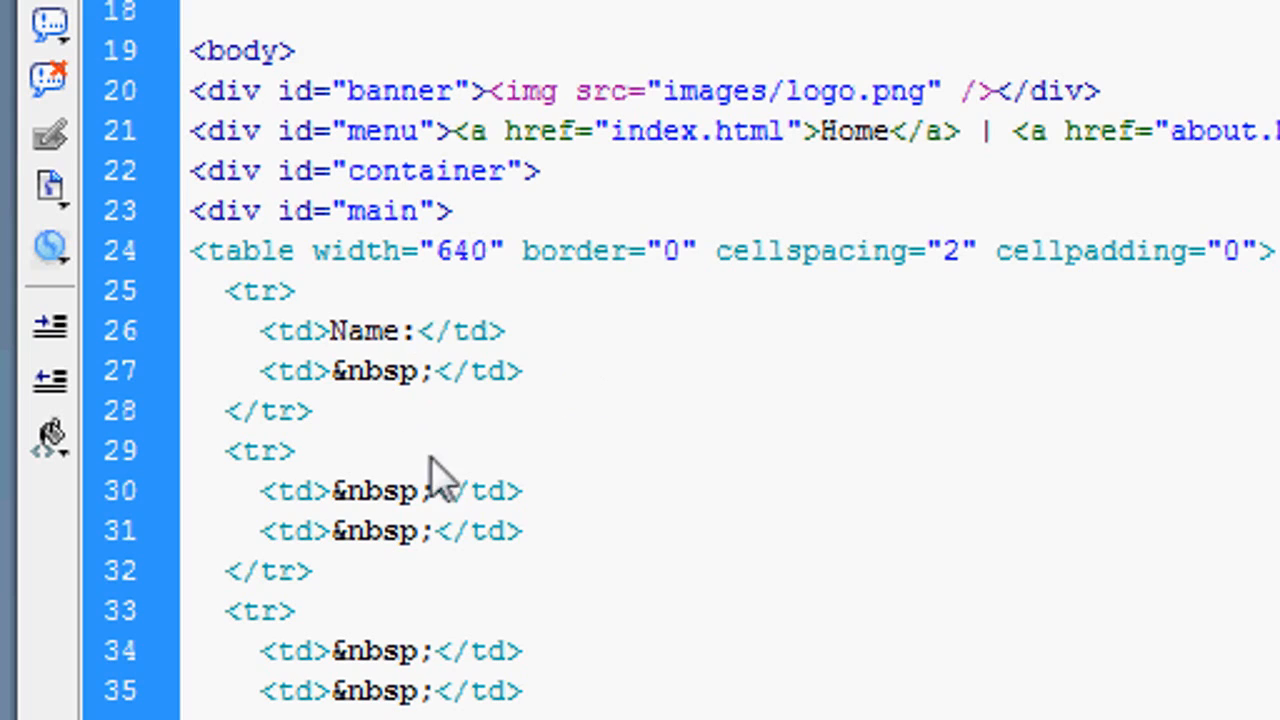
double_click(378, 492)
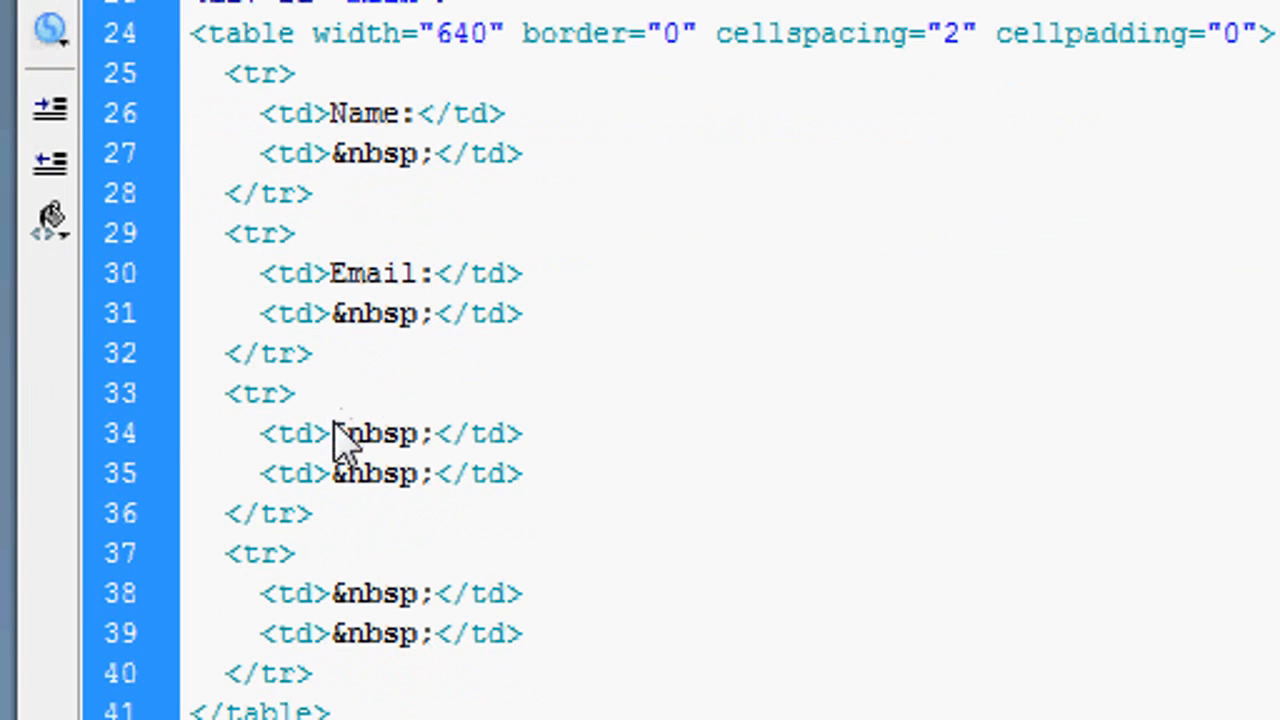
text(Message:)
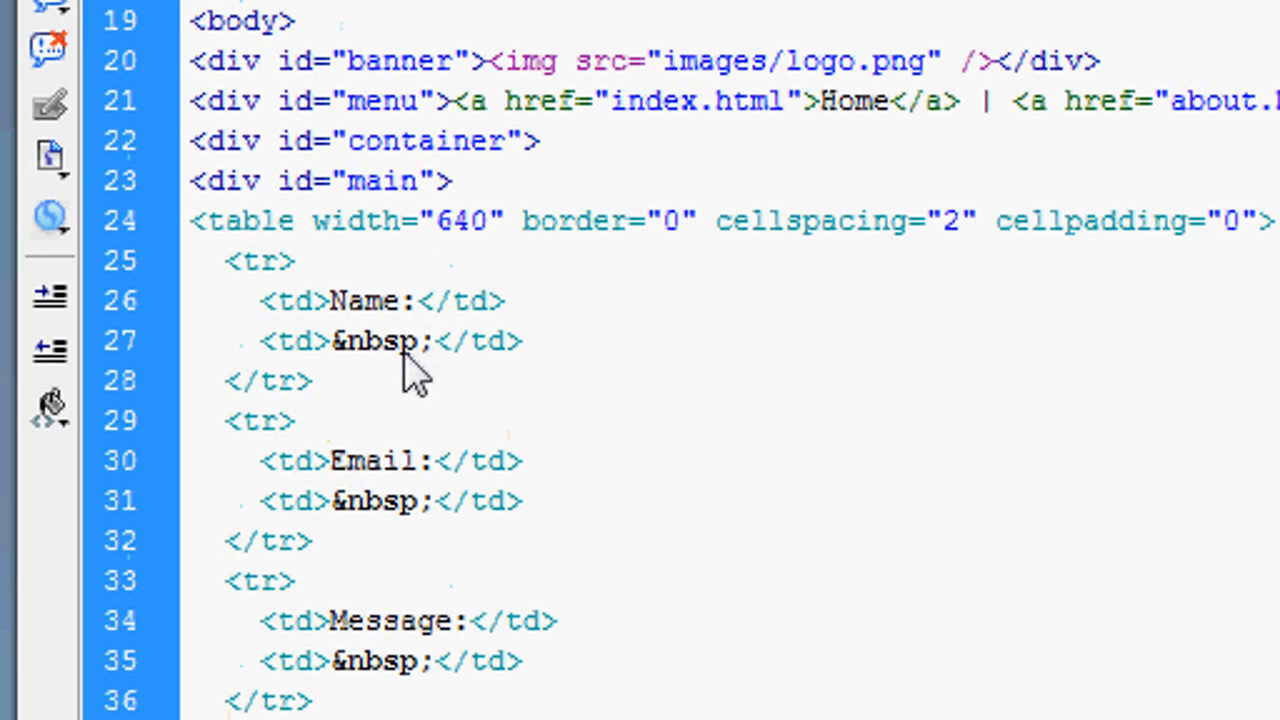
- Write an <input type="text" name="name"> tag in the cell beside Name:
double_click(378, 340)
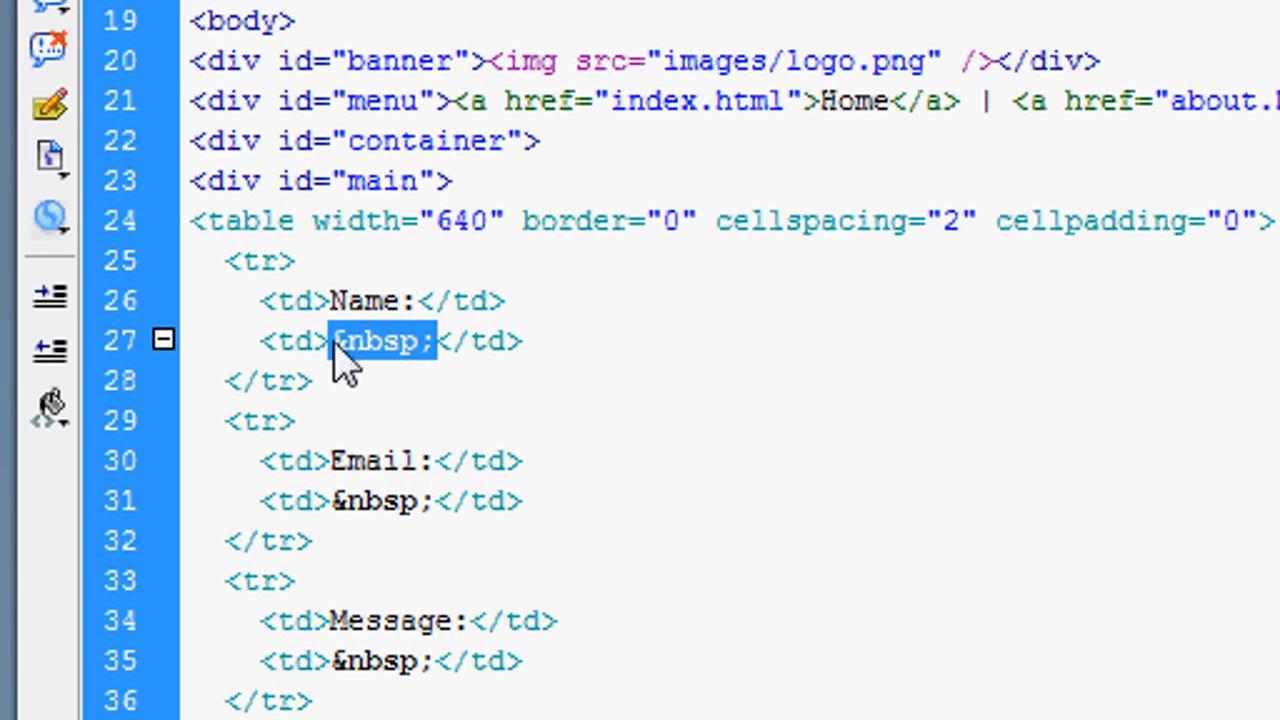
key(Delete)
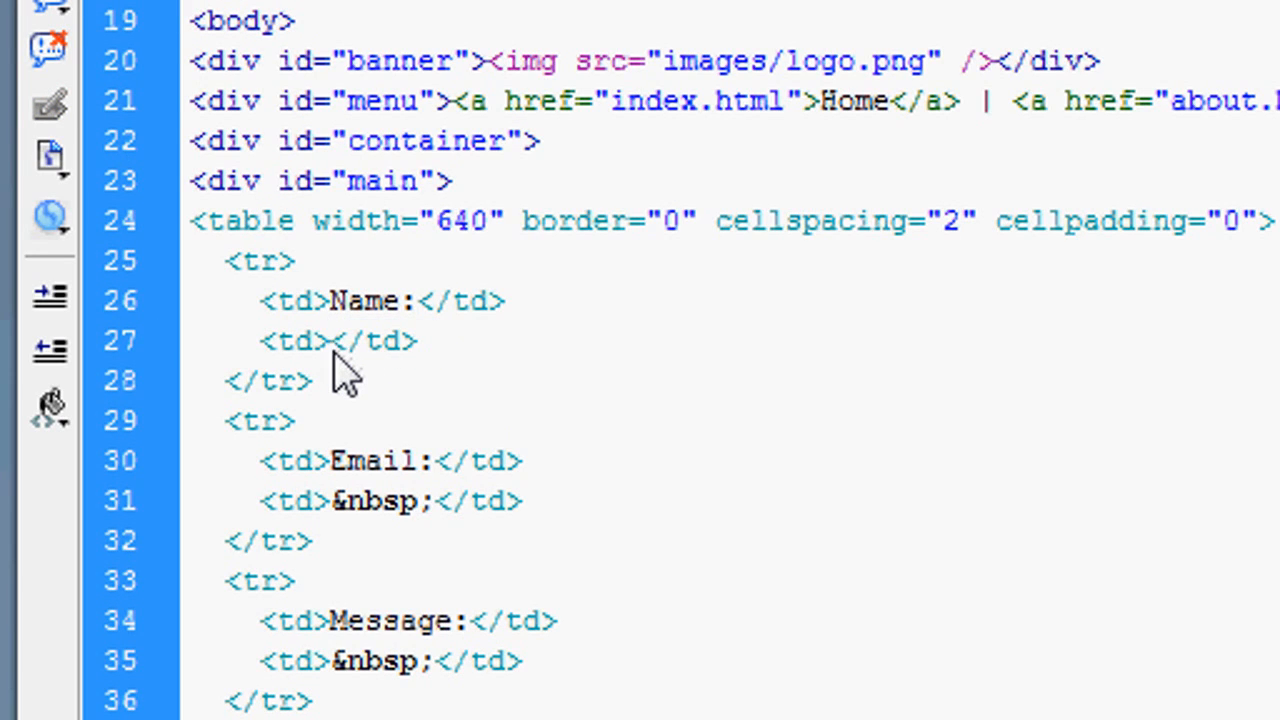
text(input type="text"<)
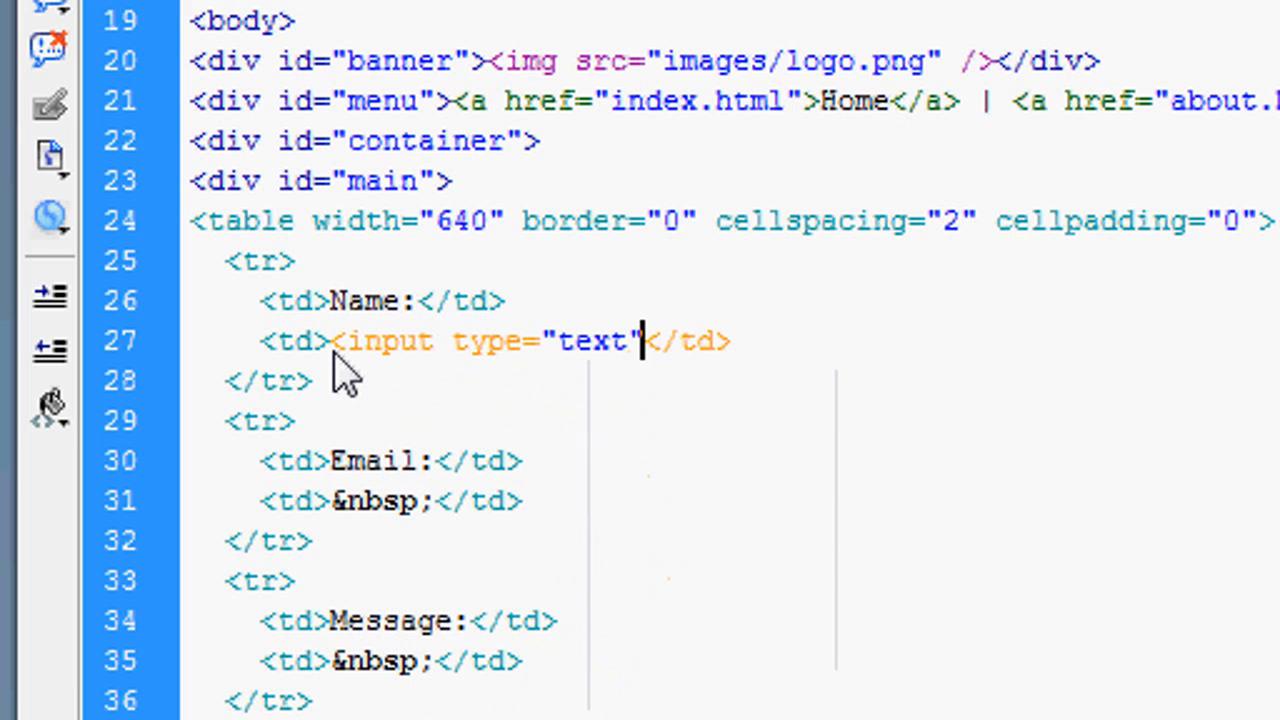
text(name="")
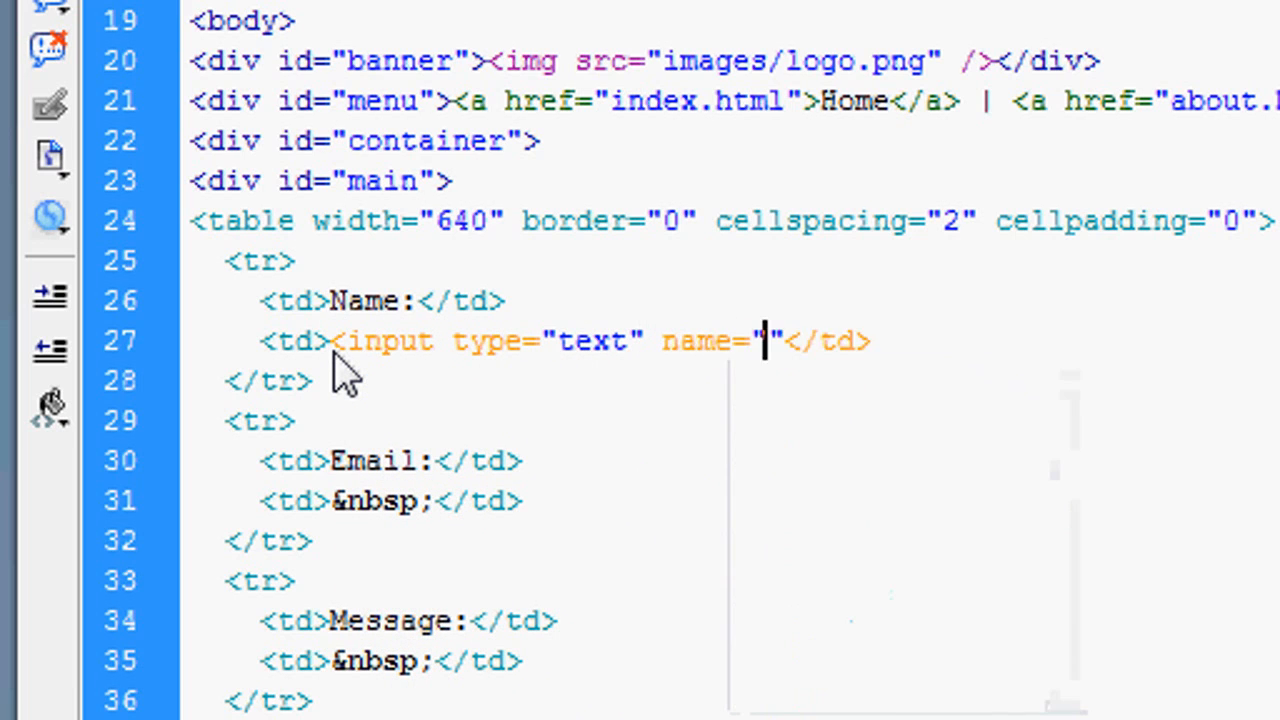
text(name)
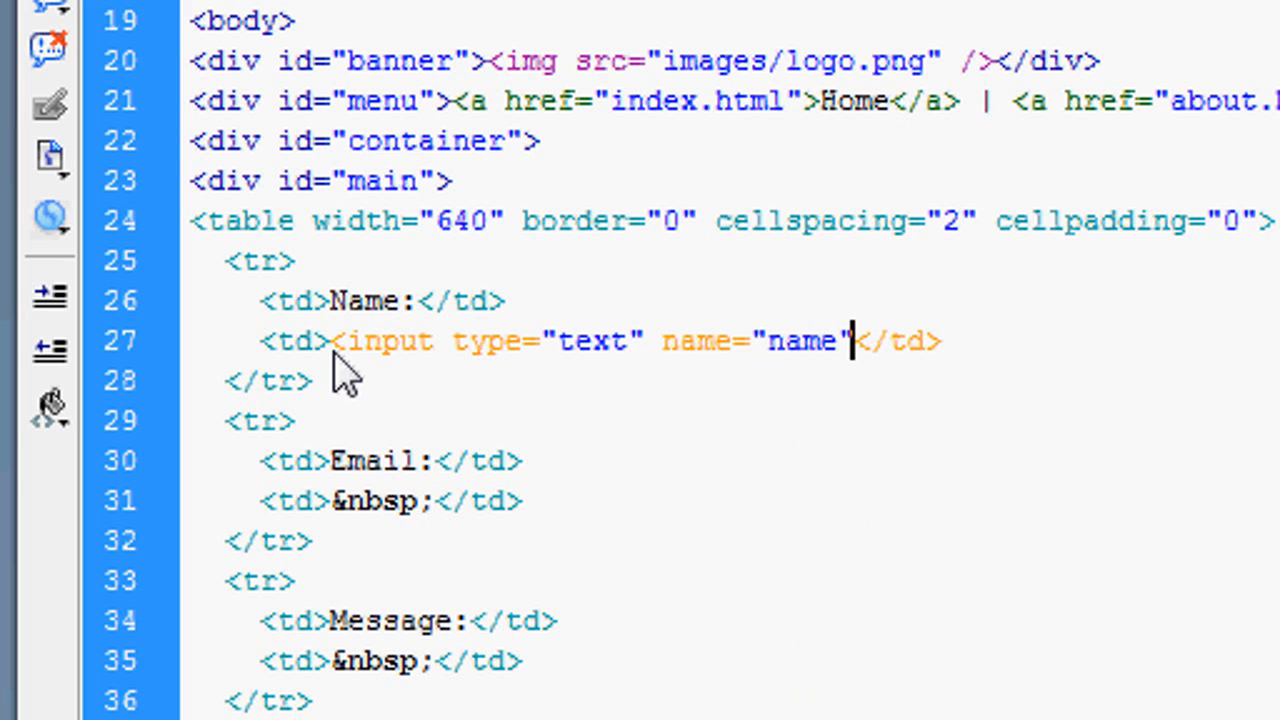
text(" ")
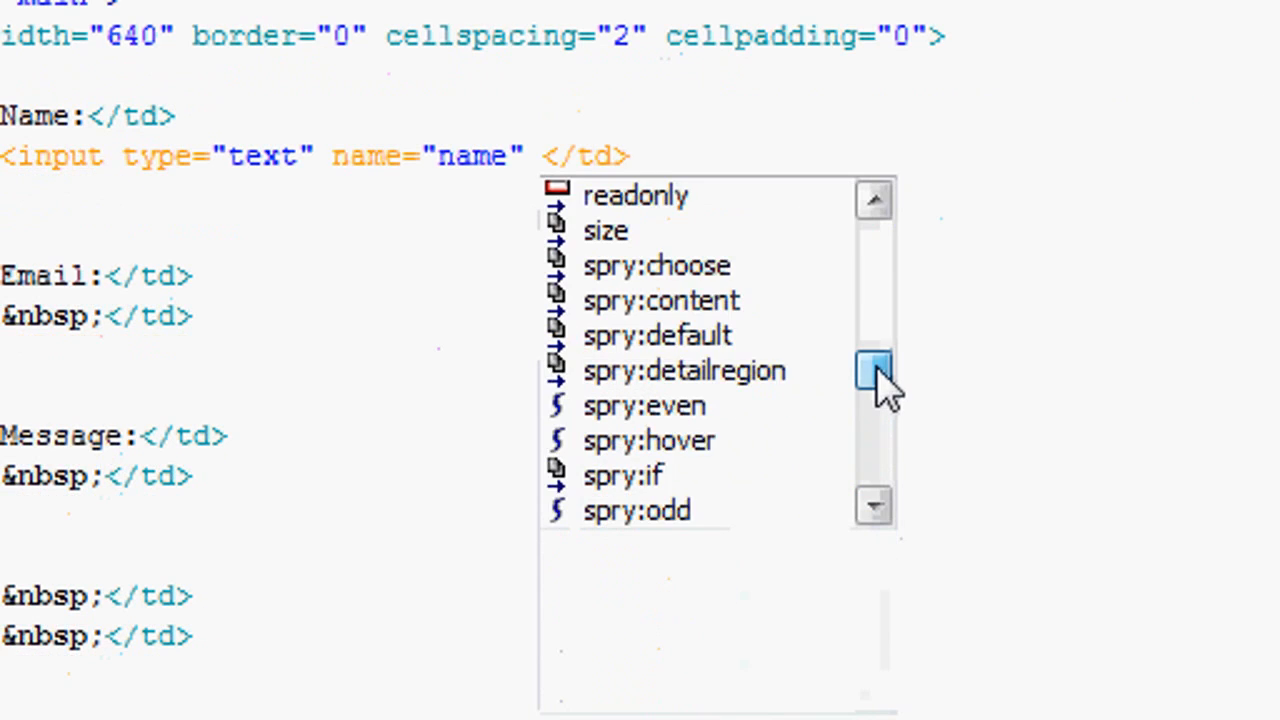
- Give the Name field the default value "Enter Your Name" and check it in Design view
drag(876, 370, 876, 464)
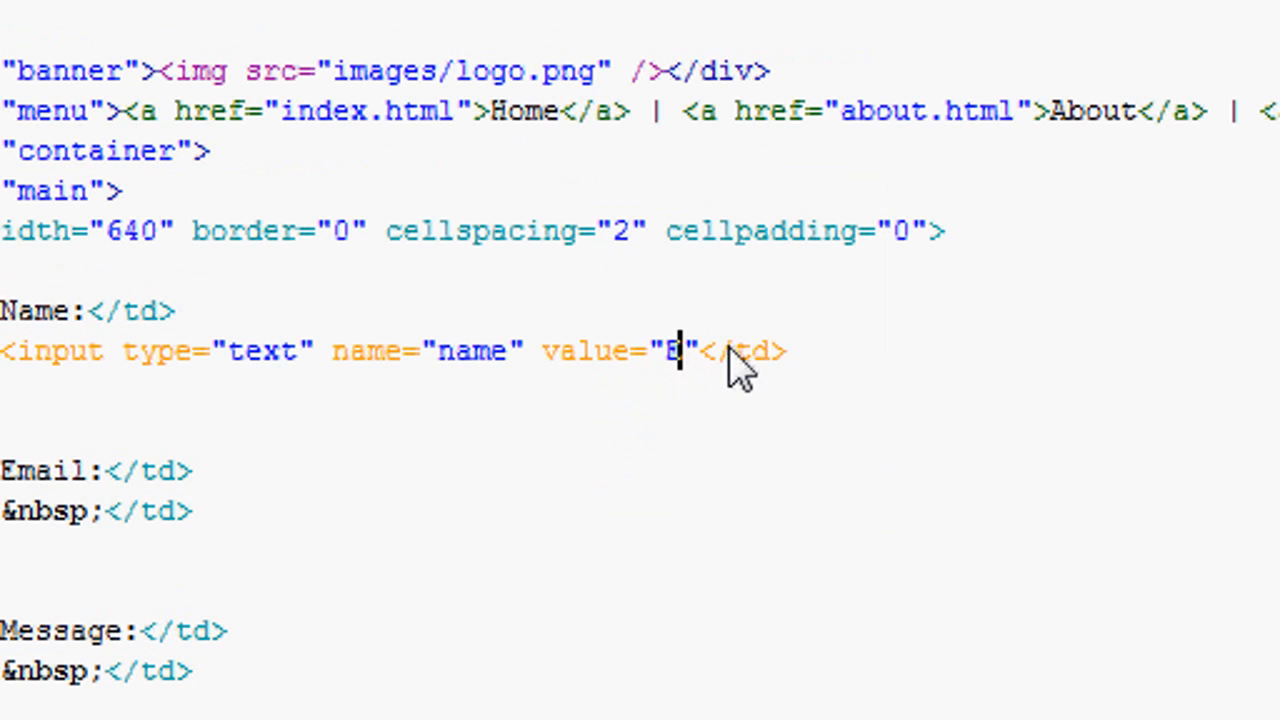
text(nter Your Name)
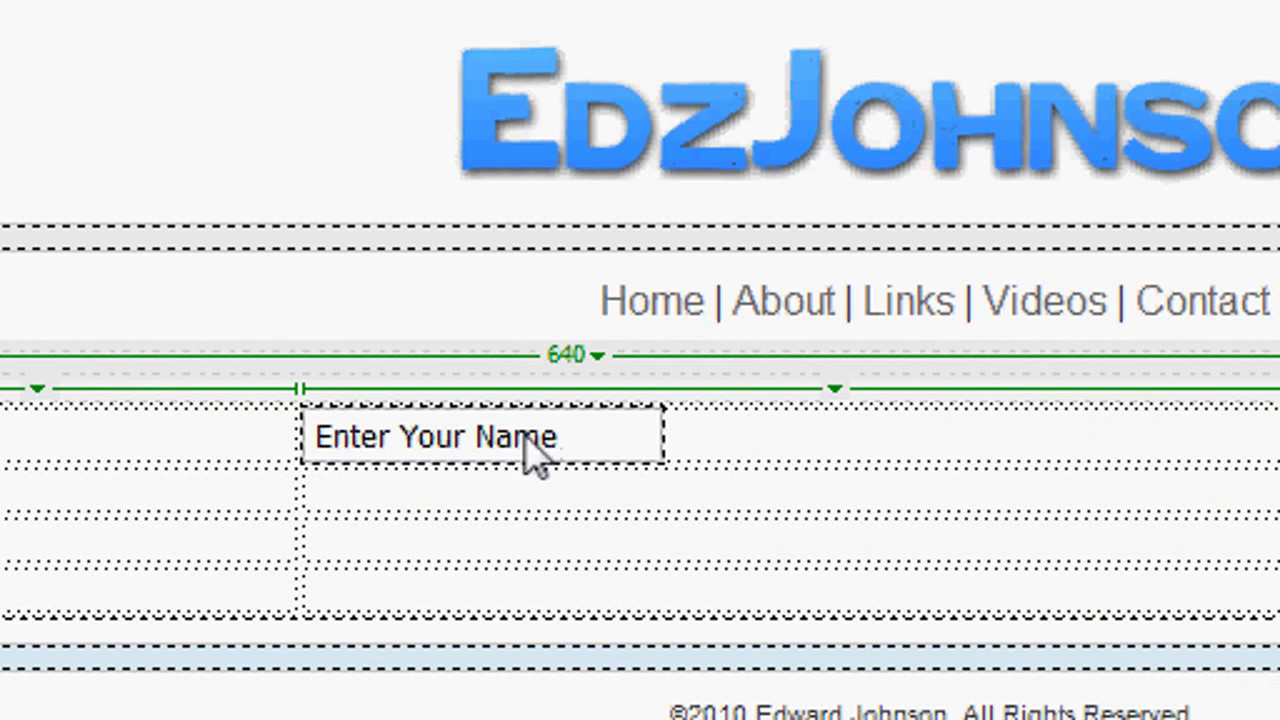
mouse_move(330, 476)
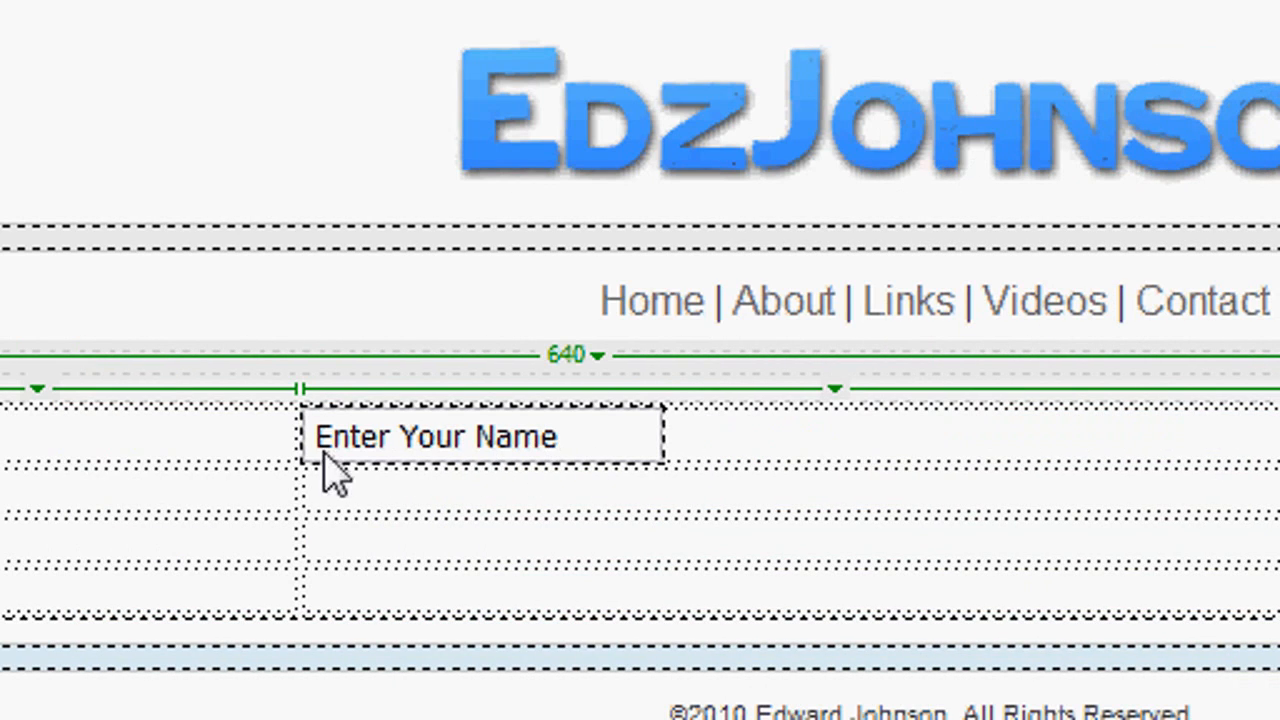
scroll(down, 3)
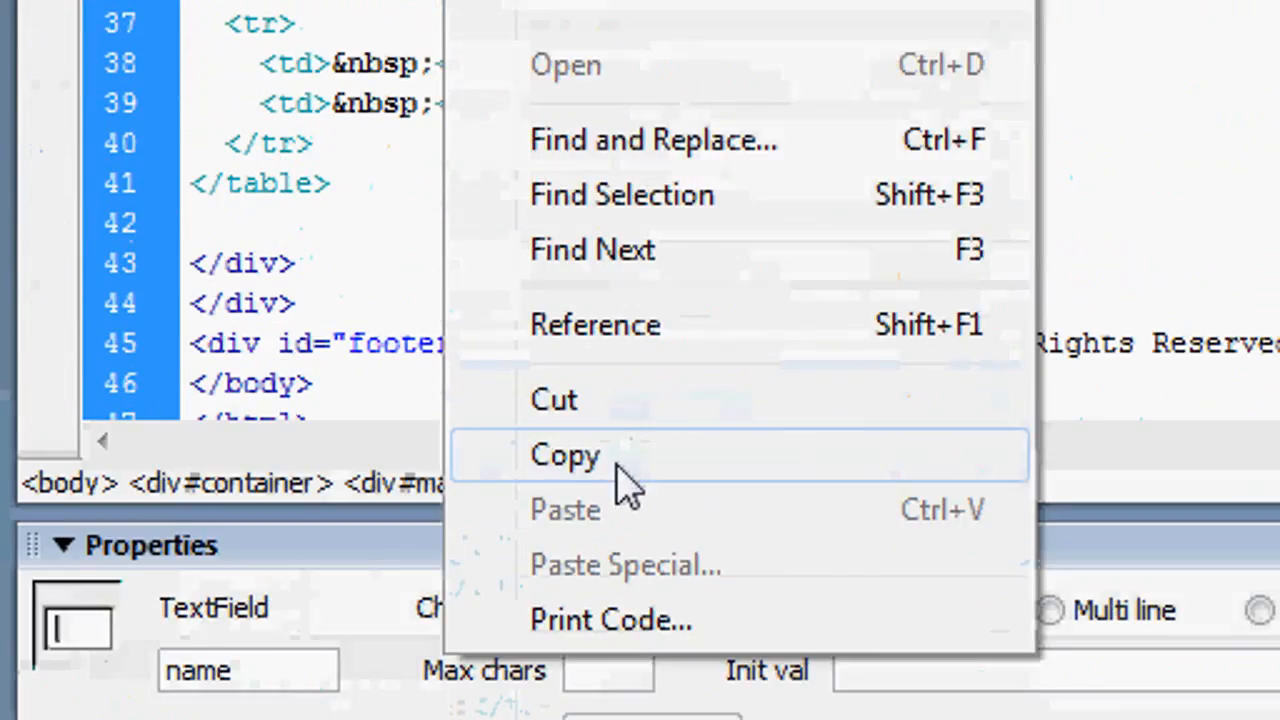
- Copy the Name input into the Email cell and rename it name="email"
click(564, 456)
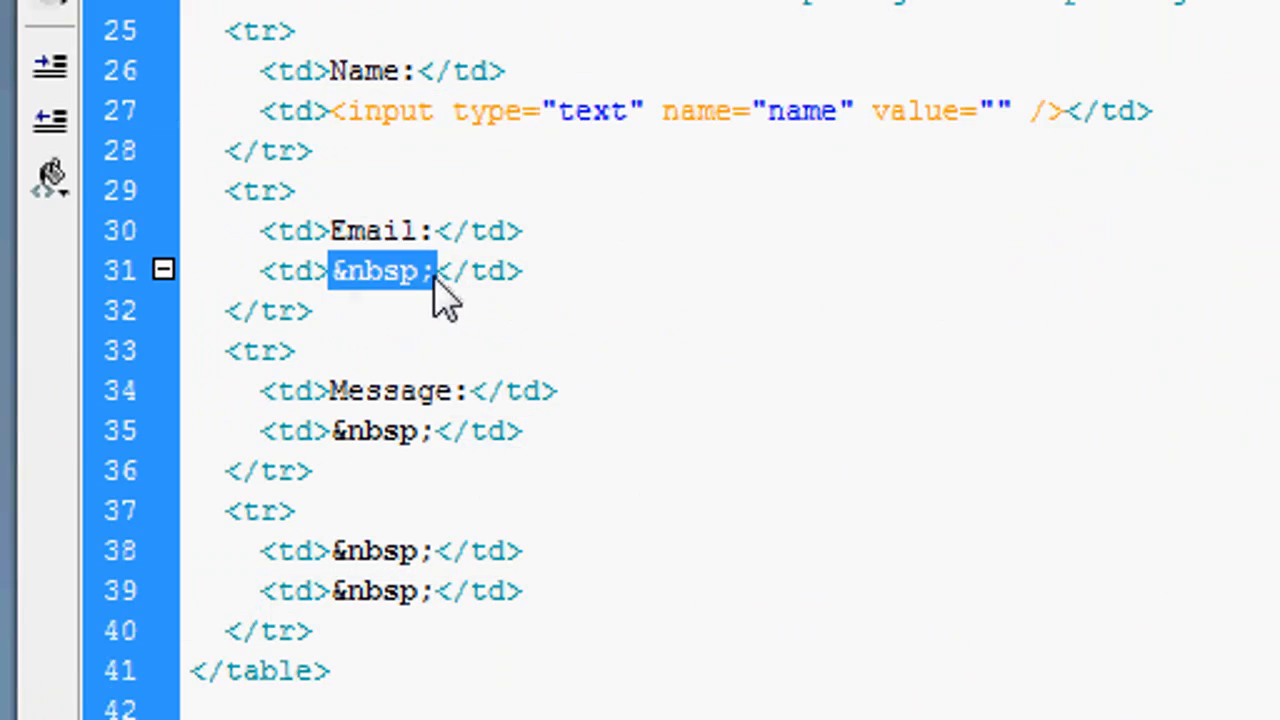
right_click(378, 270)
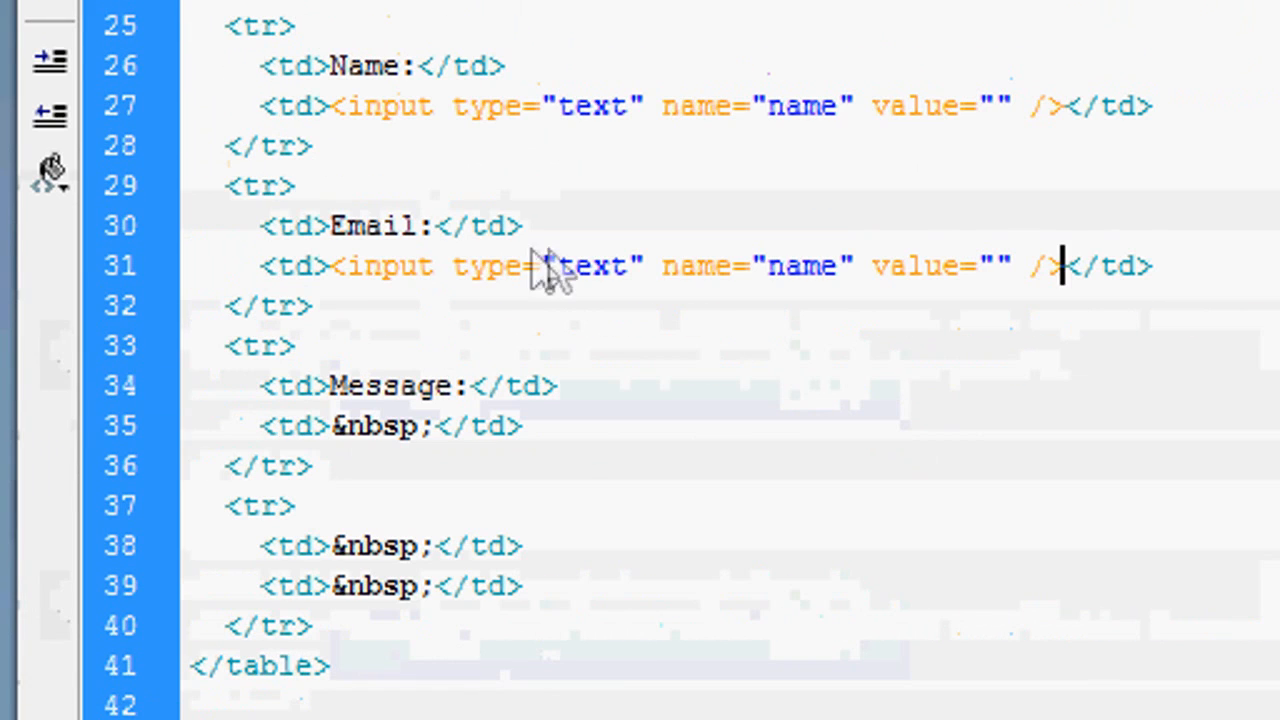
double_click(804, 266)
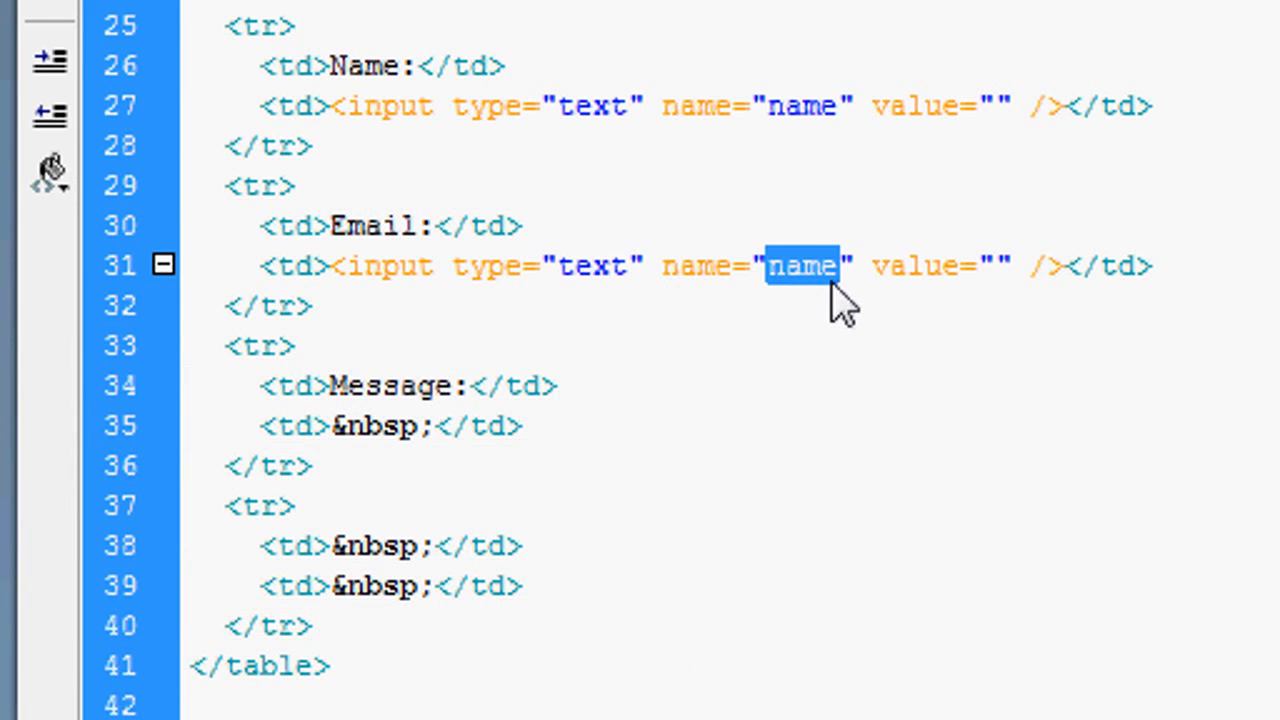
text(email)
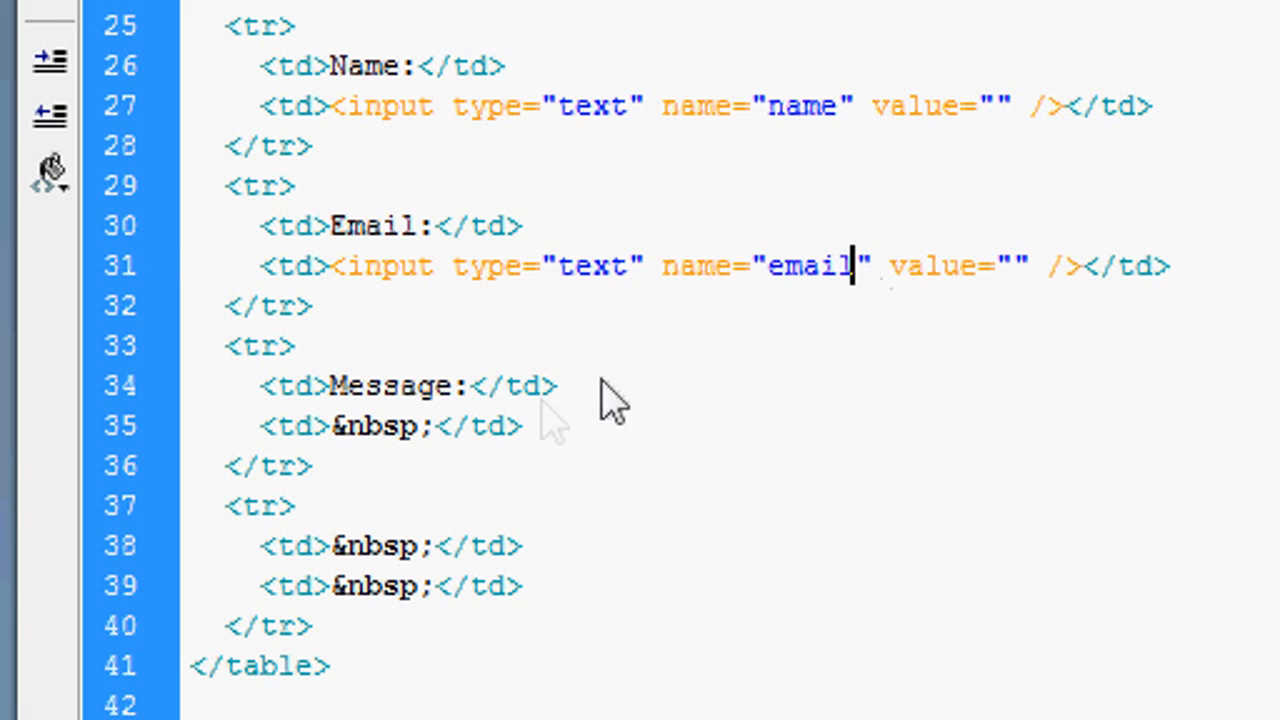
double_click(378, 424)
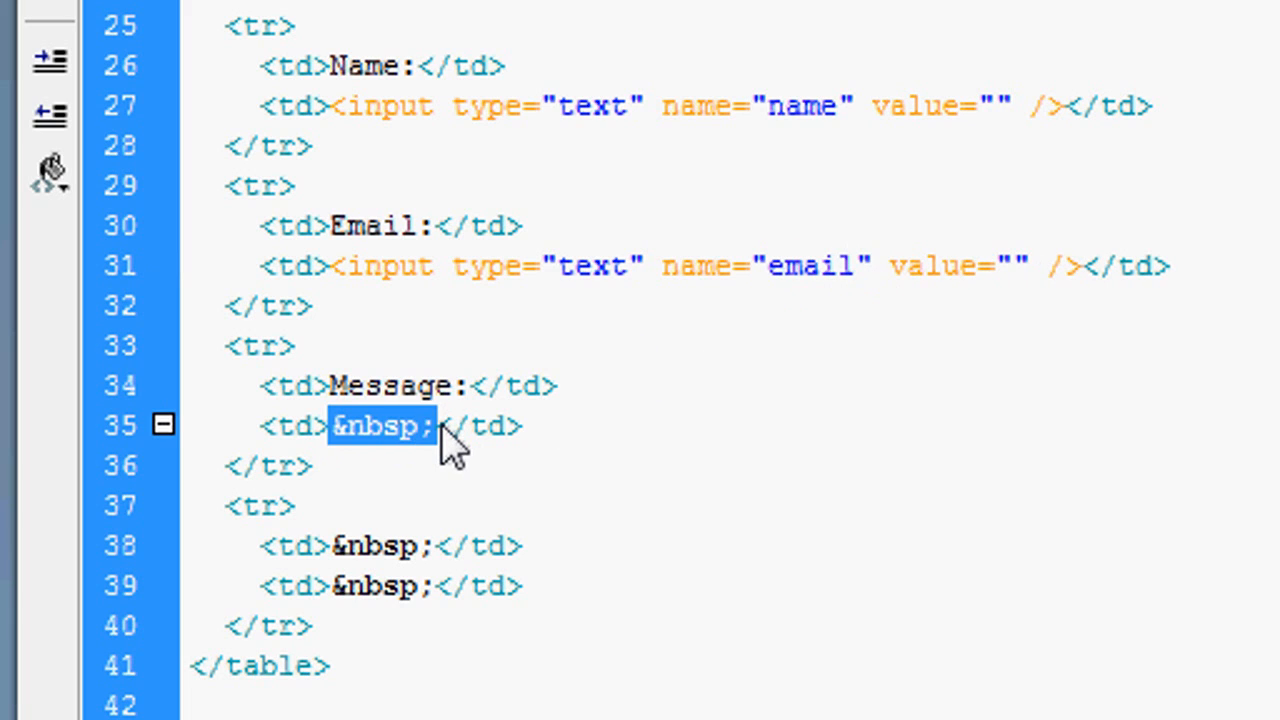
- Write a <textarea></textarea> element in the cell beside the Message: label
text(text)
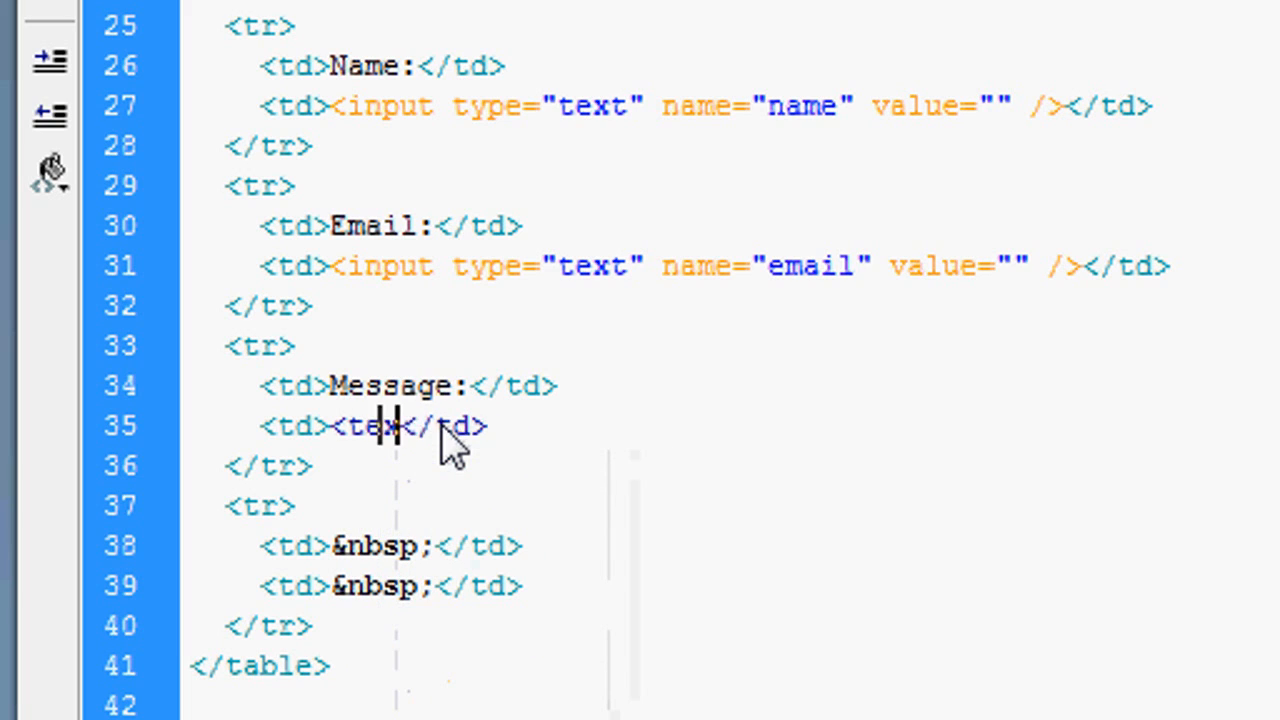
text(tarea)
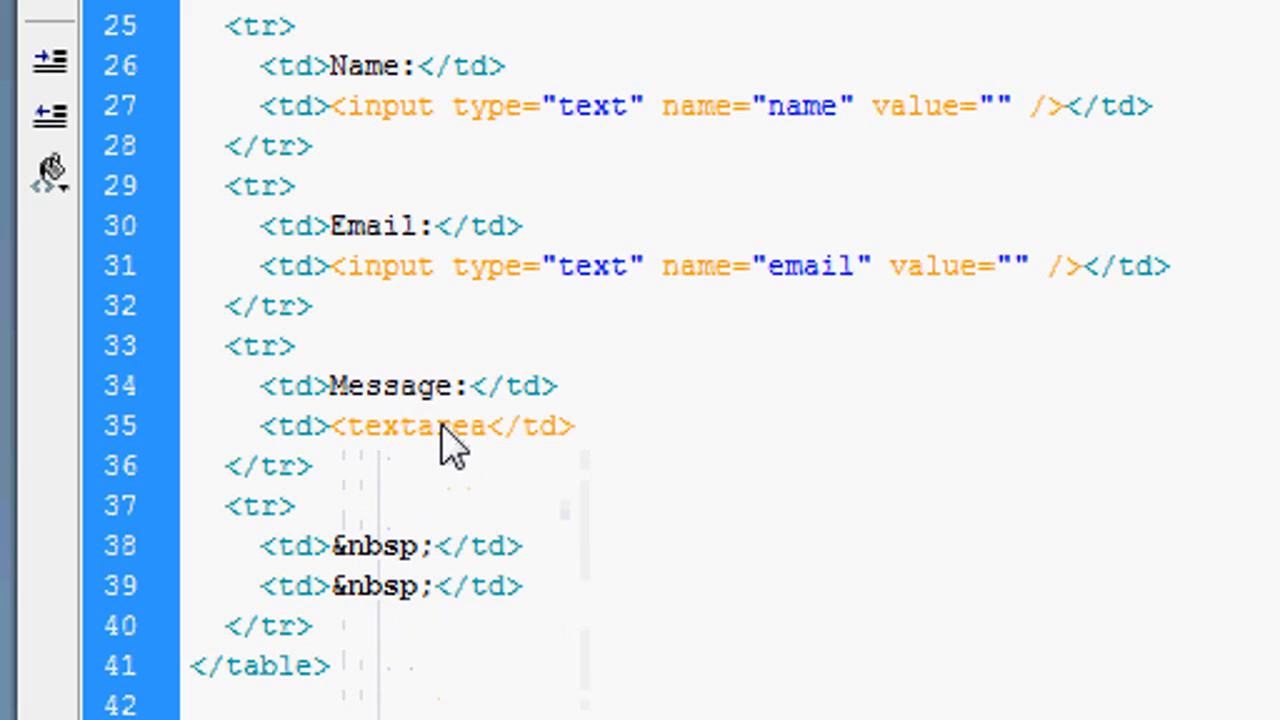
text(wid)
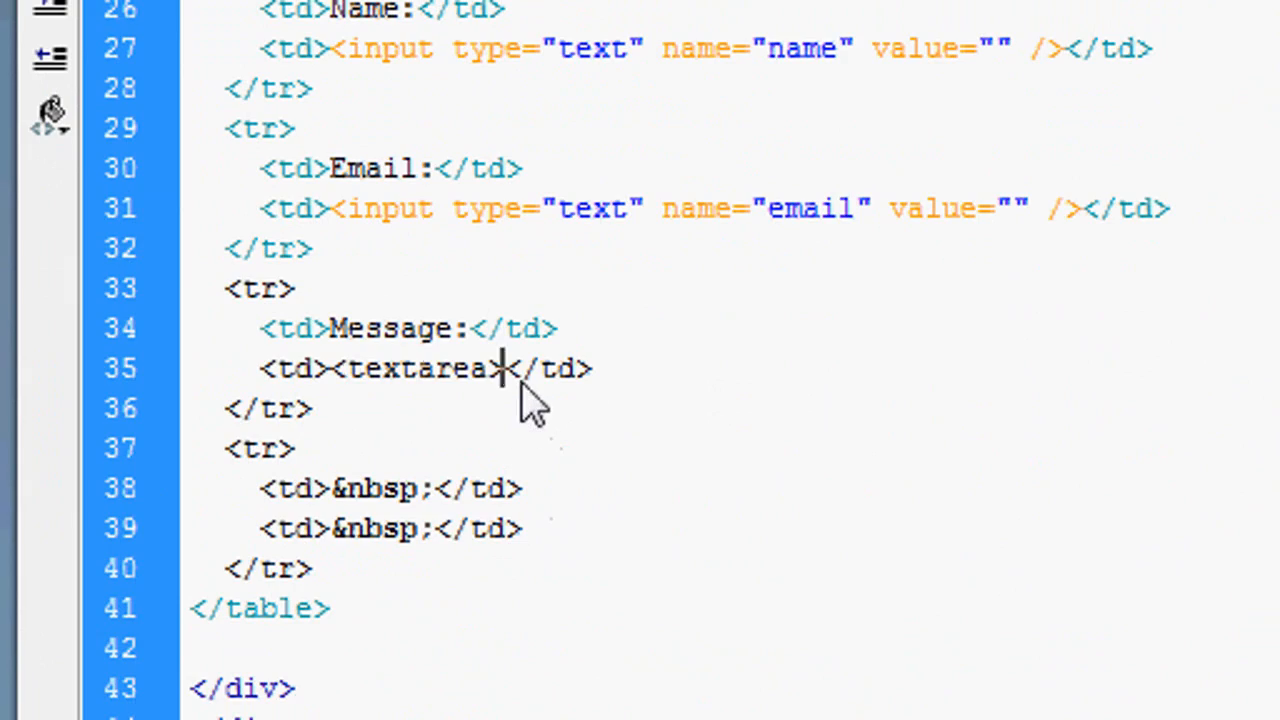
text(</textarea></t)
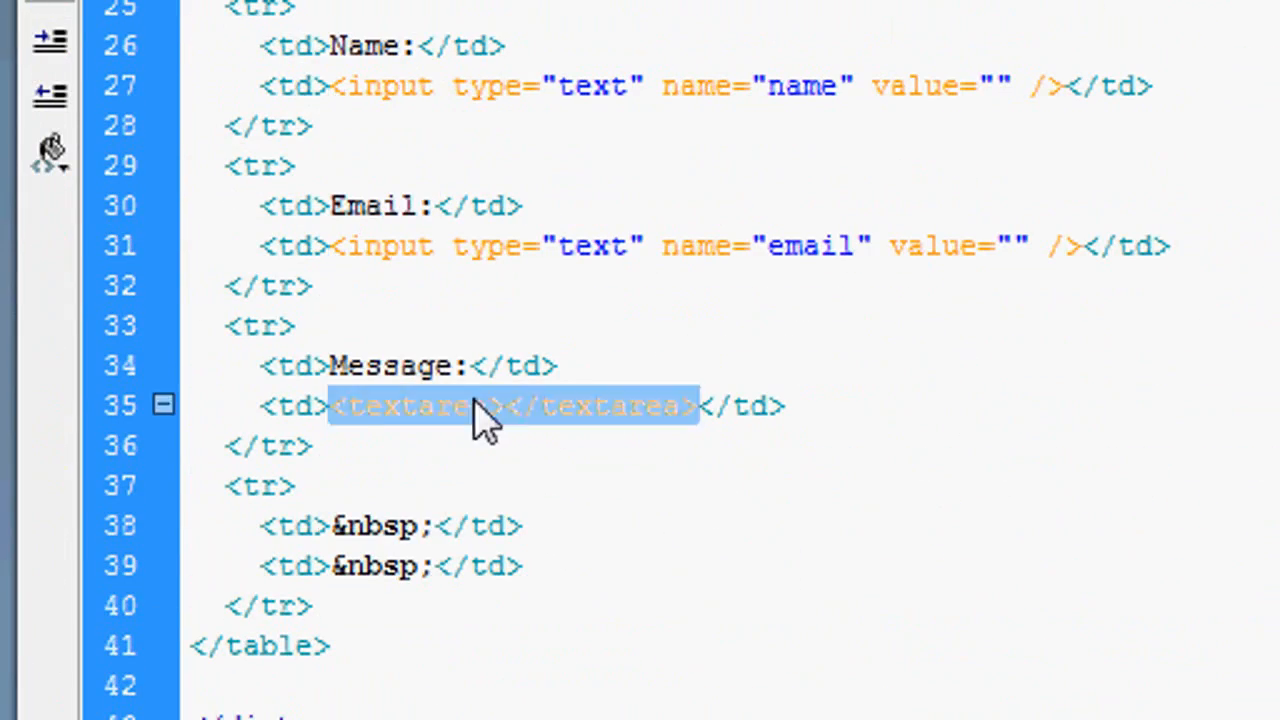
- Set the textarea to rows="5" cols="40" and check the multi-line box in Design view
text(nu)
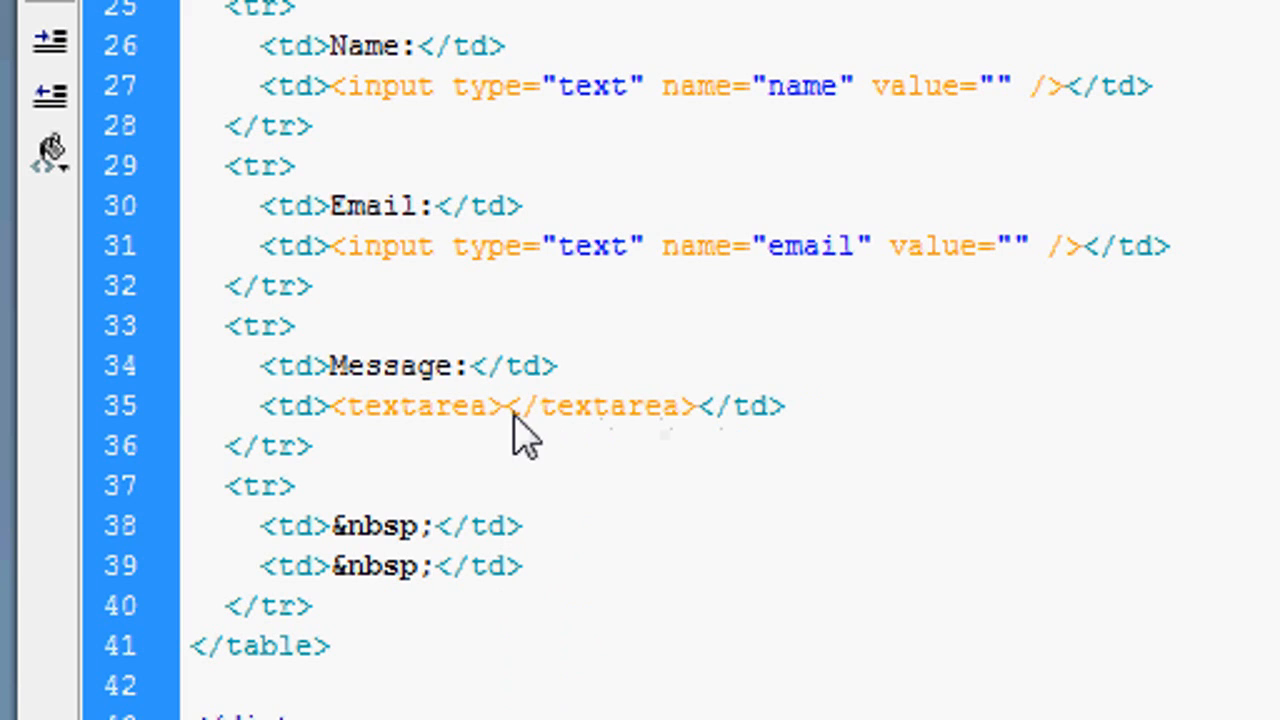
mouse_move(604, 436)
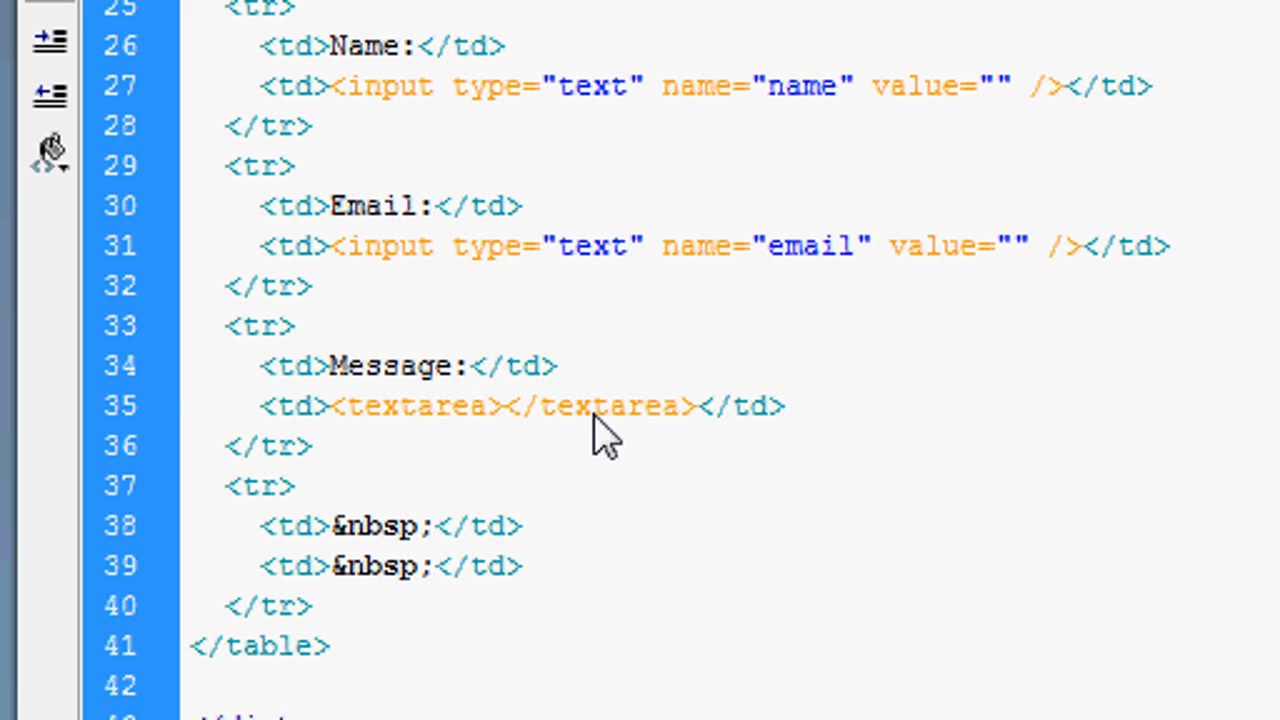
text(rows=")
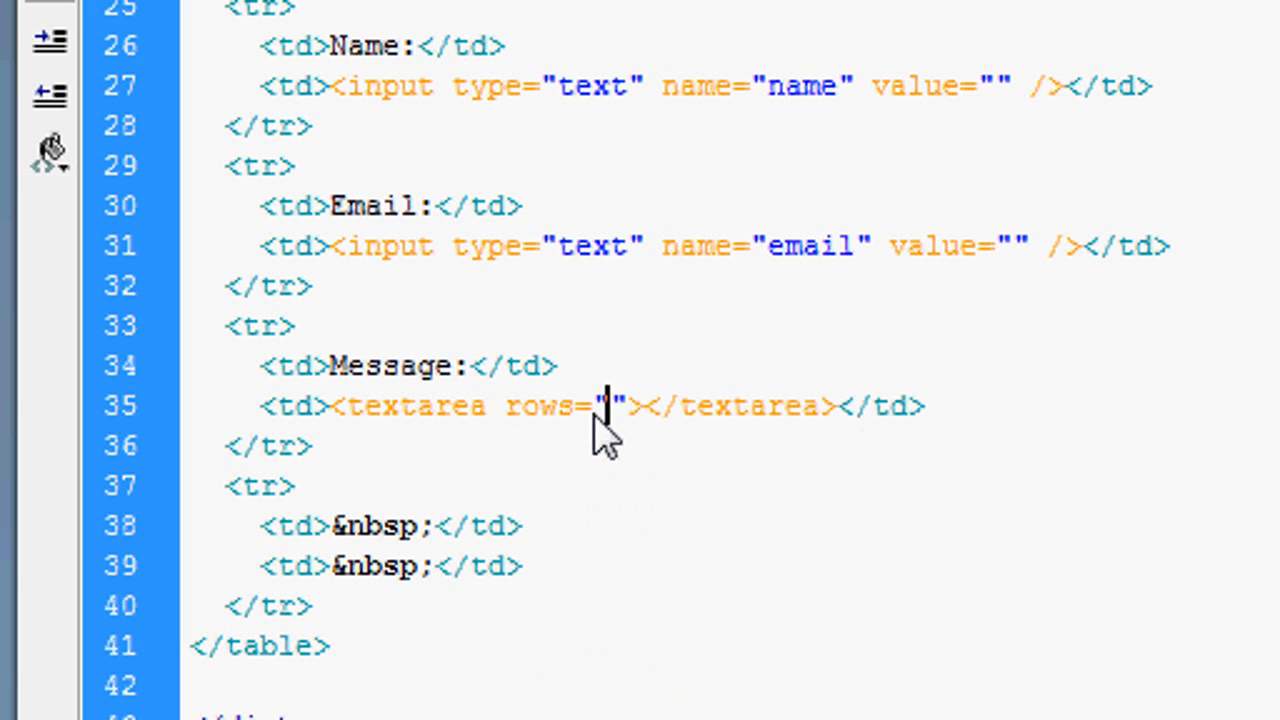
text(5)
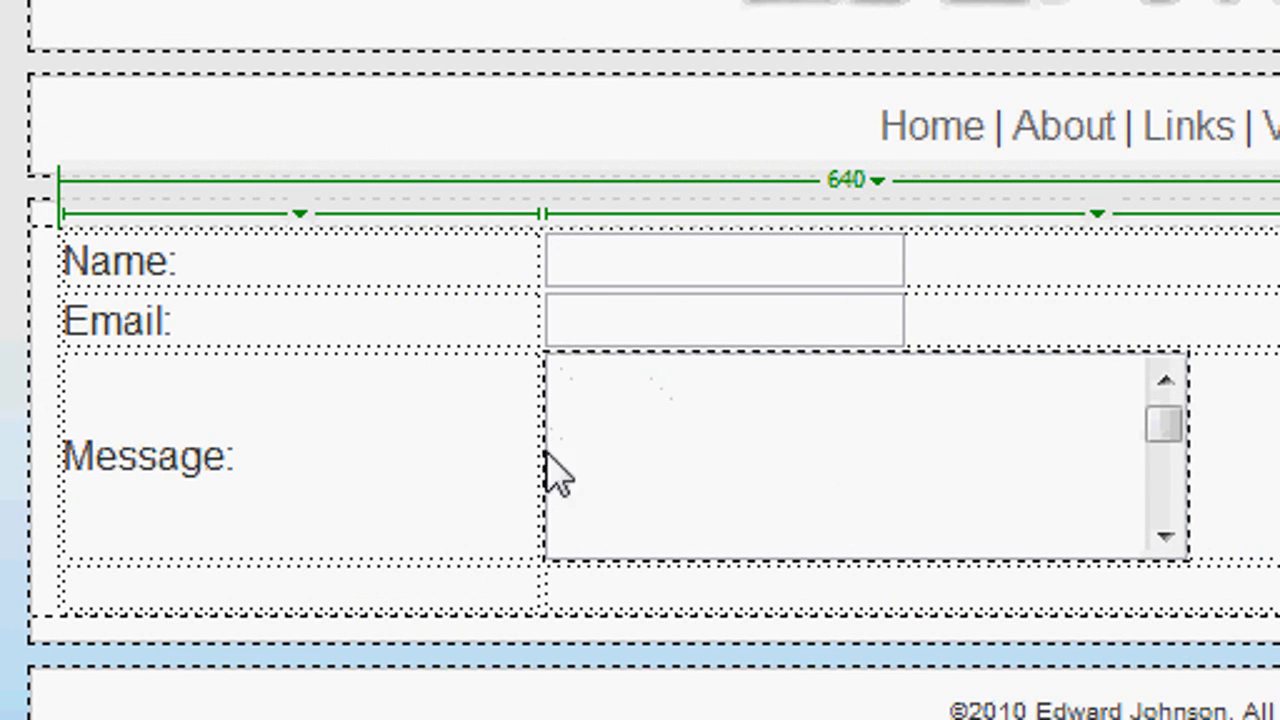
scroll(down, 3)
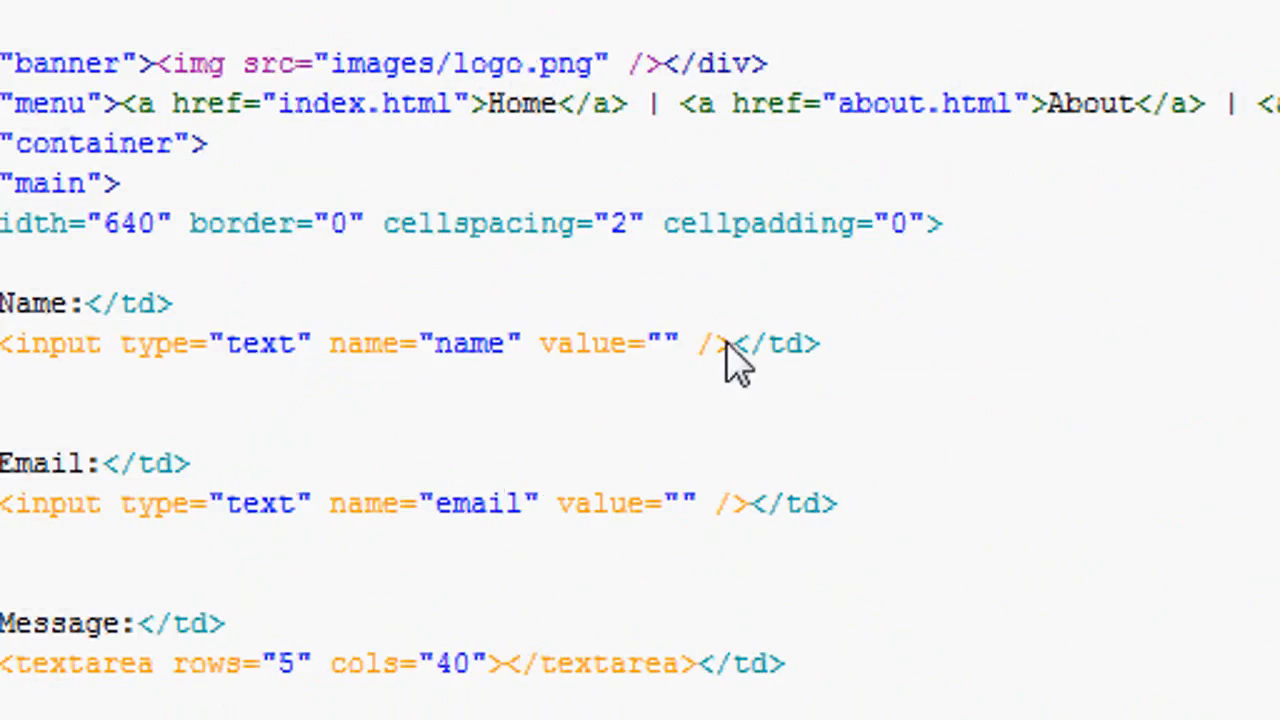
- Try width="50" on the Name input and compare it with the Email field in Design view
text(width="50)
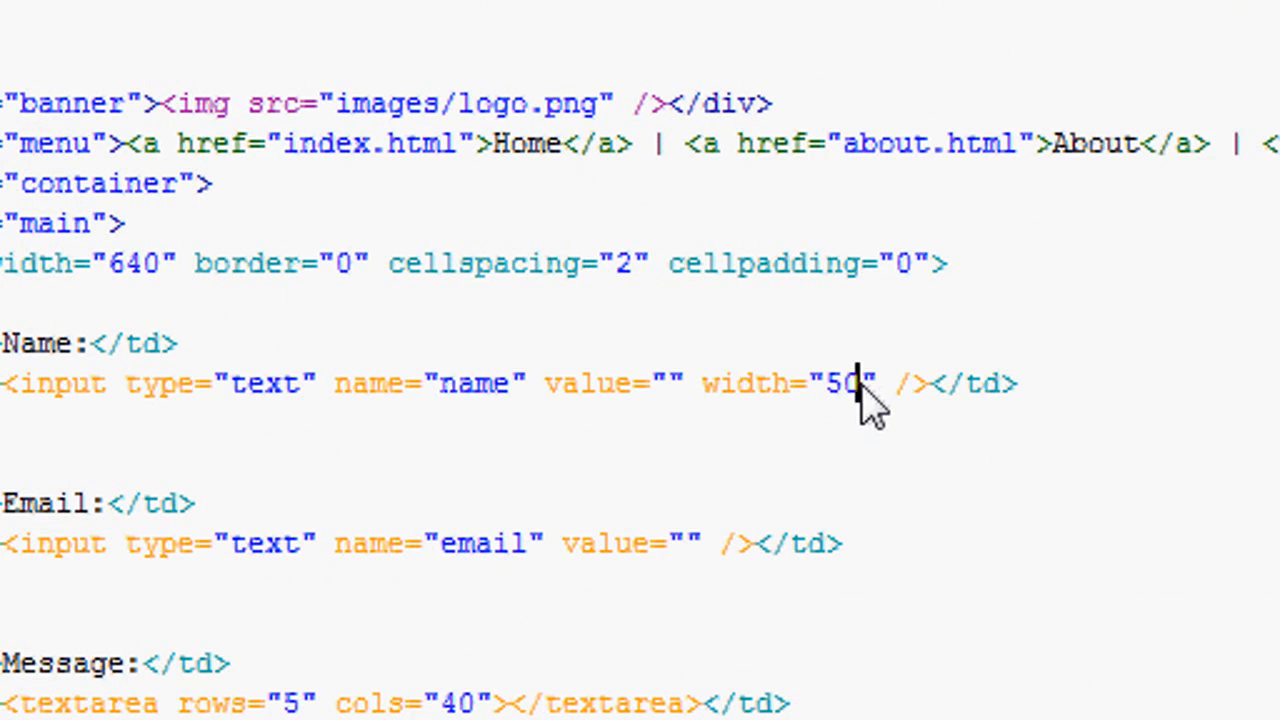
click(412, 272)
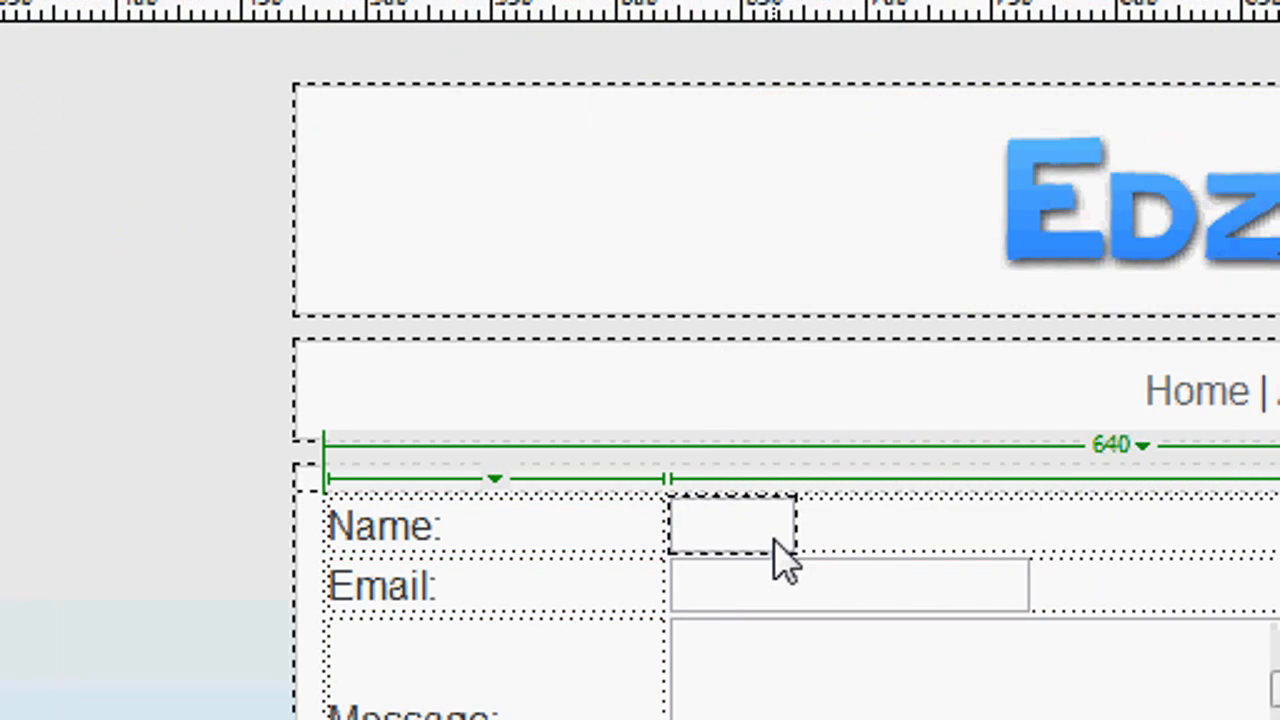
mouse_move(744, 556)
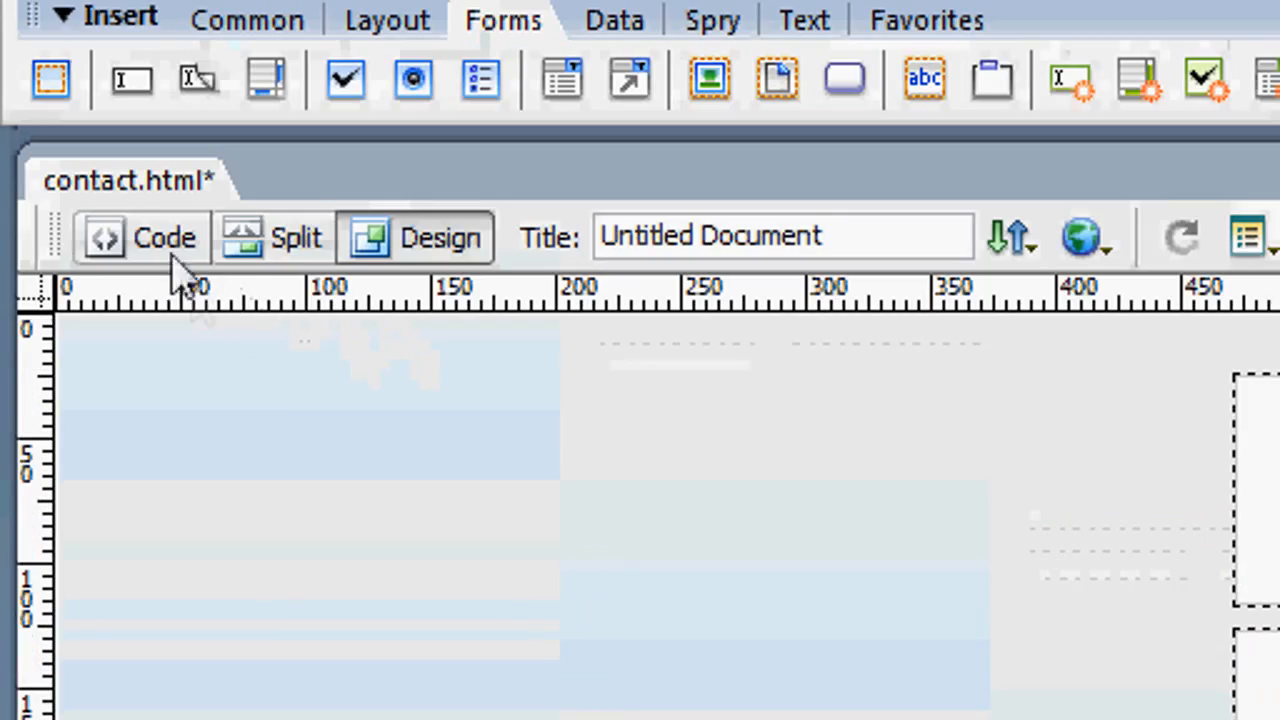
- Add valign="top" to the table cell holding the Message: label
click(140, 236)
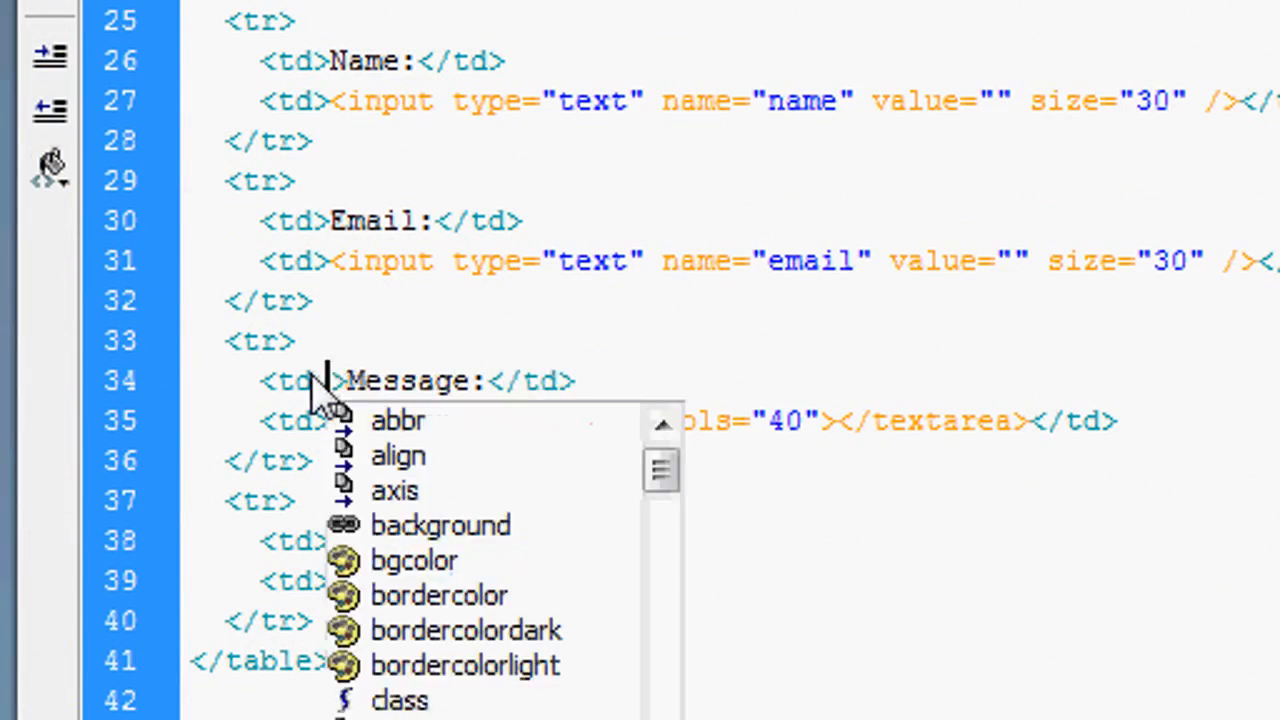
text(valign="top)
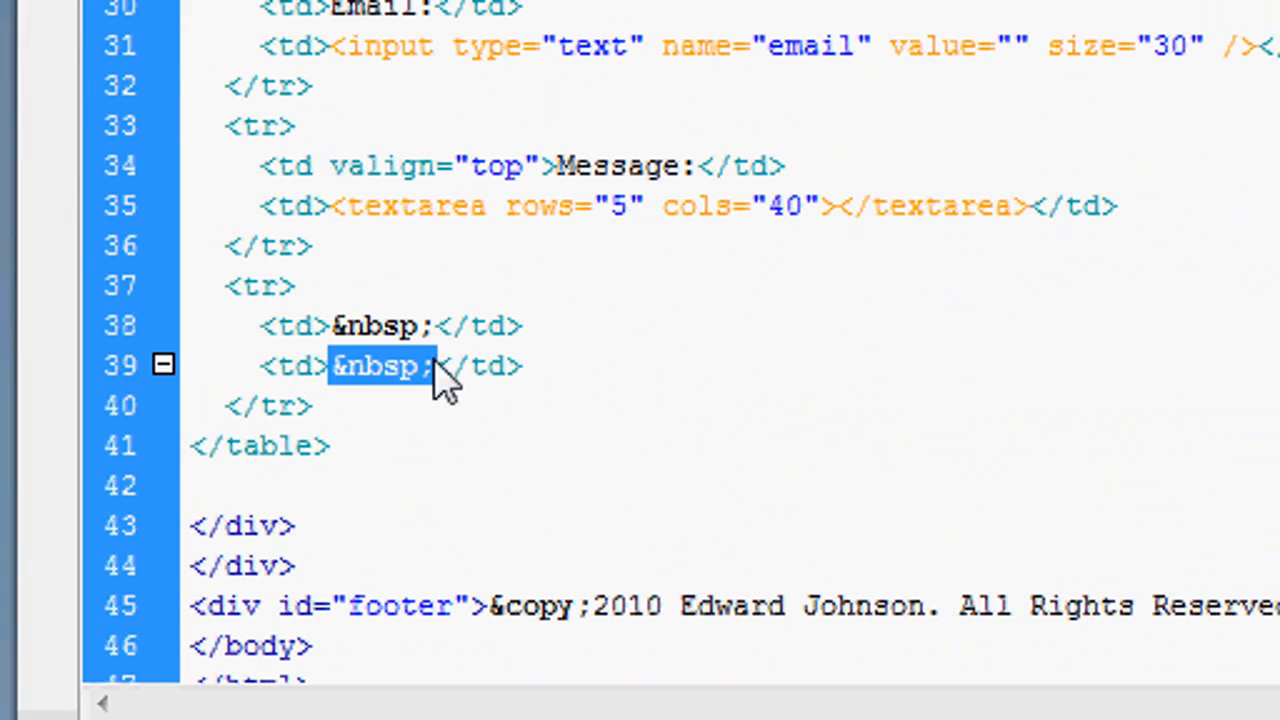
- Write an <input type="submit" /> button tag in the last row's cell
text(<)
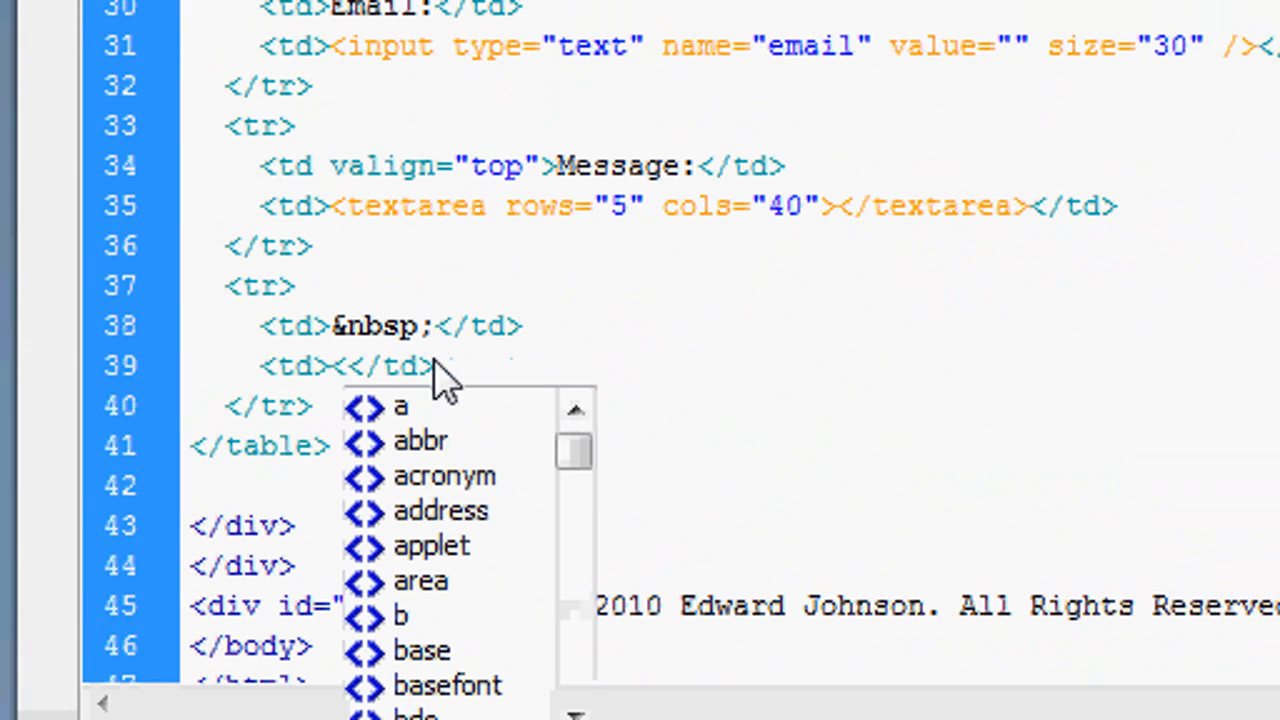
text(input type)
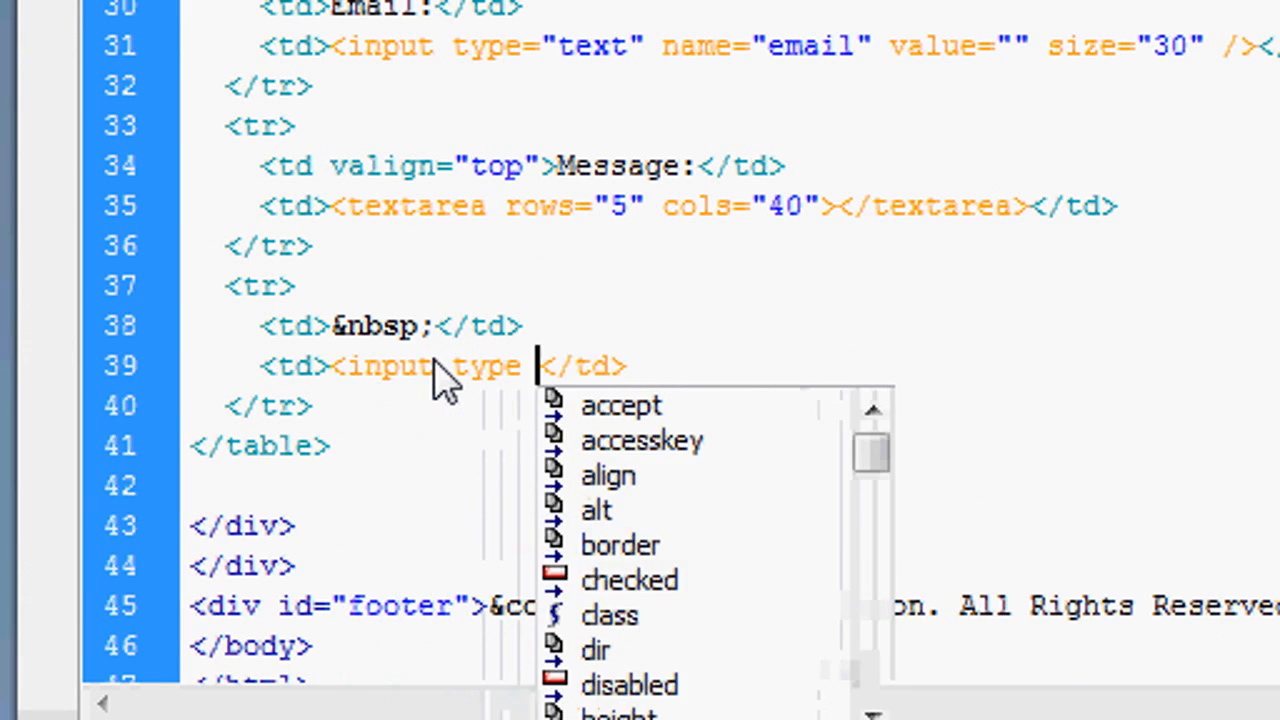
text(="submit")
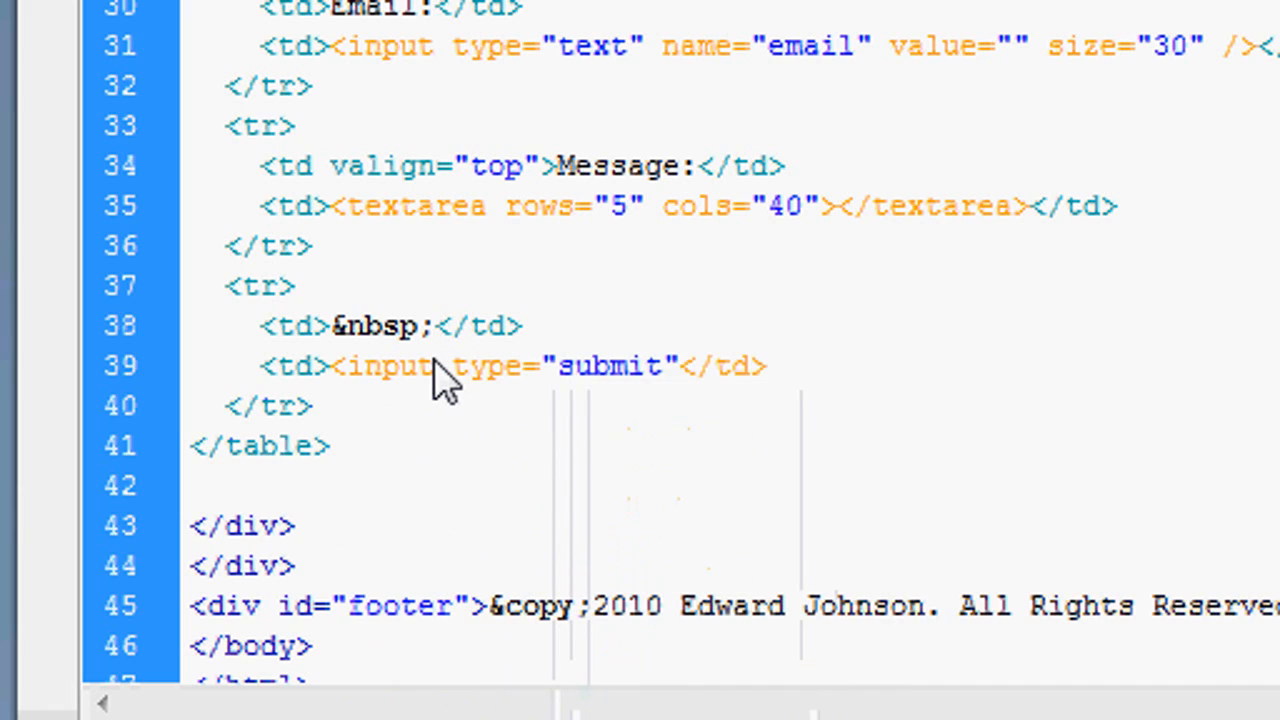
text(/>)
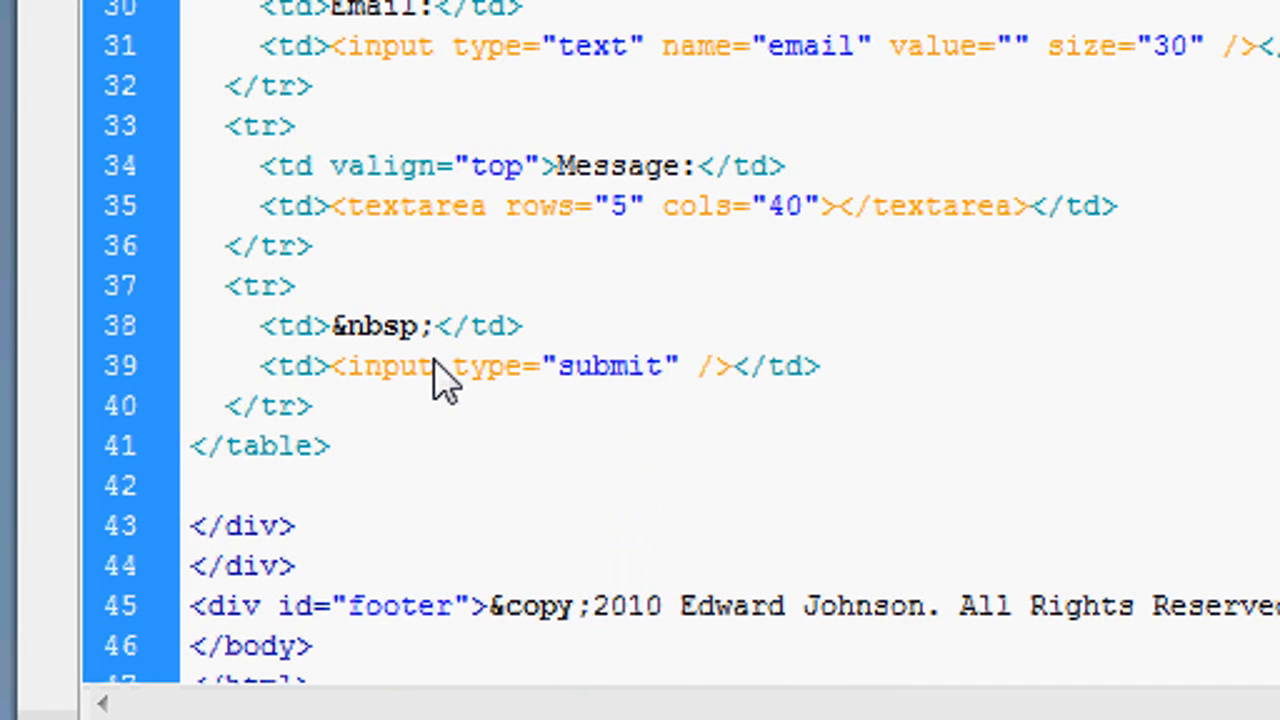
mouse_move(690, 380)
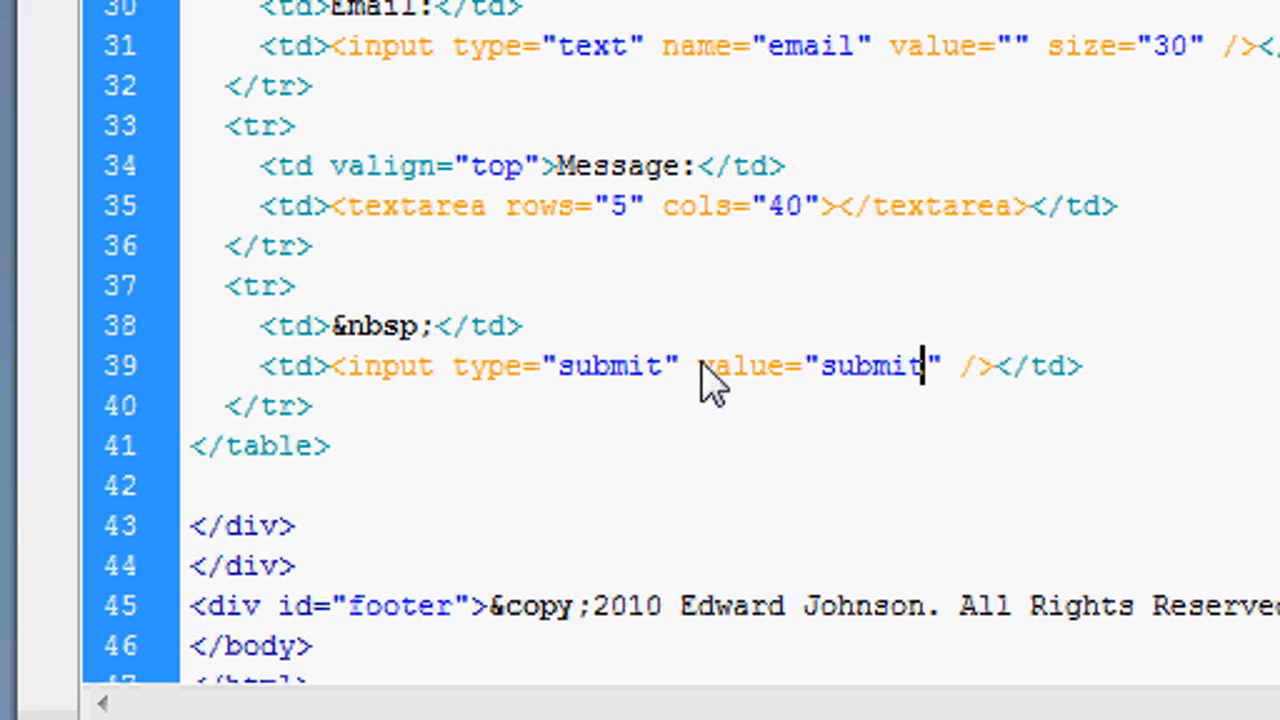
- Name the button submit and set its value to "Send My Message!"
click(940, 366)
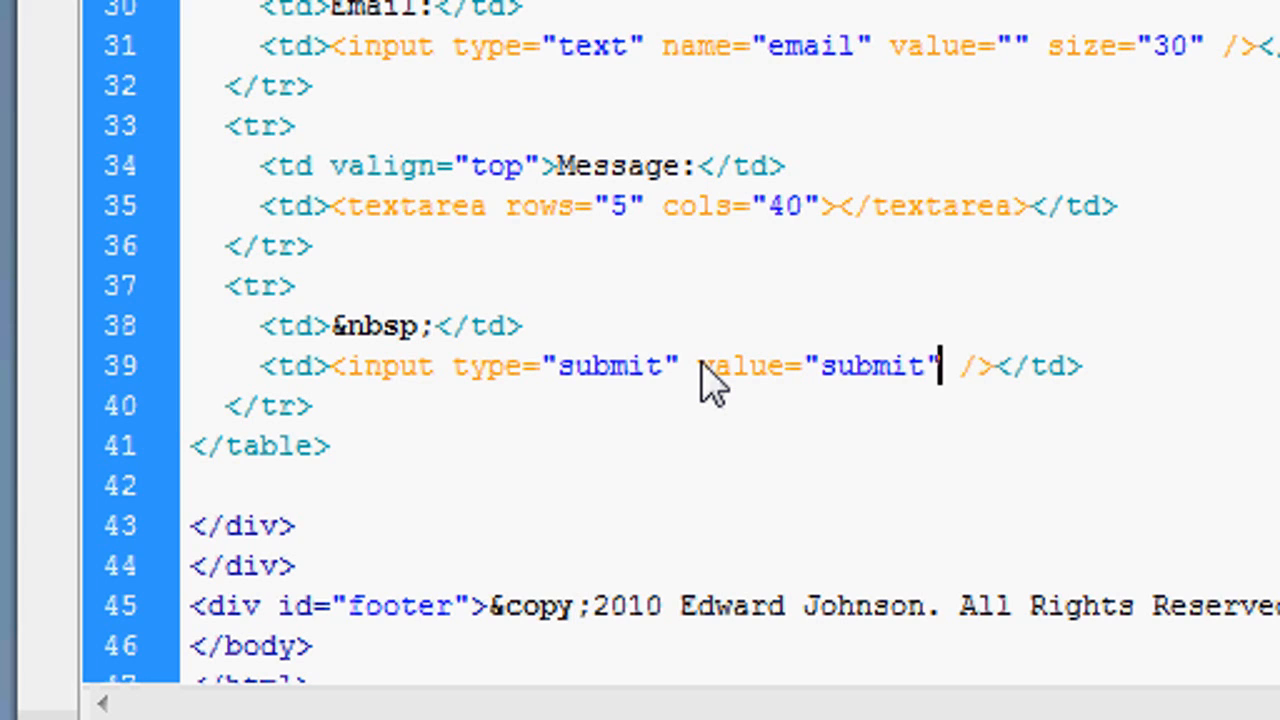
text(name="")
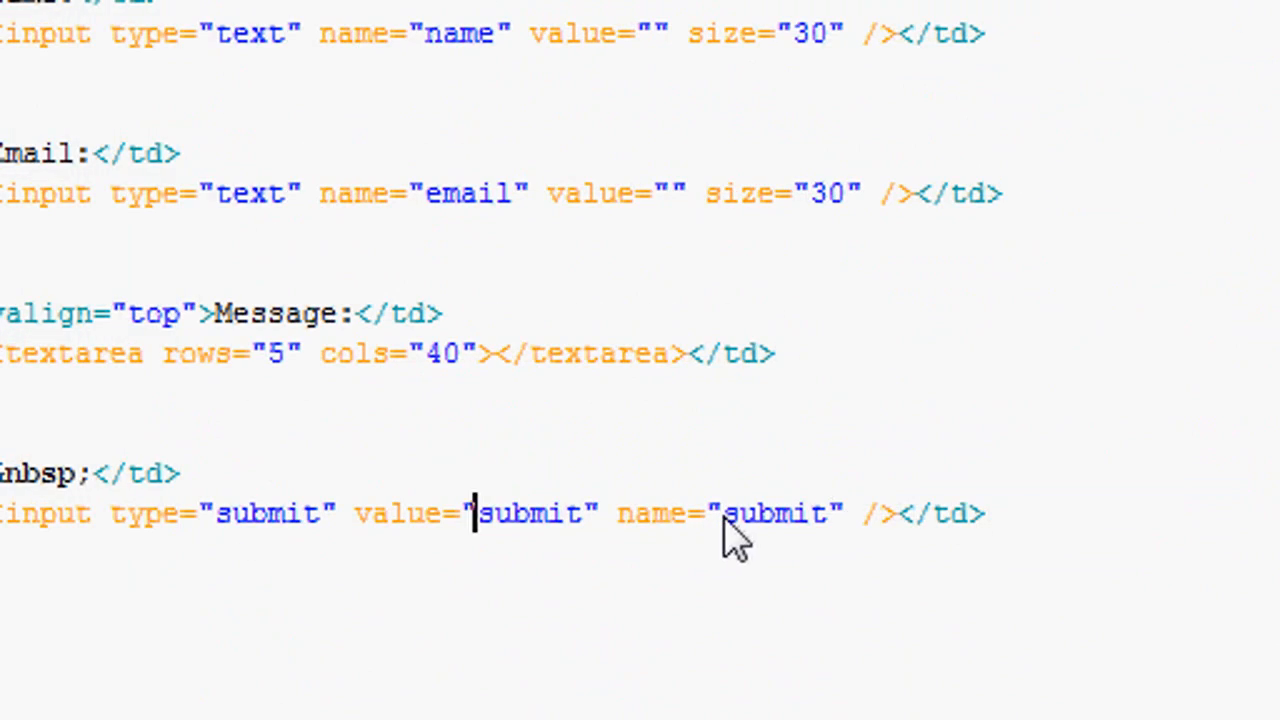
double_click(536, 512)
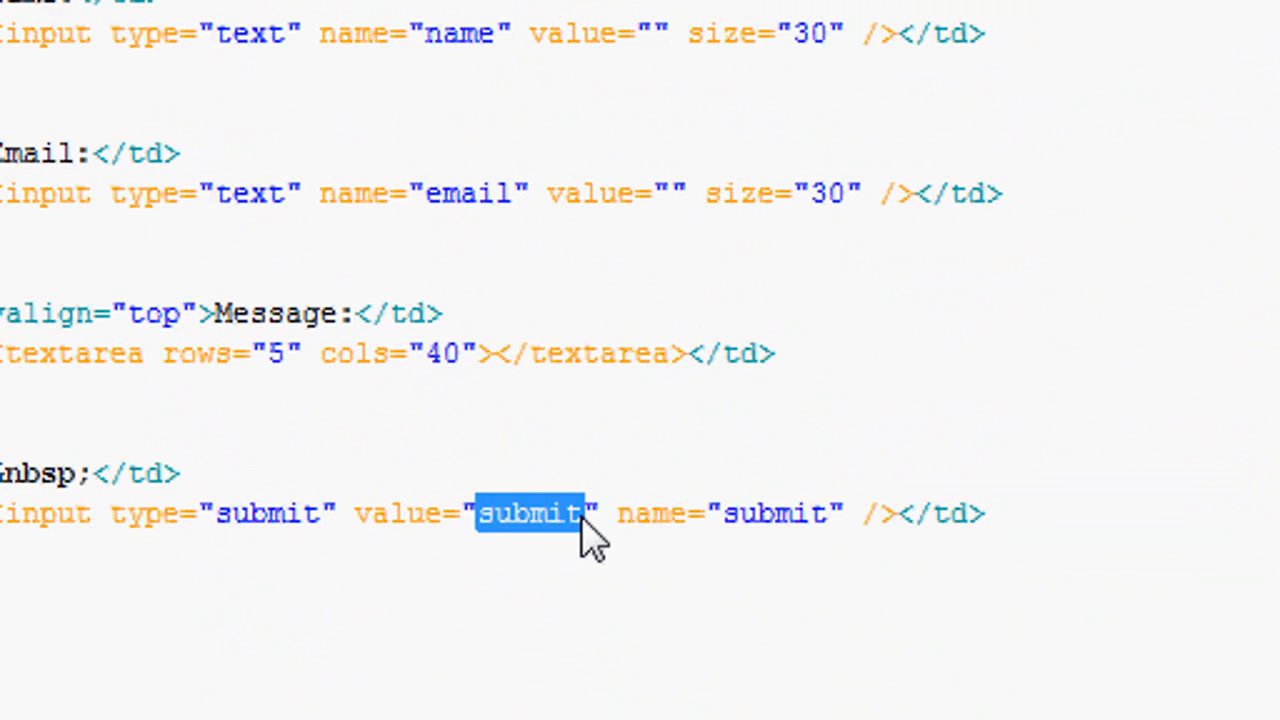
text(Send My mE)
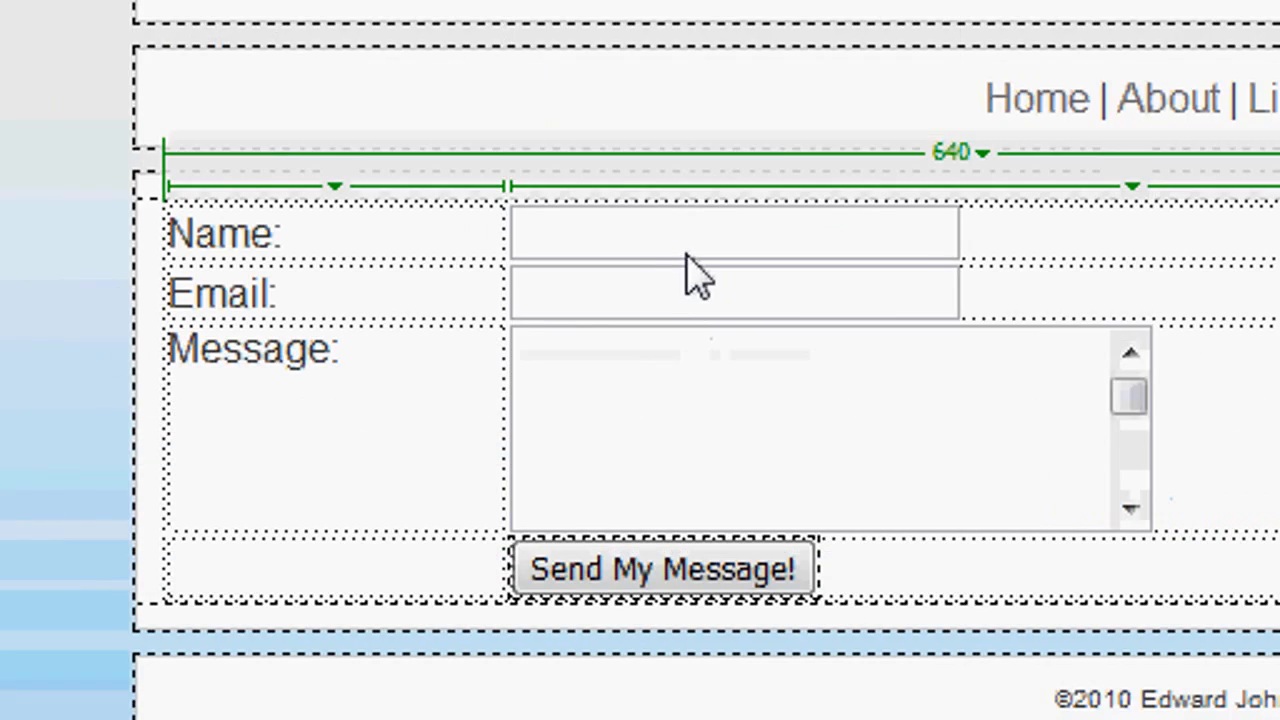
- Preview contact.html in Chrome and start filling the Name and Email fields
click(38, 80)
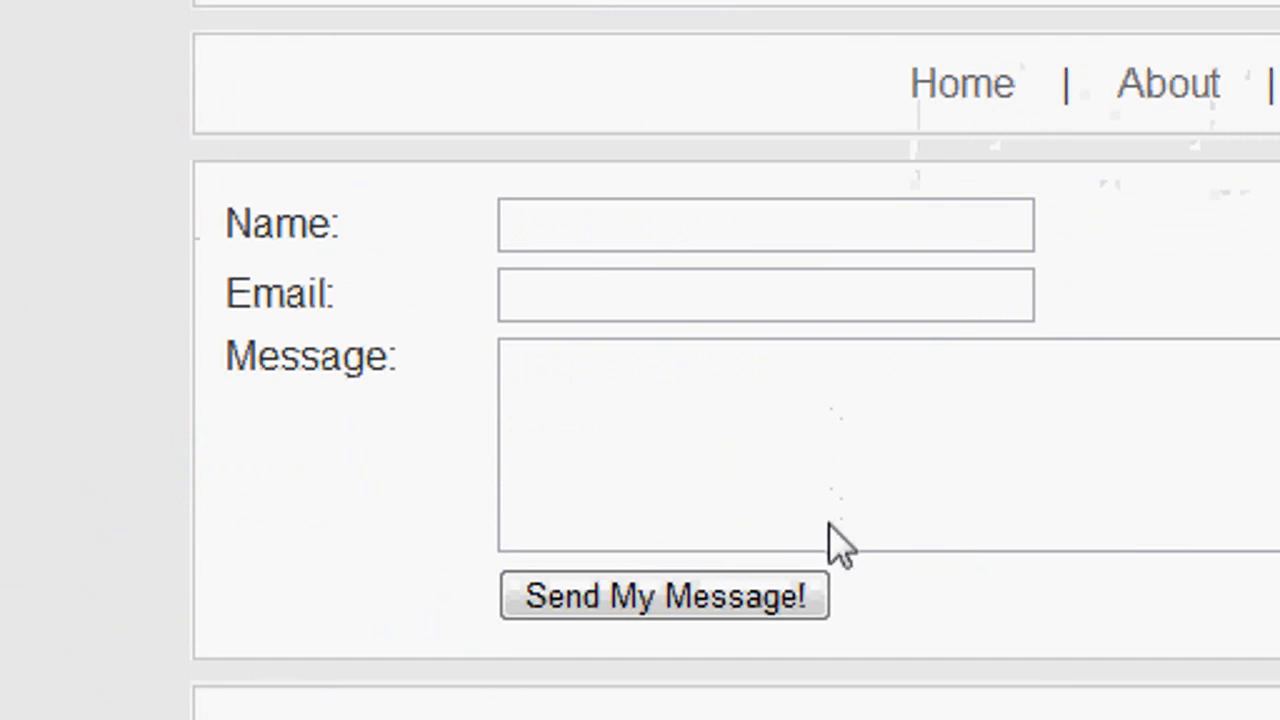
click(764, 224)
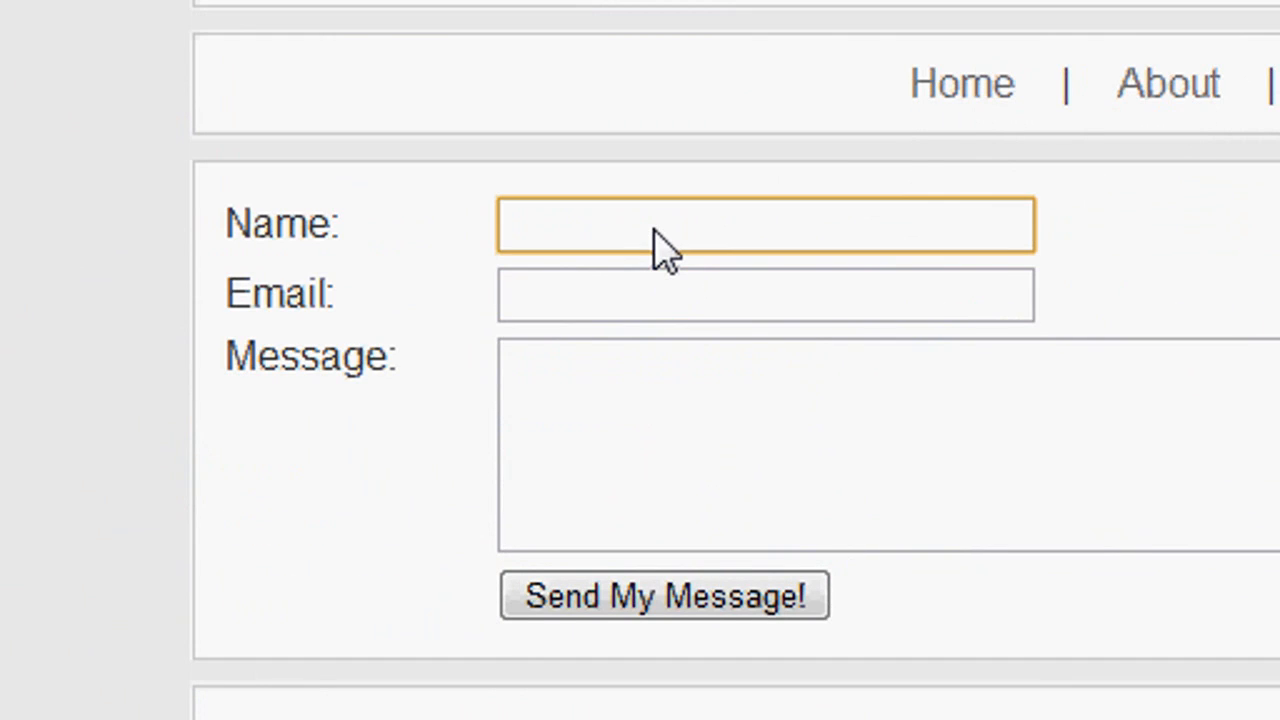
text(J)
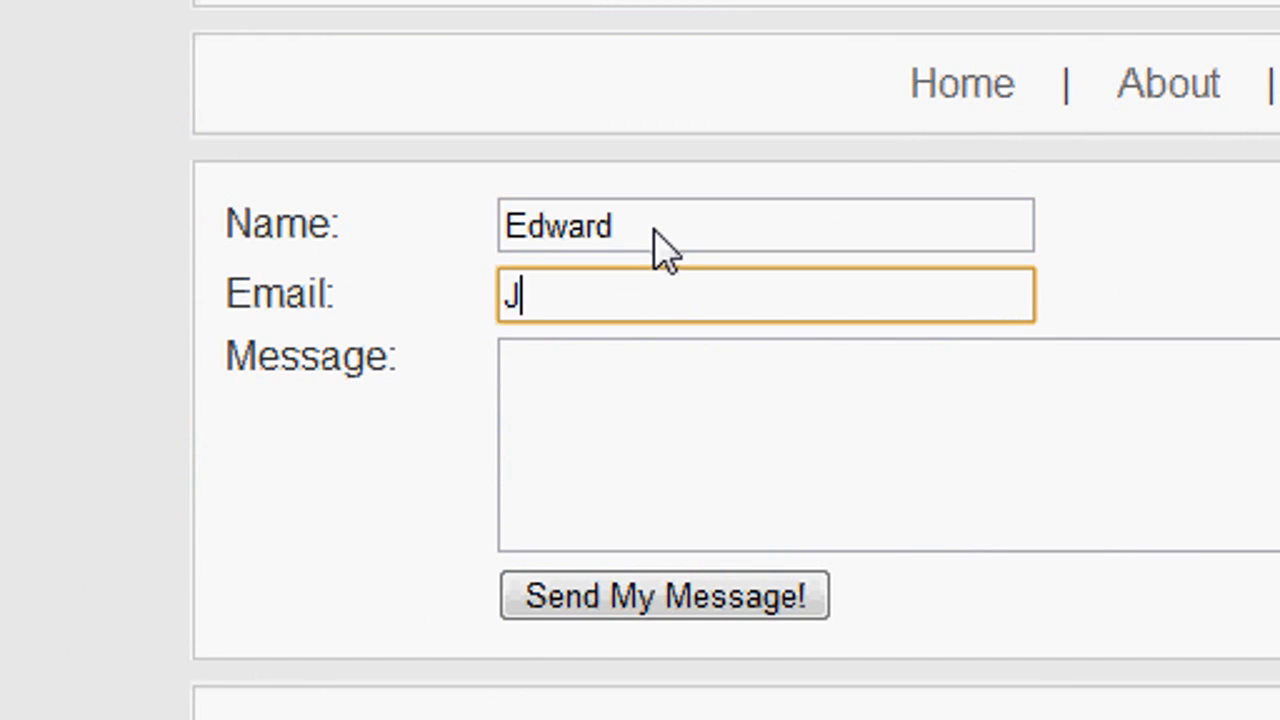
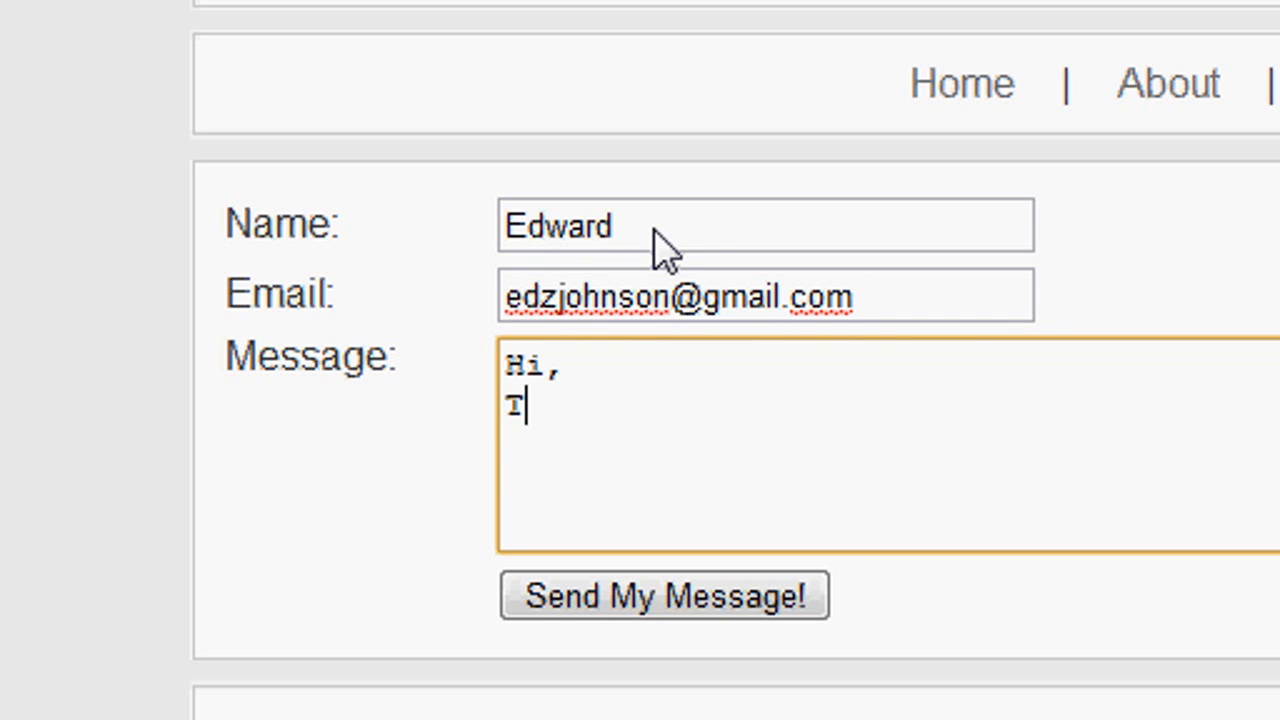
- Write a long multi-line test message ending with 'BYE!!! :)' in the Message box
text(This is my)
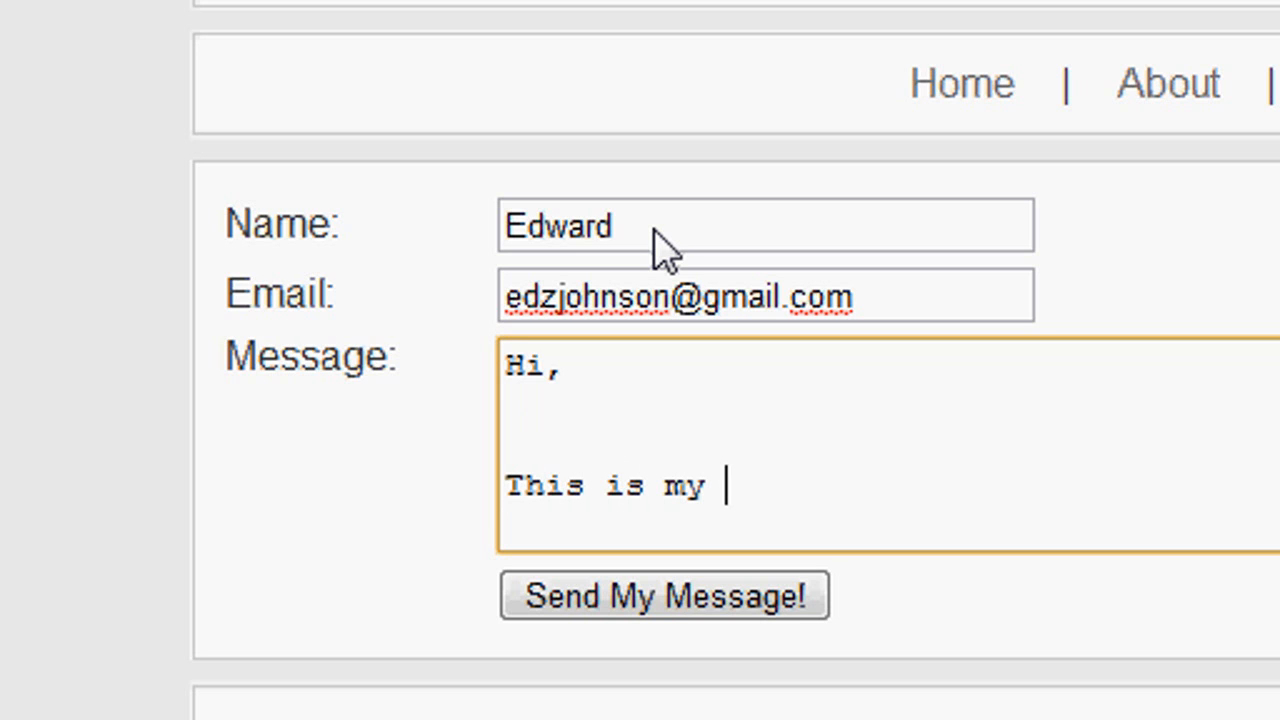
text(message box)
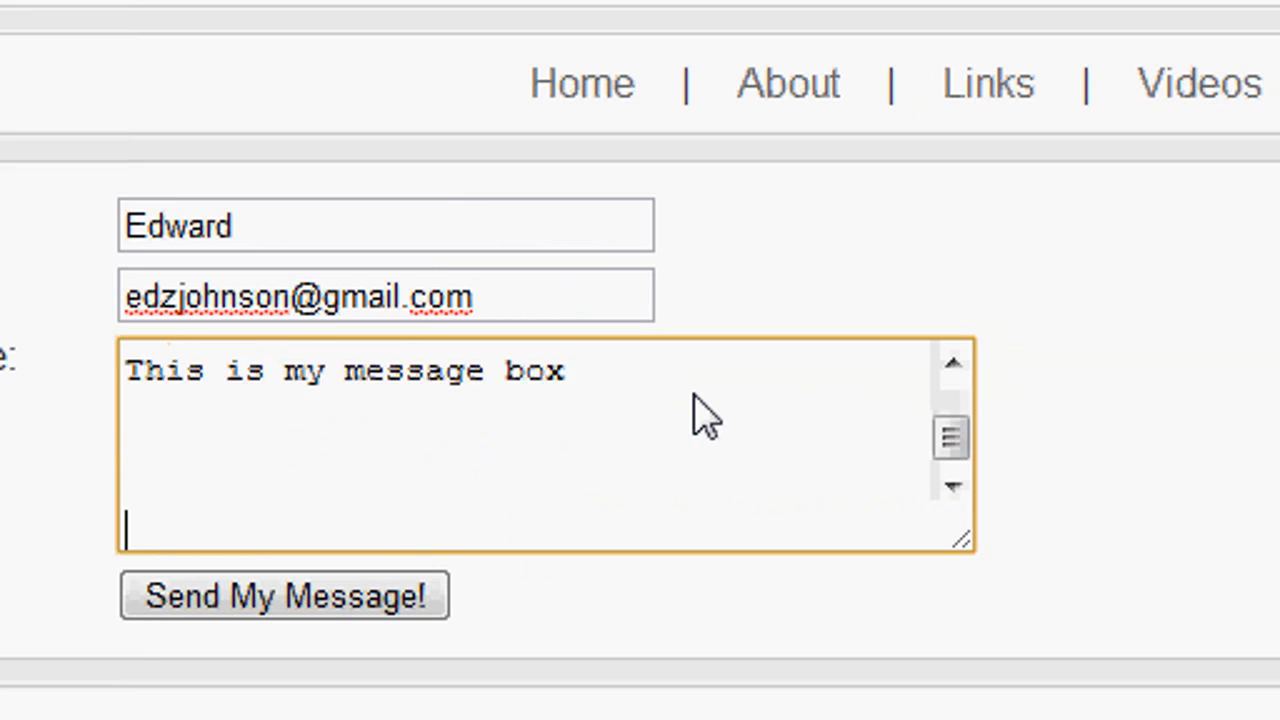
text(I can)
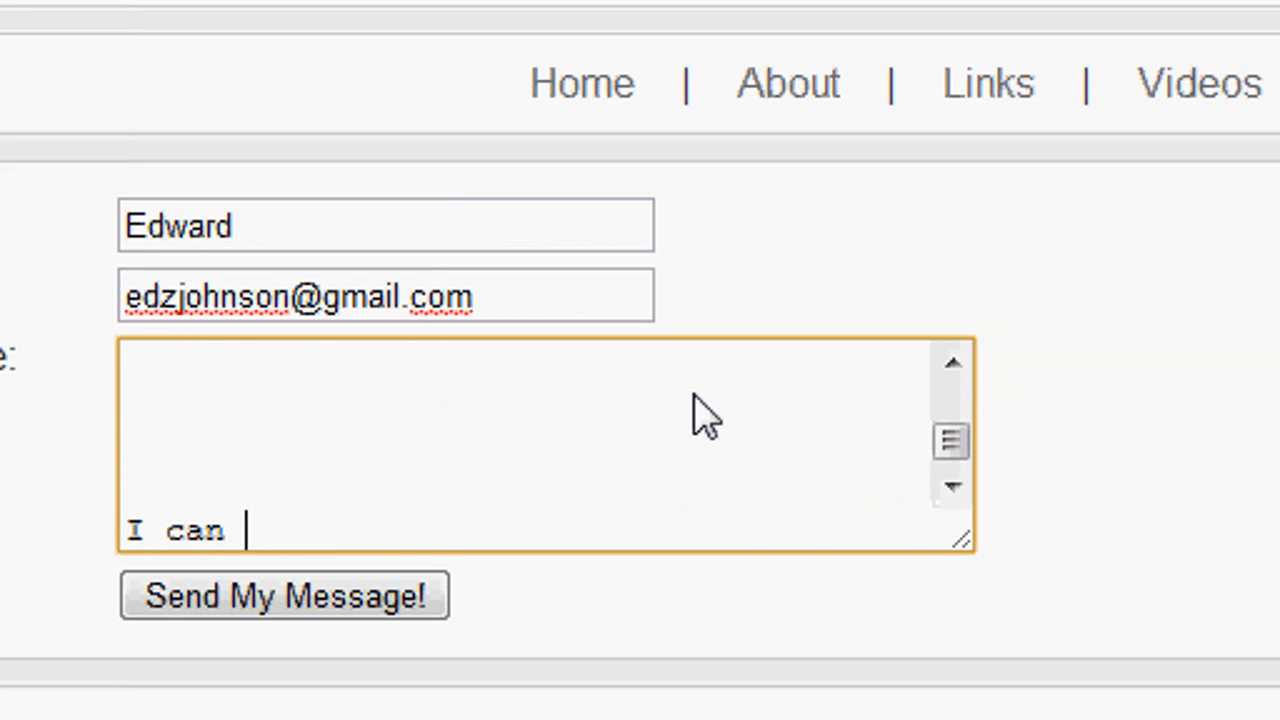
text(keep writing!)
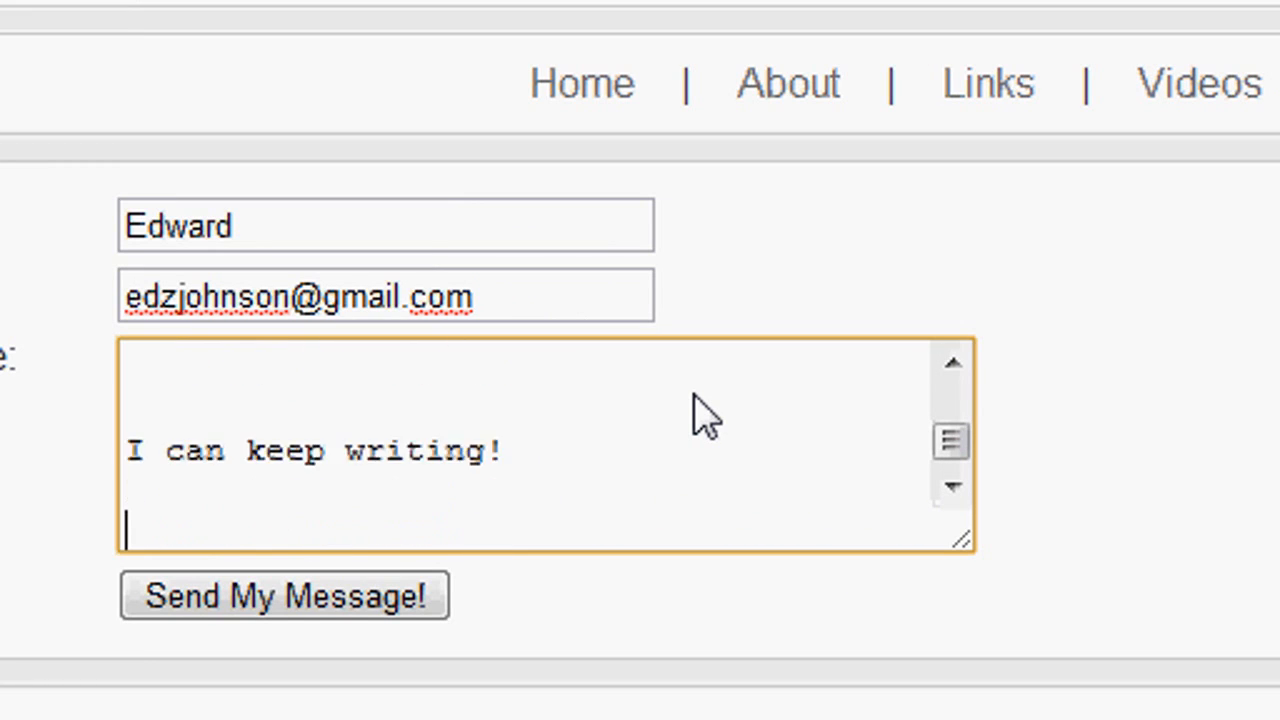
text(and more!!!)
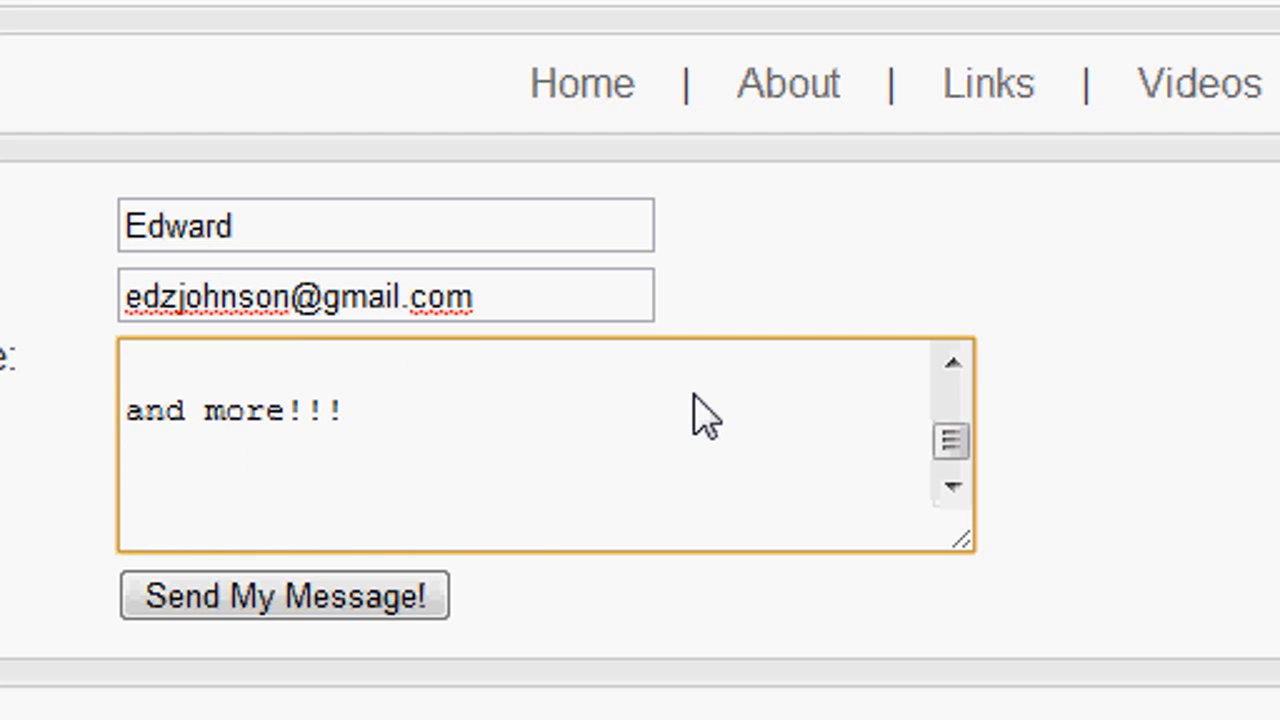
text(BYE!!! :)
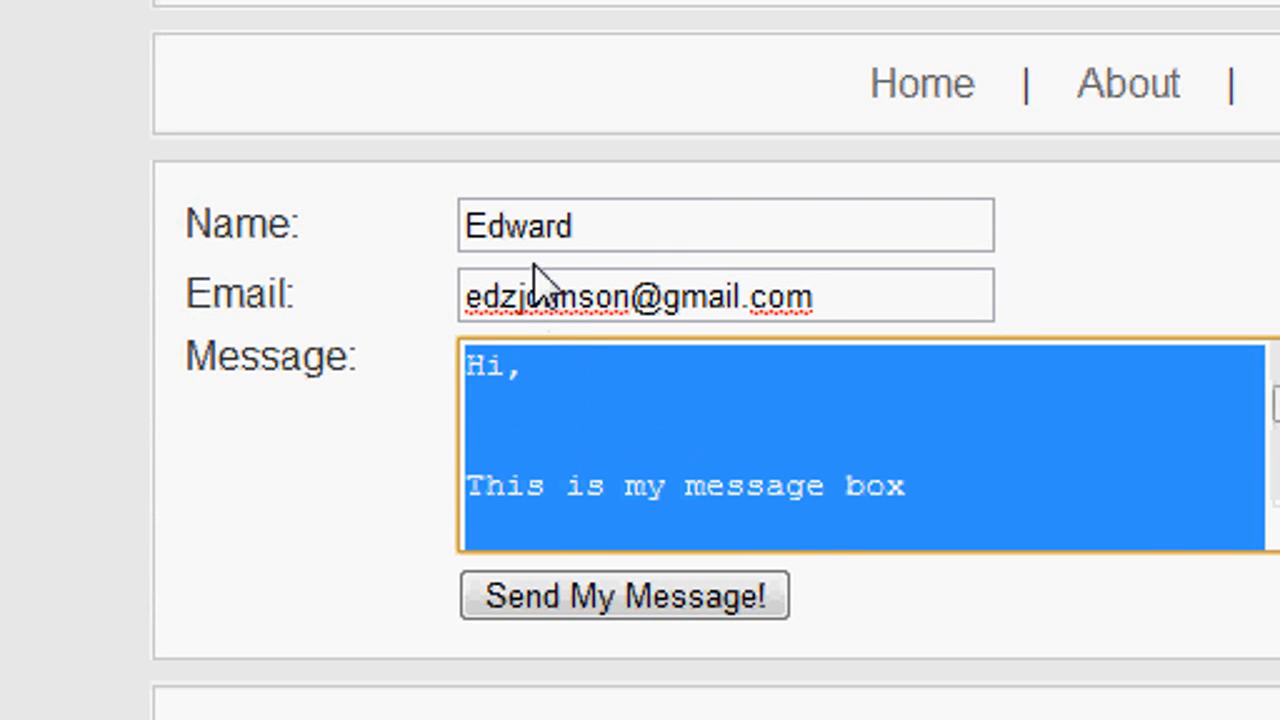
- Clear the message and try sending the form with Send My Message!
click(624, 596)
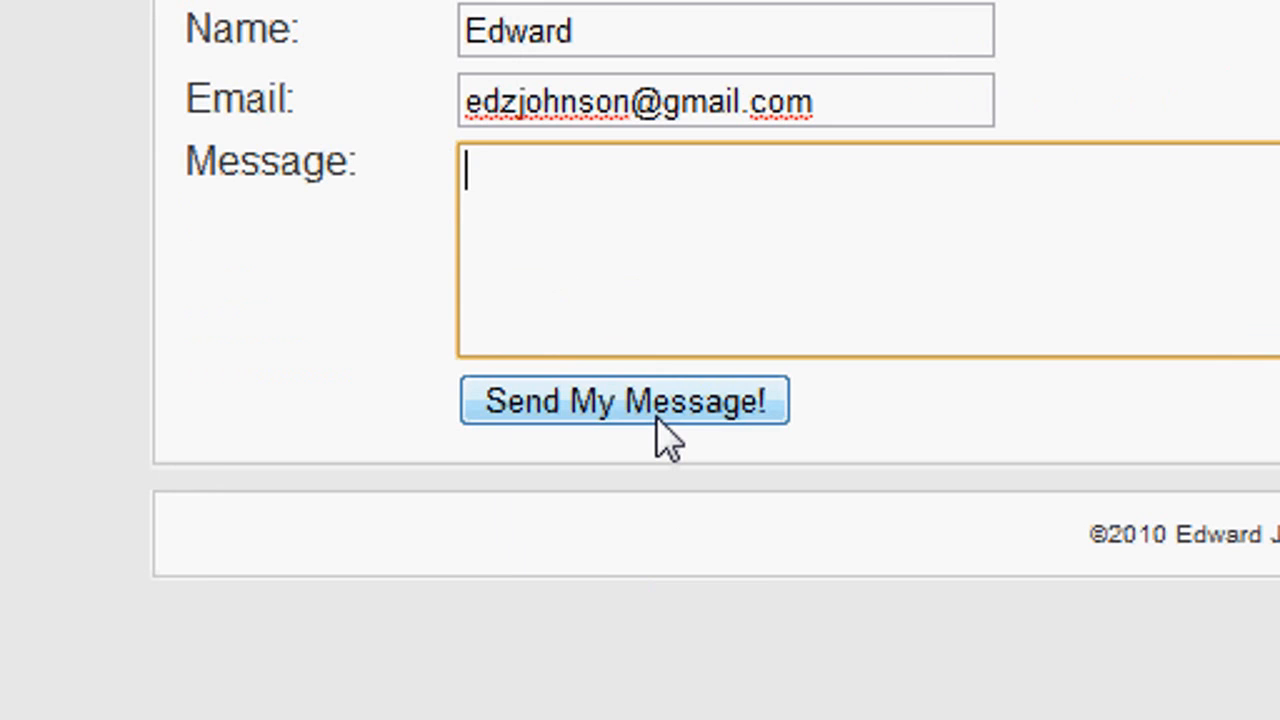
click(624, 400)
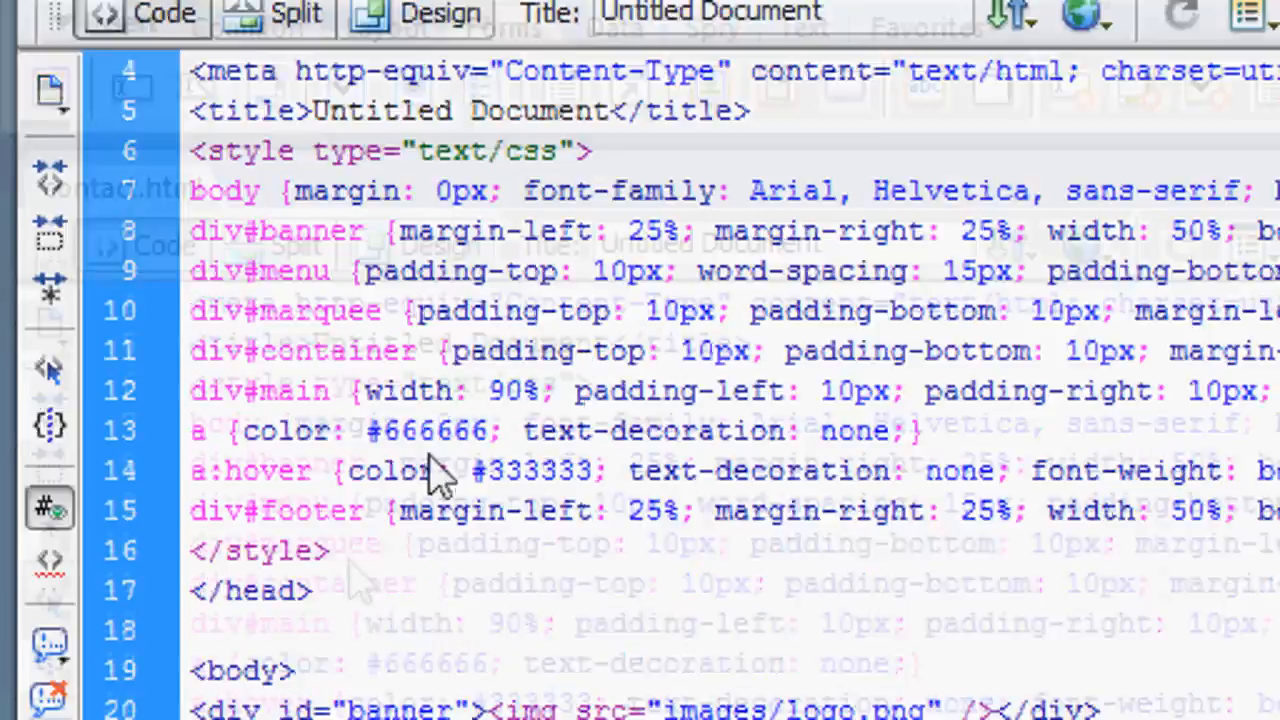
scroll(down, 3)
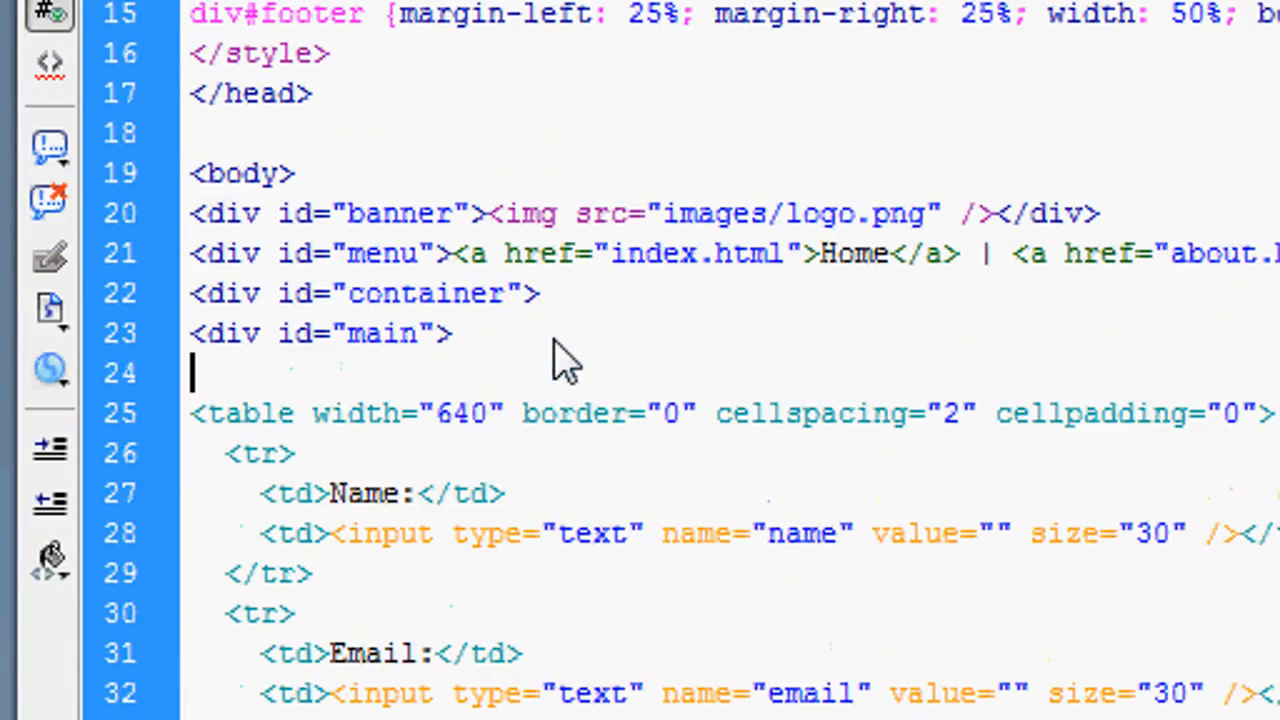
text(<form action="mailto:)
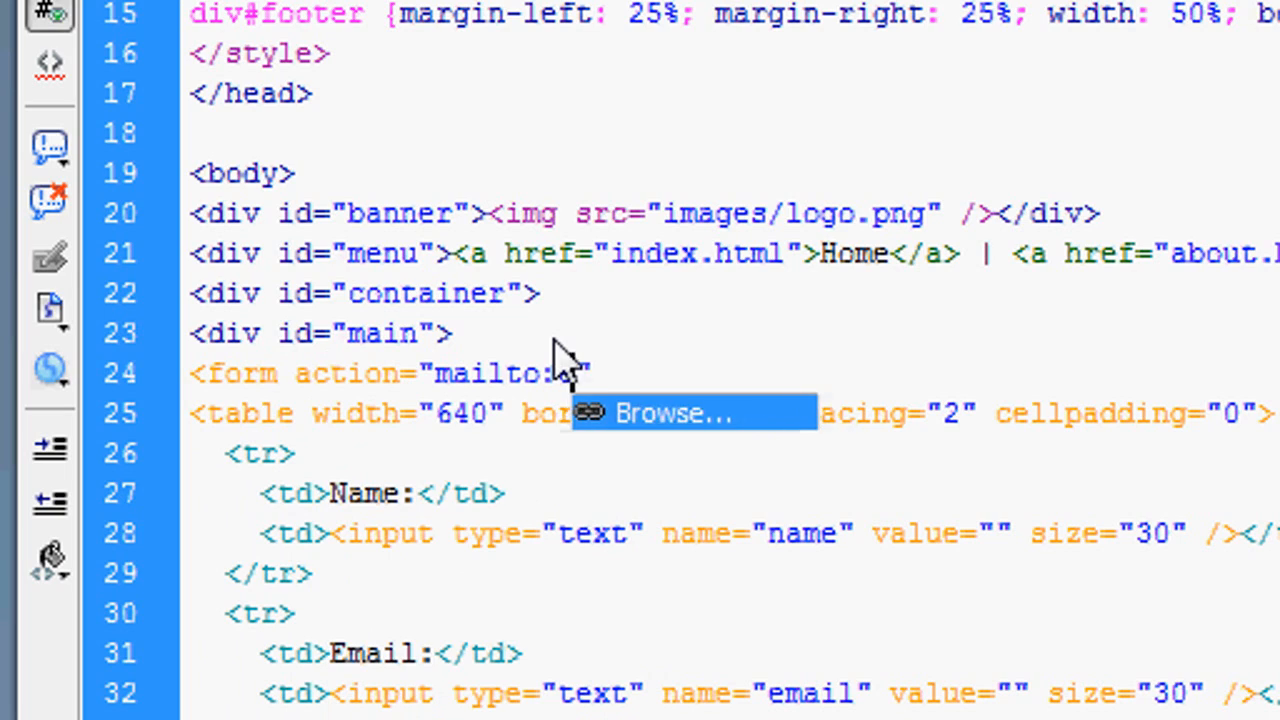
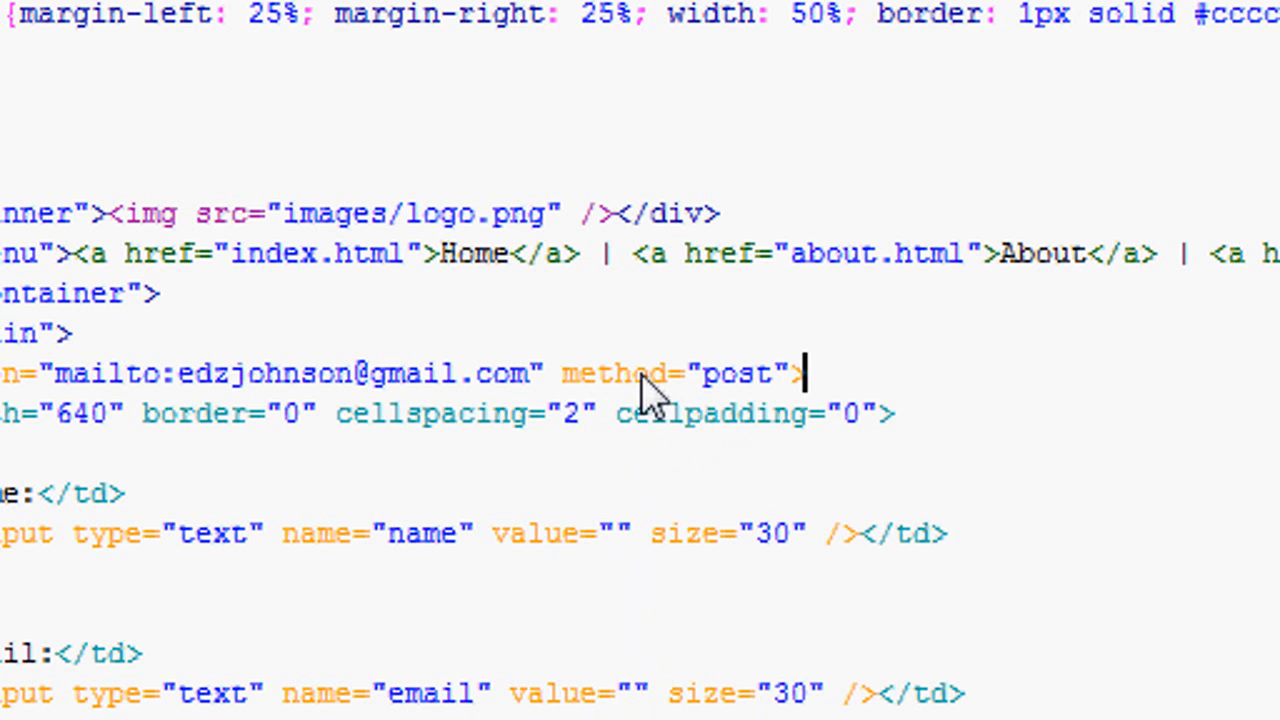
scroll(down, 3)
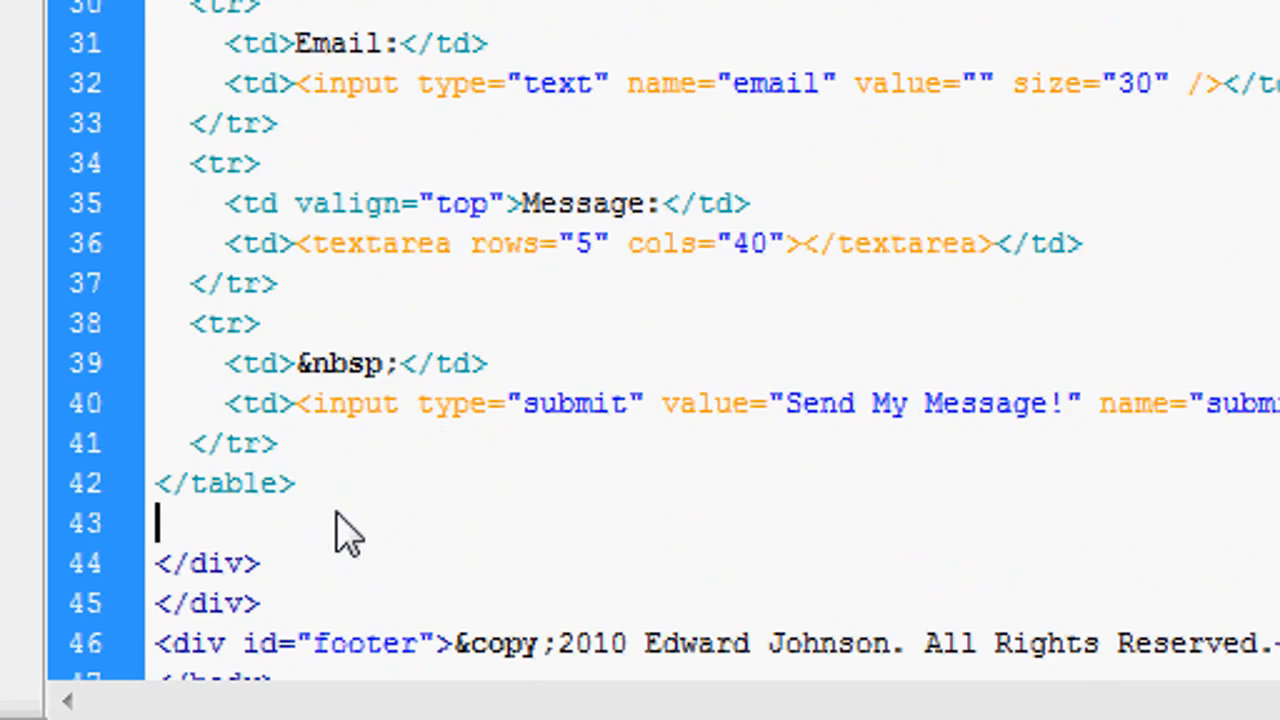
text(</form>)
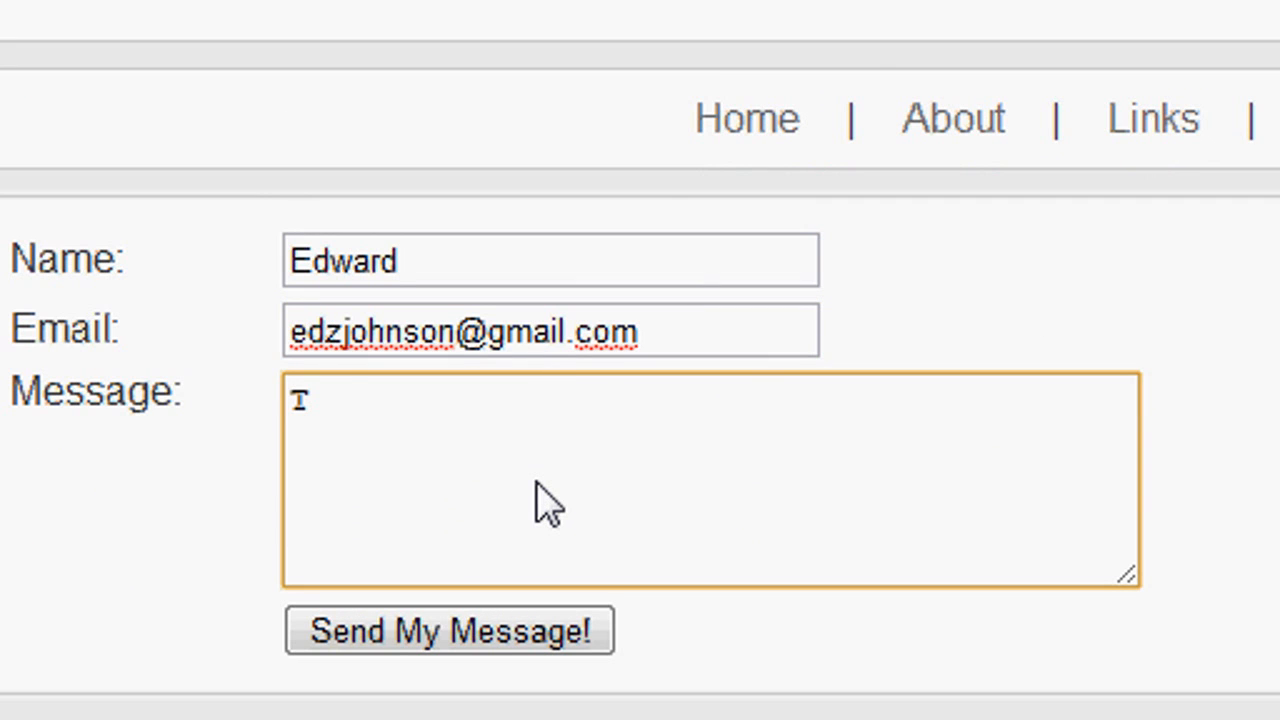
- Enter 'This is a message!' in Chrome's Message box and submit with Send My Message!
text(This is a message!)
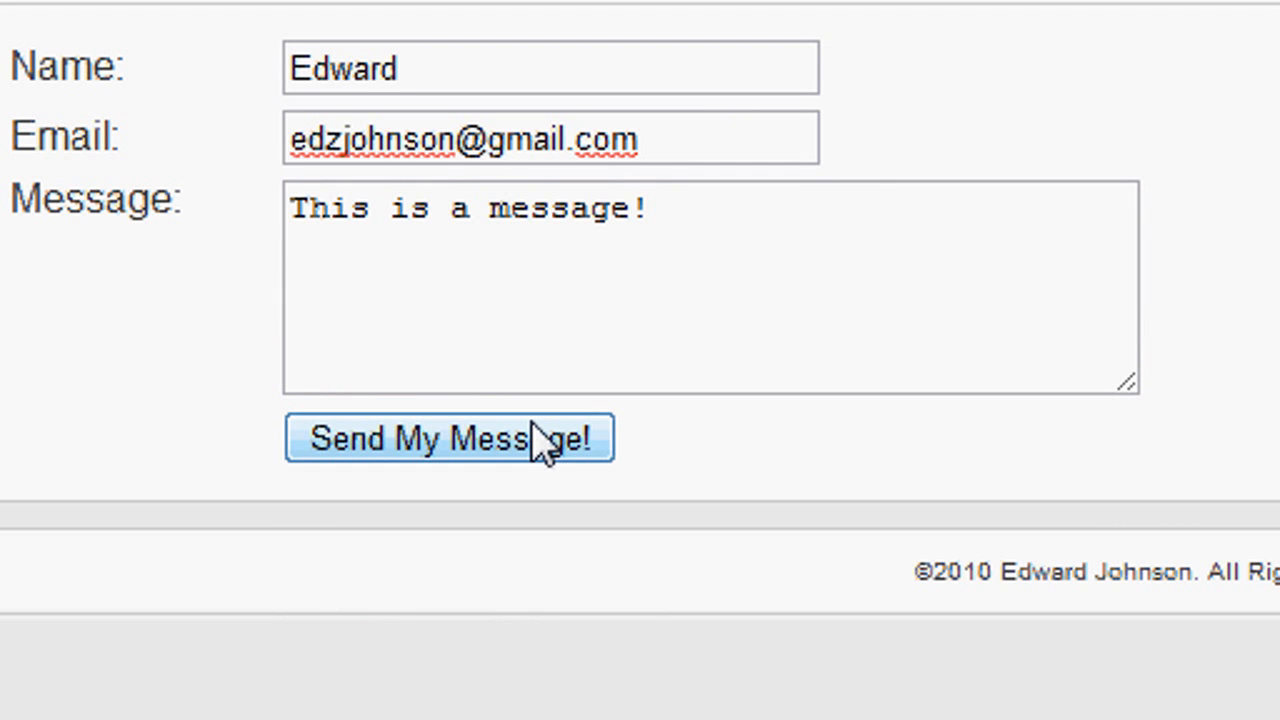
click(448, 438)
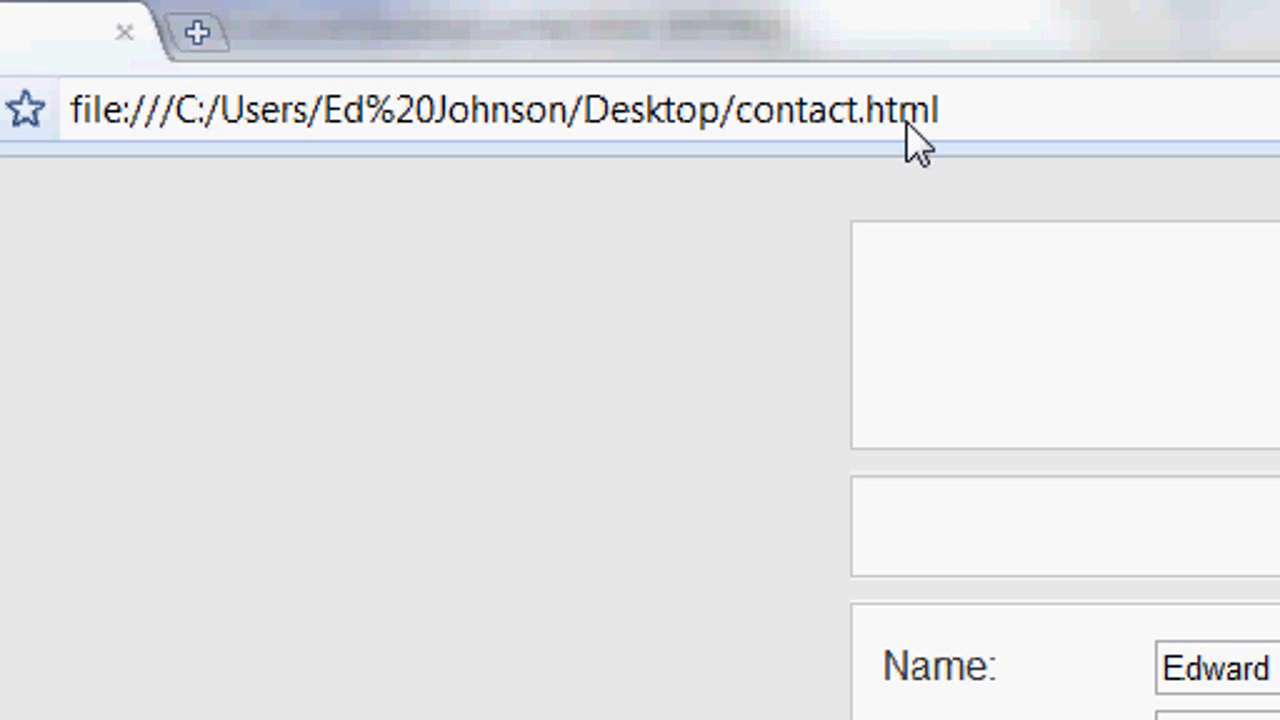
mouse_move(680, 390)
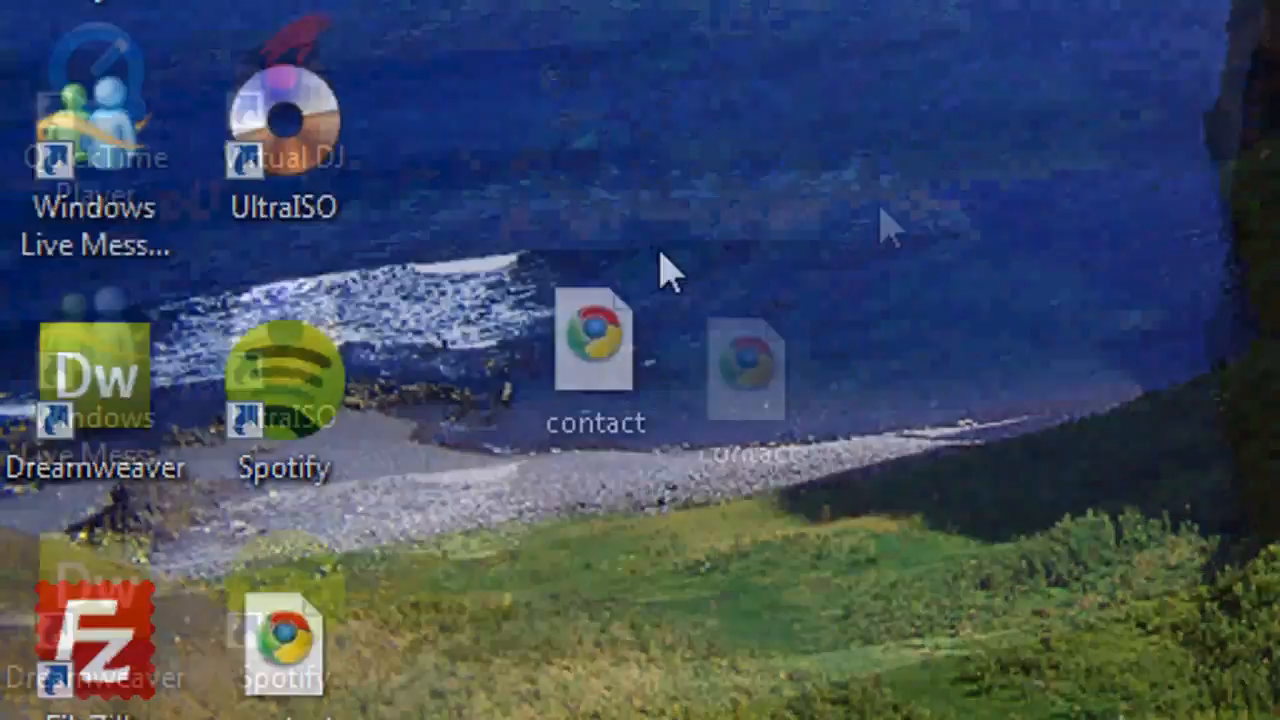
- Reopen the desktop contact file in Firefox via Open with
right_click(596, 344)
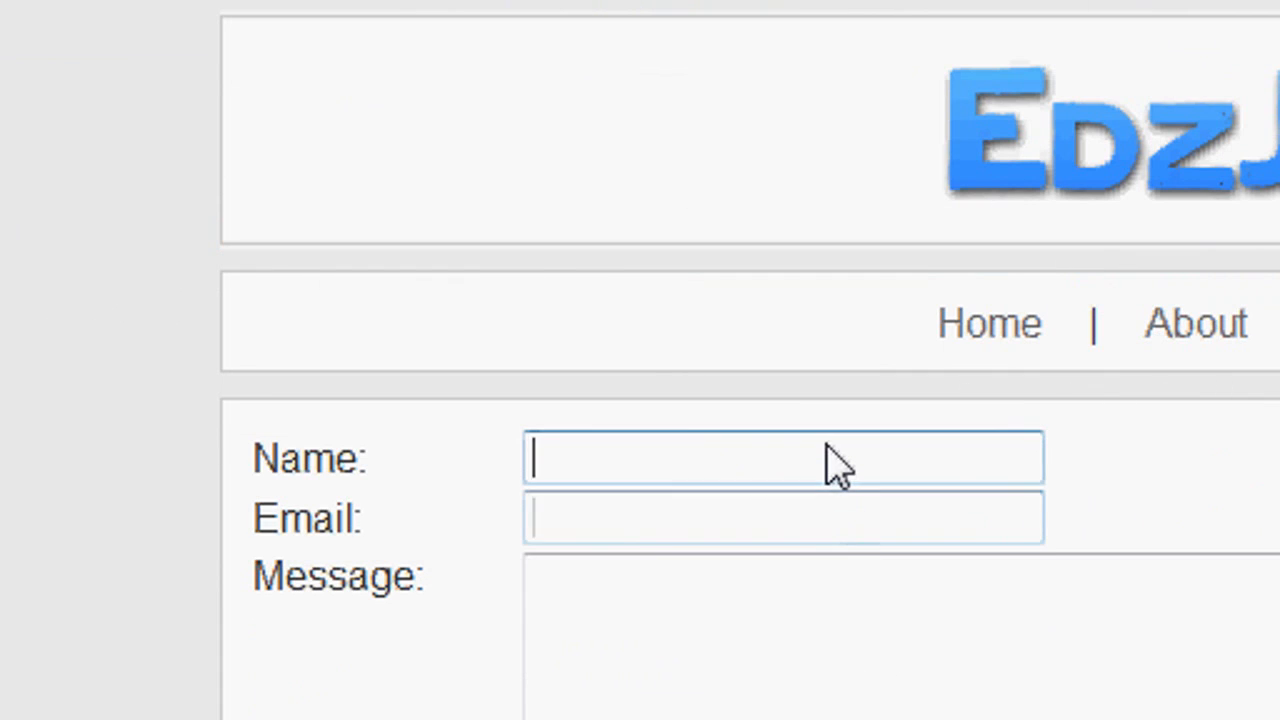
text(Edward)
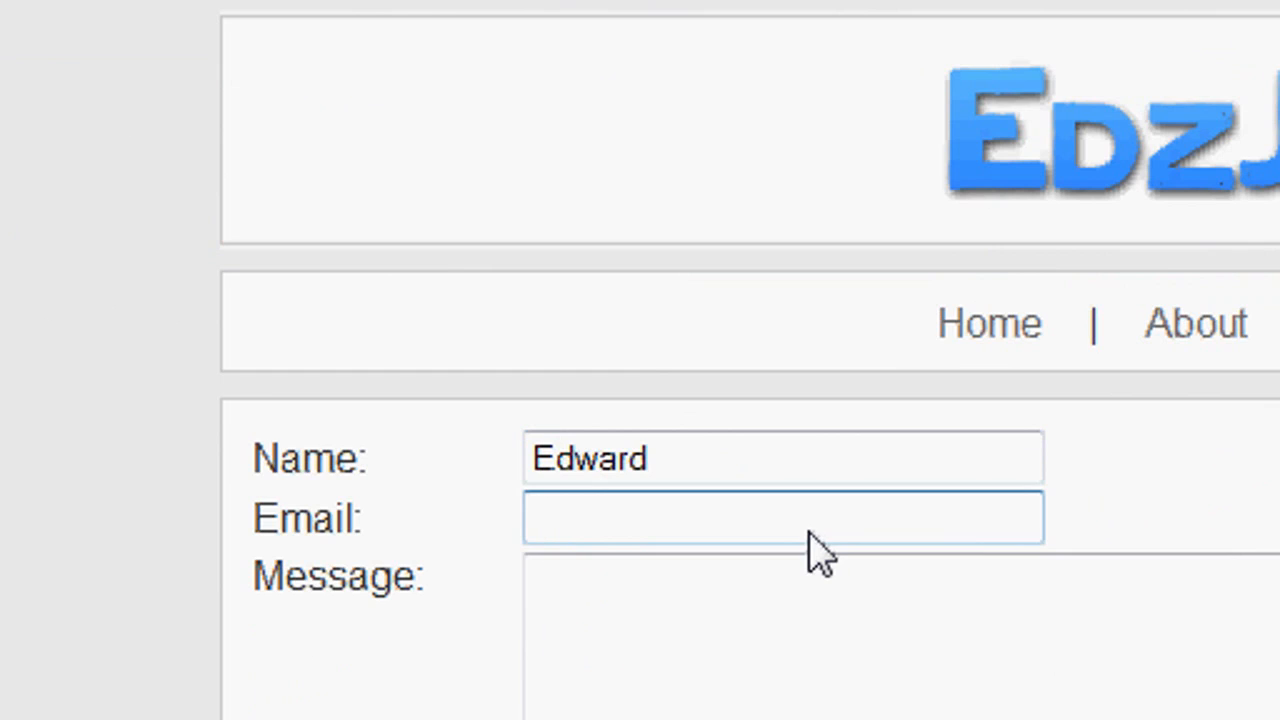
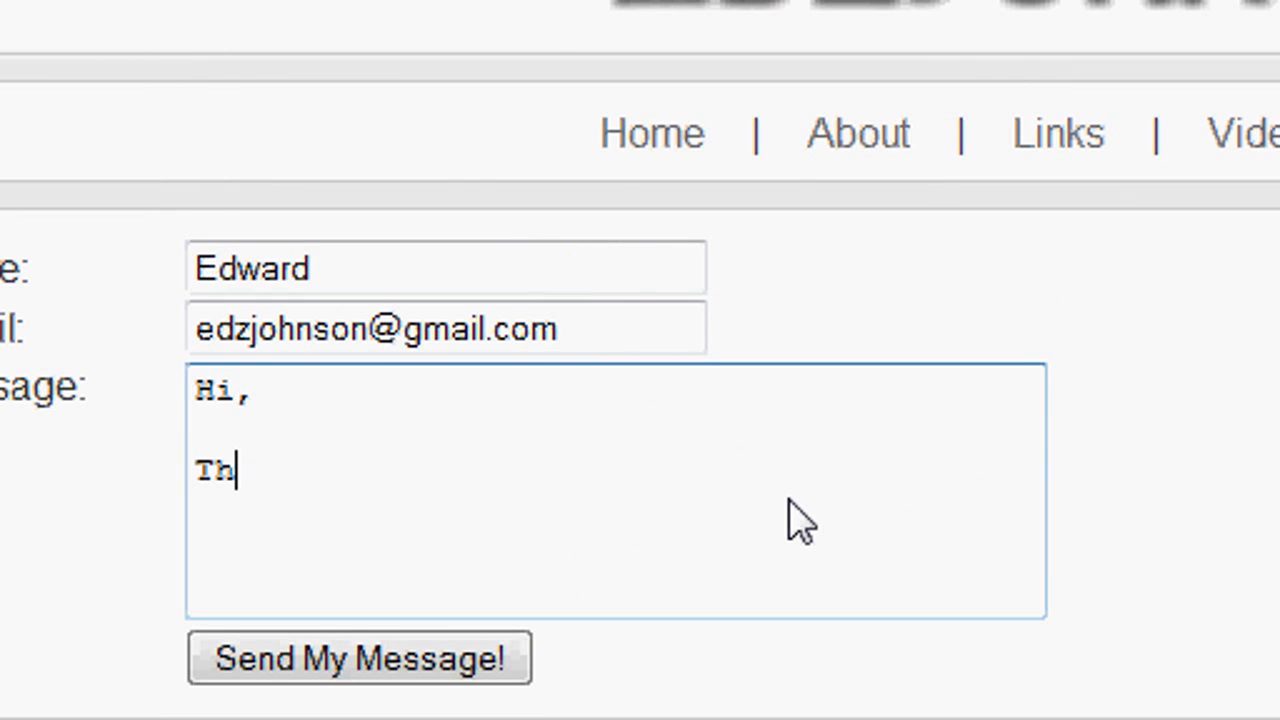
text(is is a message)
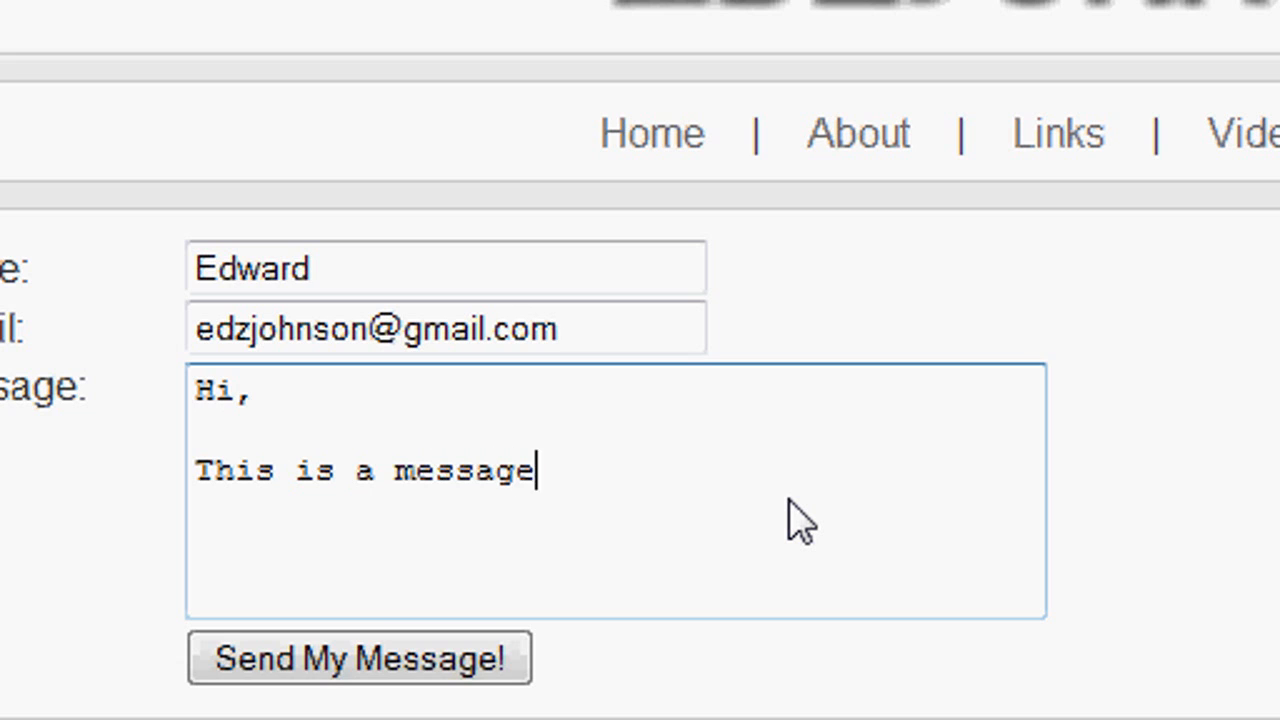
click(360, 658)
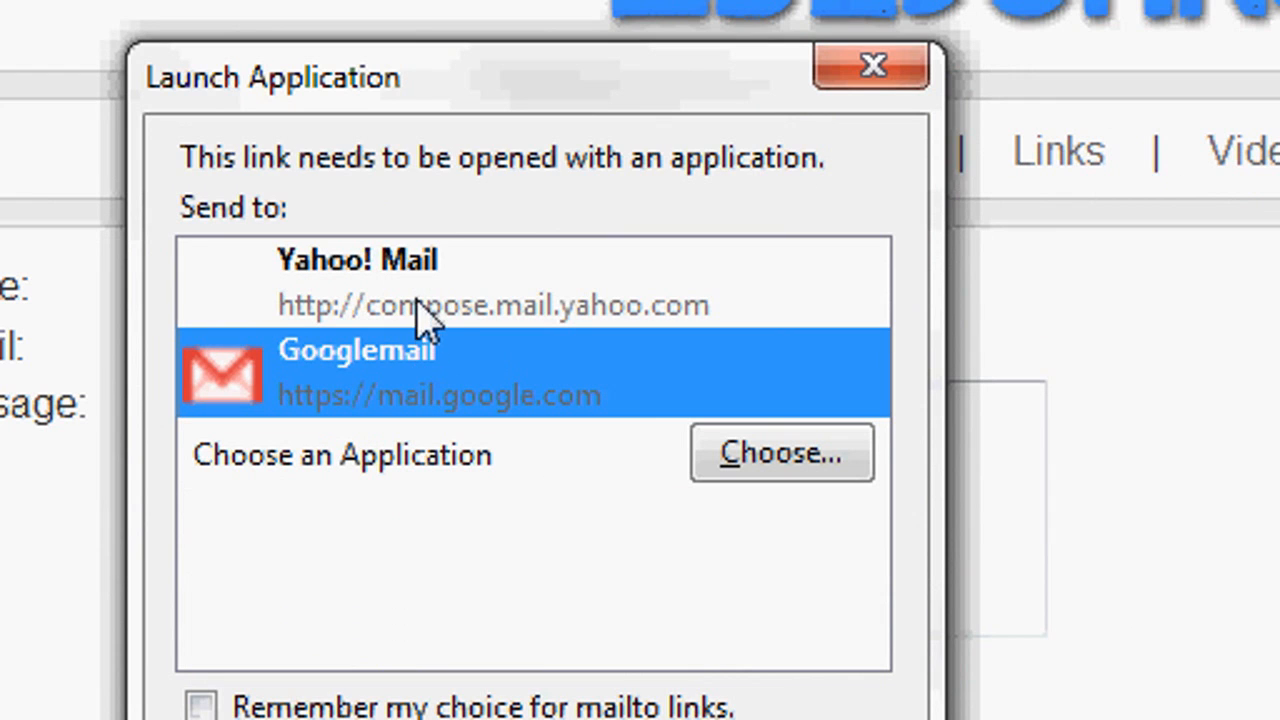
mouse_move(500, 396)
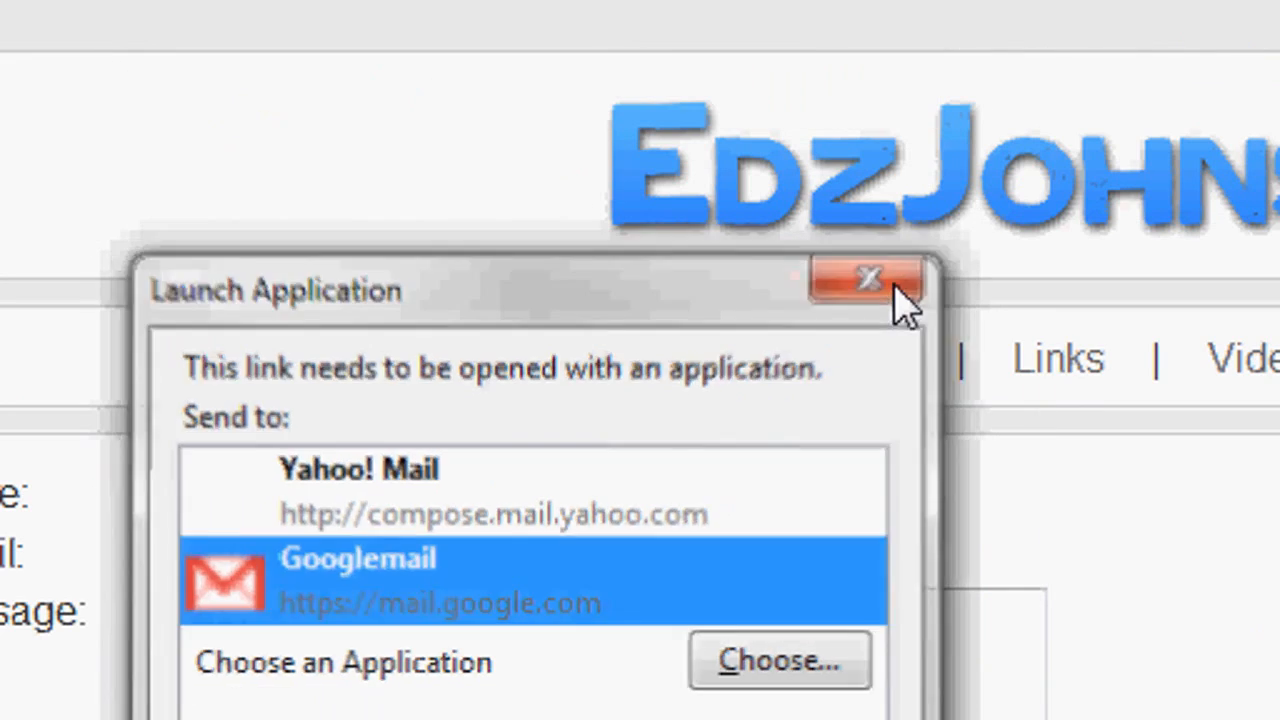
click(866, 278)
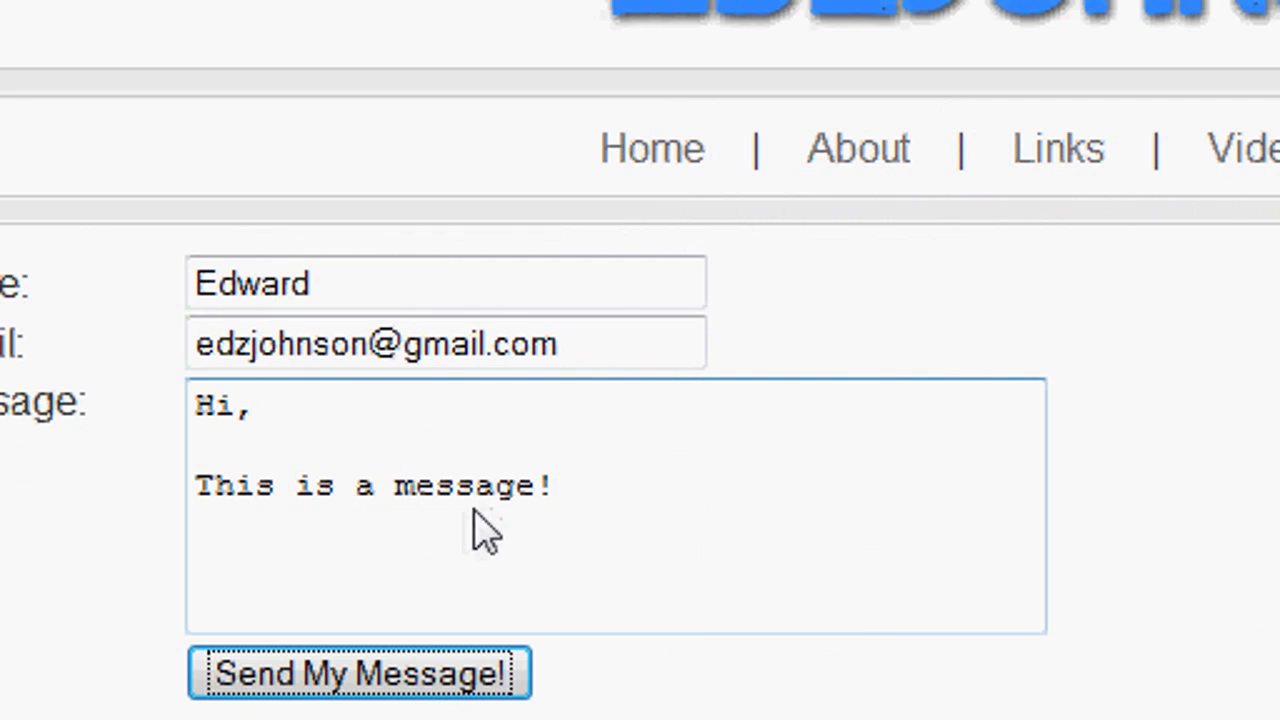